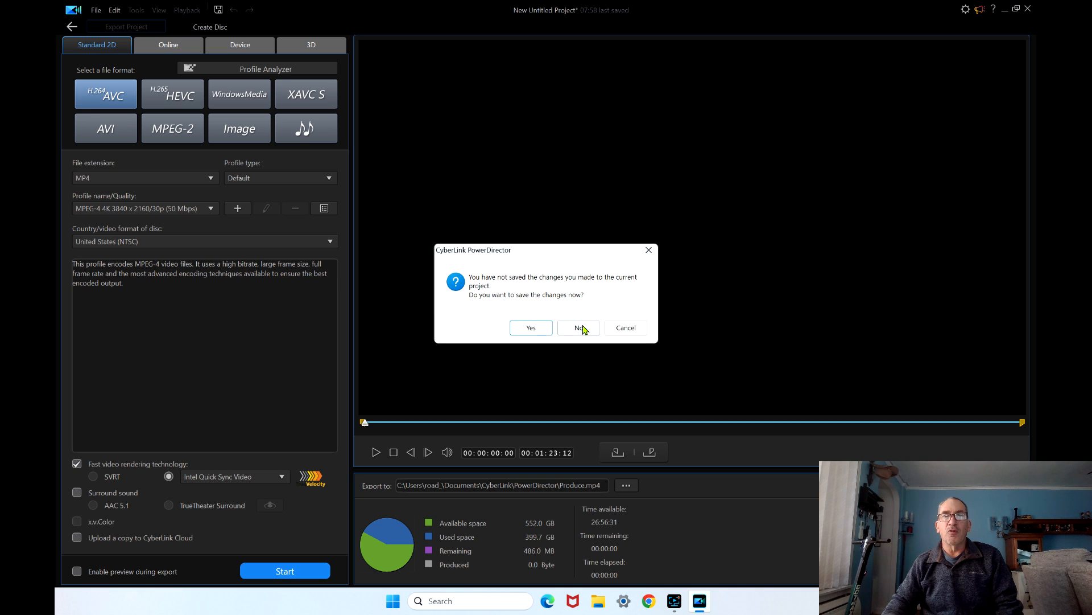
Answer No in the unsaved-changes prompt so the old project closes and the launcher shows
{"action": "left_click", "coordinate": [577, 327]}
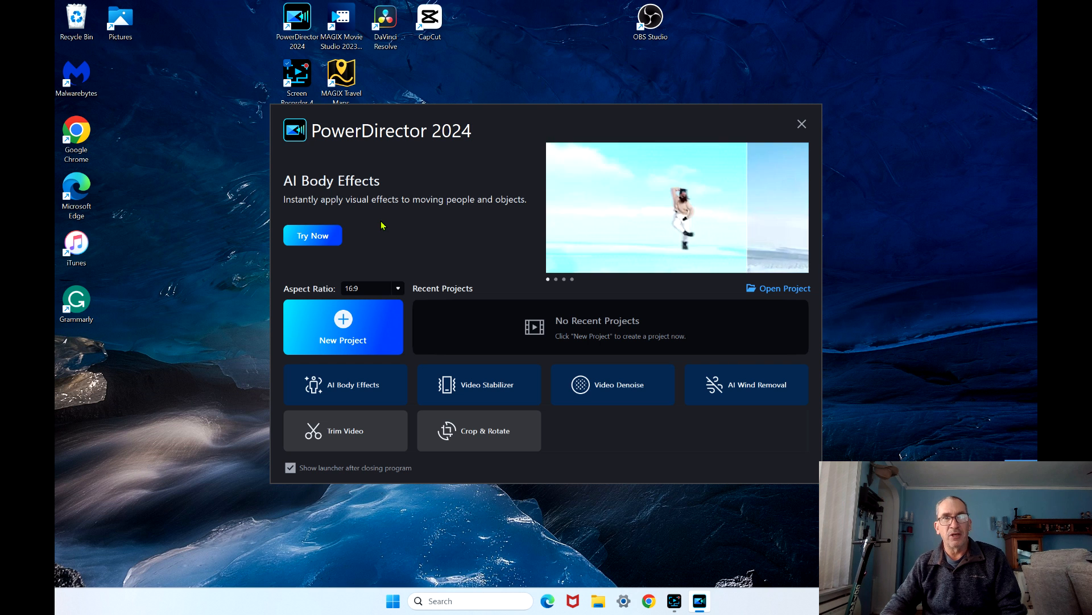
{"action": "mouse_move", "coordinate": [341, 159]}
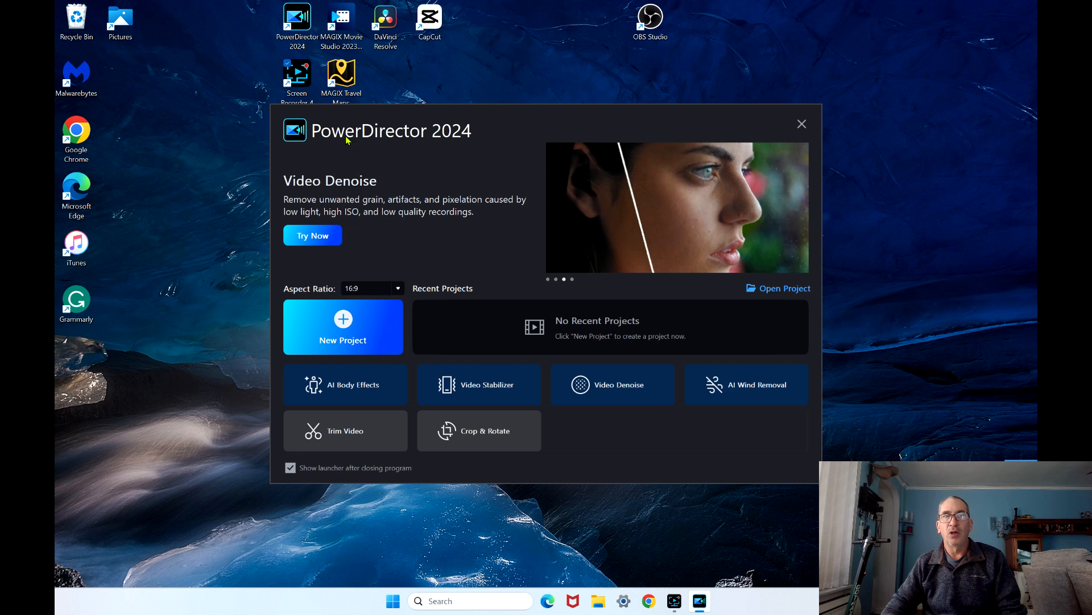
{"action": "mouse_move", "coordinate": [368, 136]}
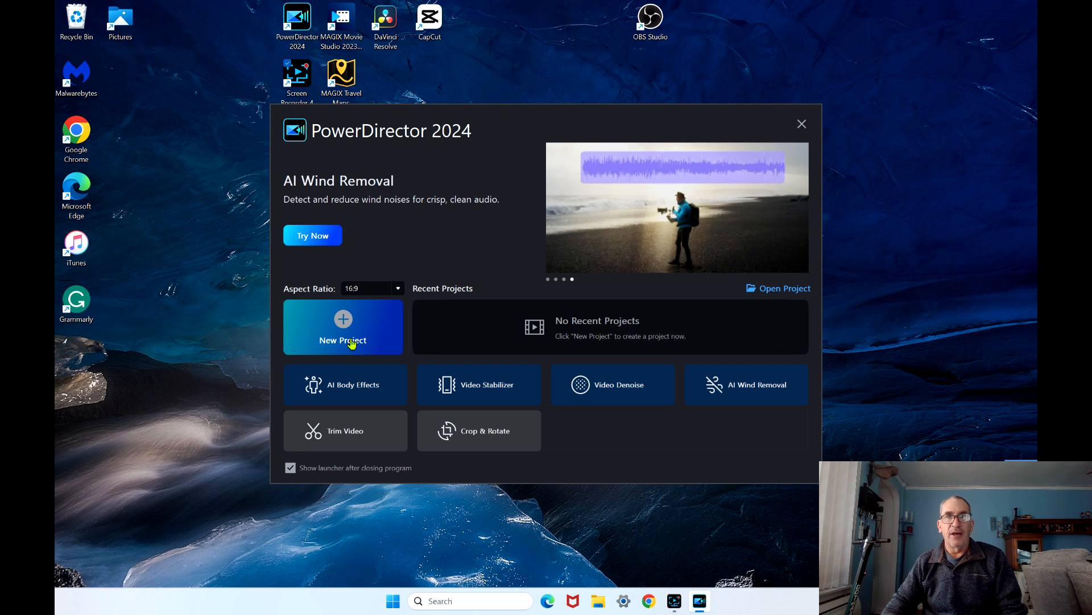
{"action": "mouse_move", "coordinate": [763, 432]}
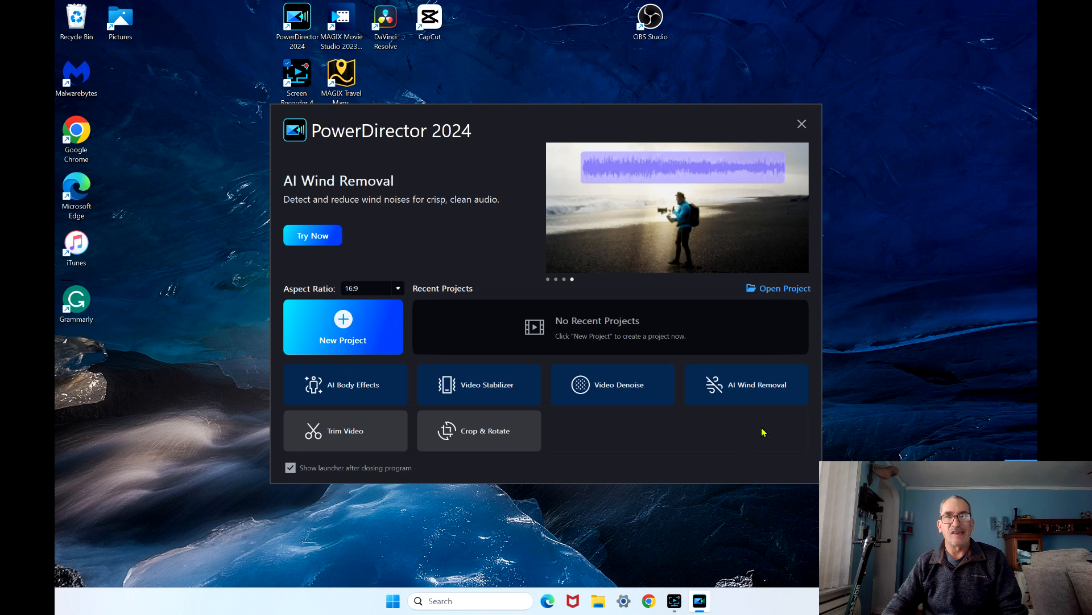
{"action": "mouse_move", "coordinate": [373, 431]}
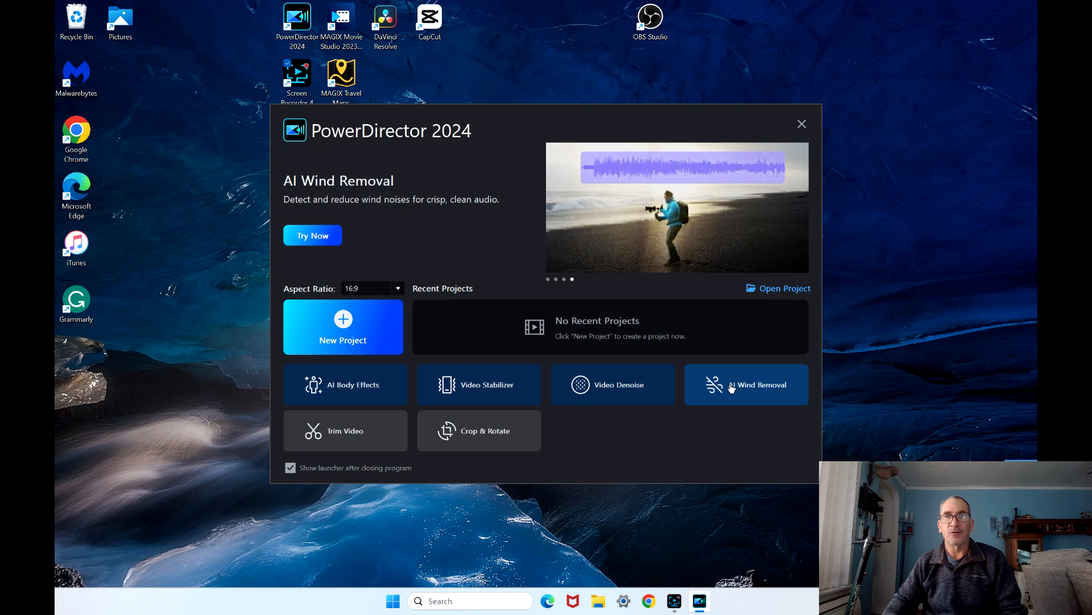
{"action": "left_click", "coordinate": [746, 384]}
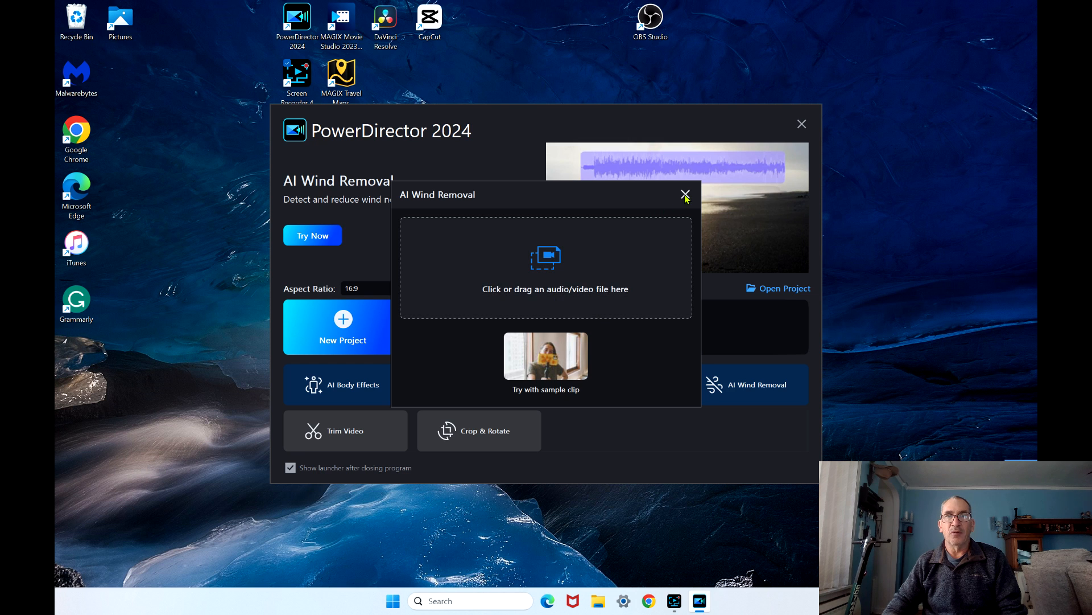
{"action": "left_click", "coordinate": [685, 194]}
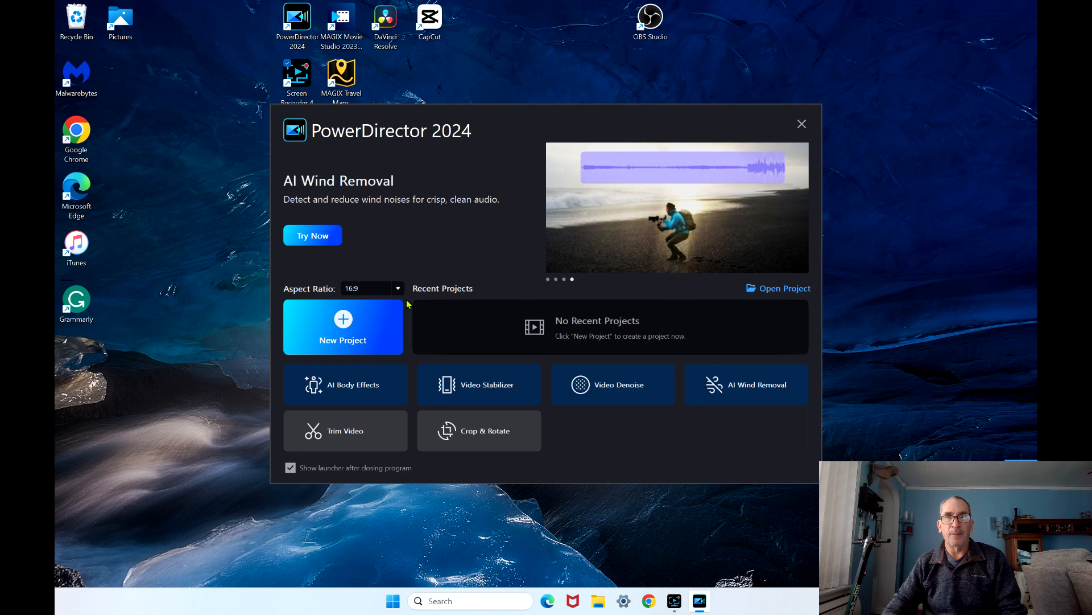
{"action": "left_click", "coordinate": [397, 289]}
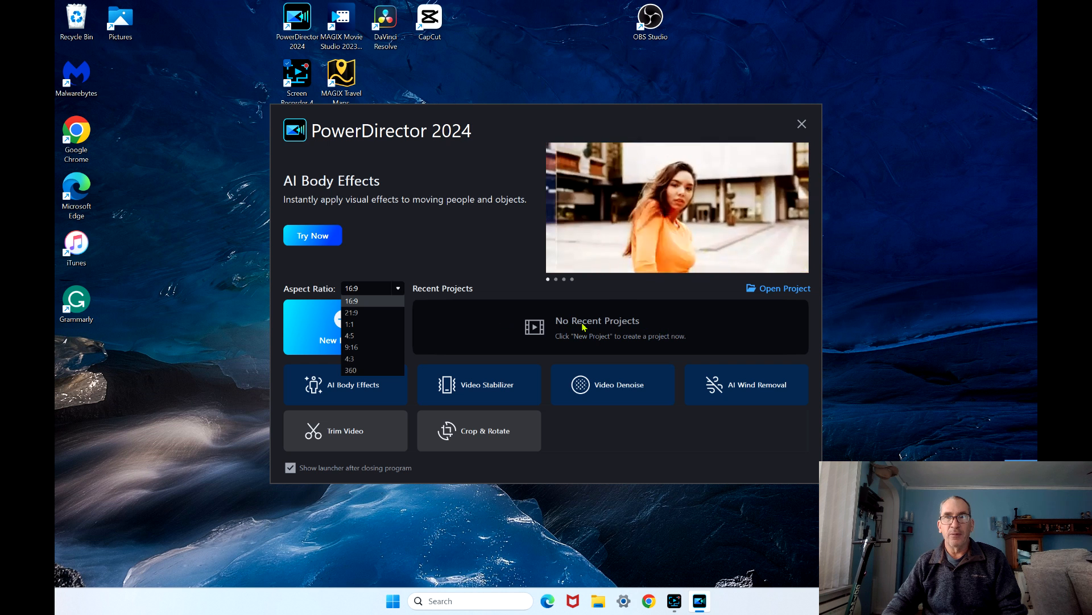
{"action": "left_click", "coordinate": [784, 288]}
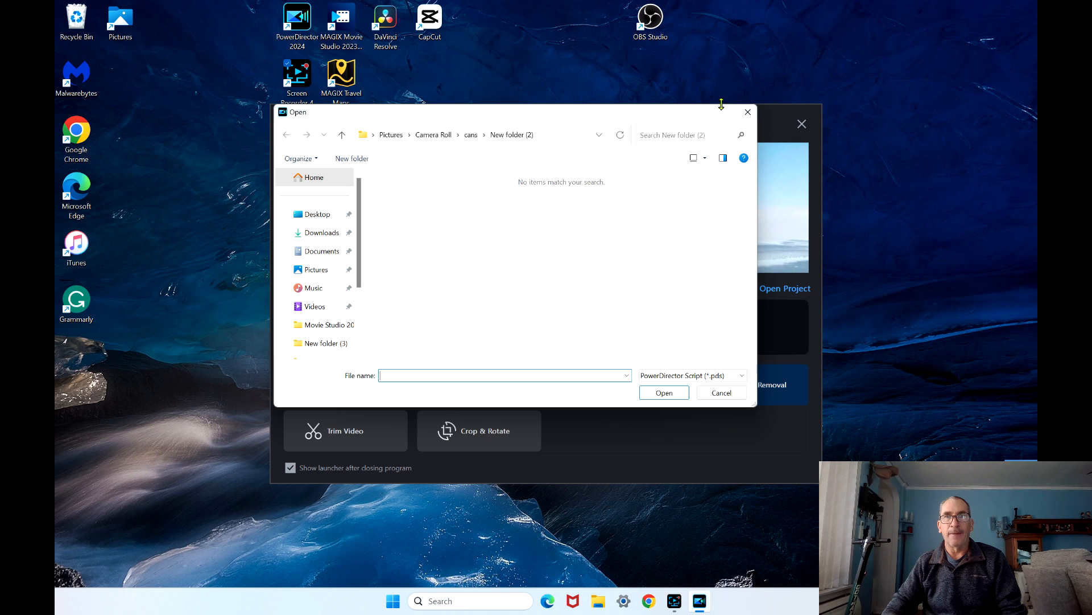
{"action": "left_click", "coordinate": [721, 392]}
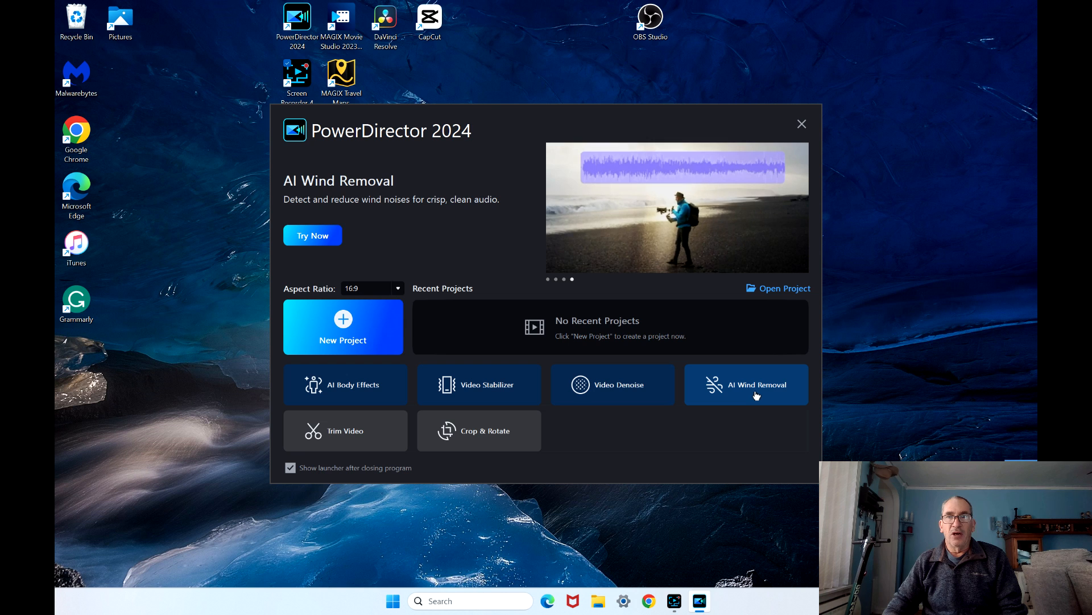
{"action": "left_click", "coordinate": [746, 384]}
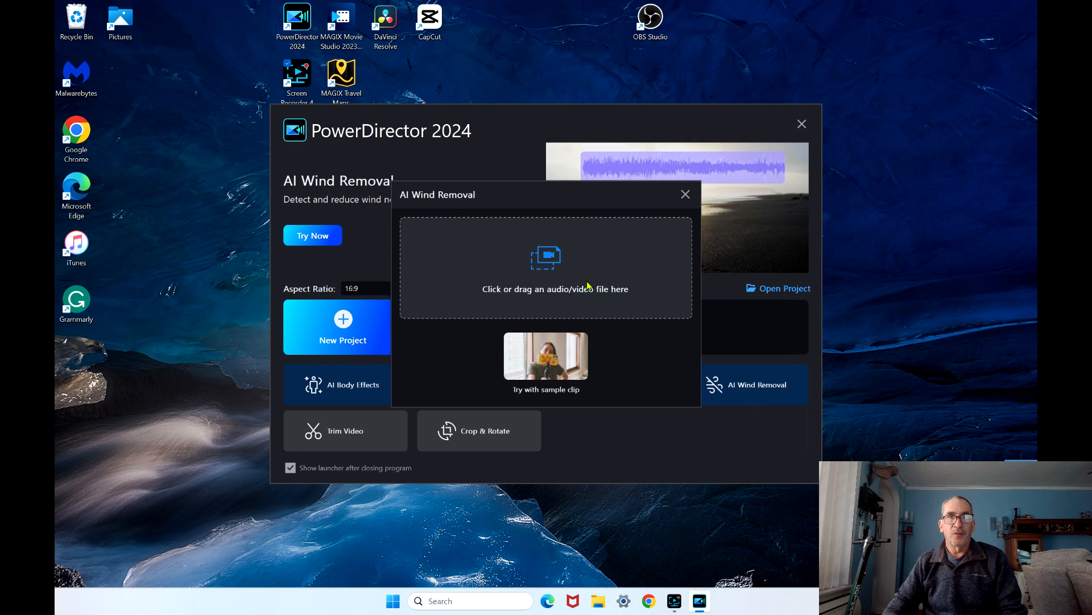
{"action": "left_click", "coordinate": [545, 267]}
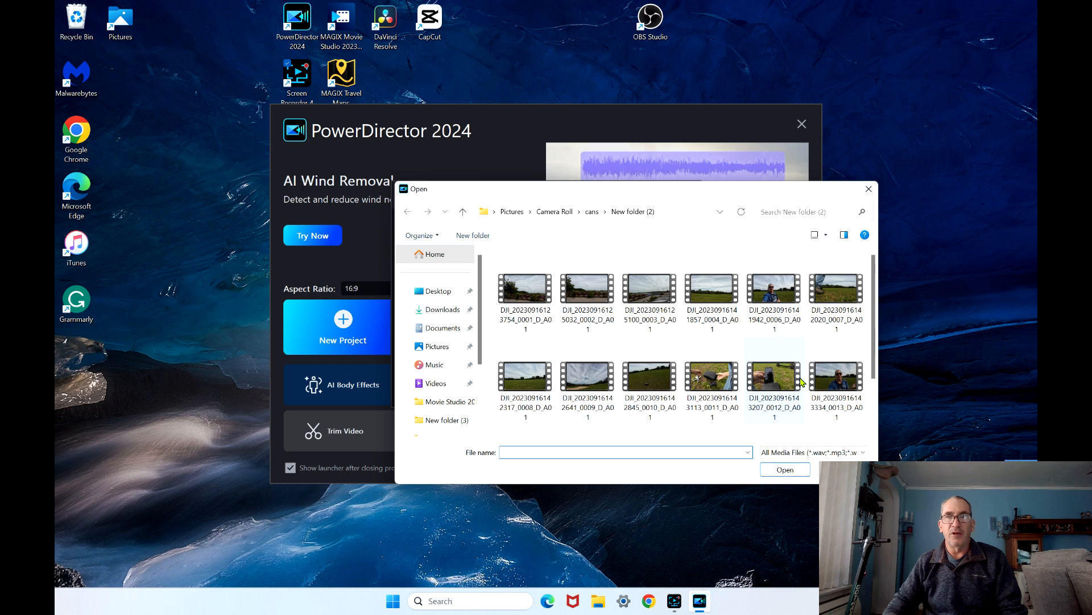
{"action": "left_click", "coordinate": [835, 385]}
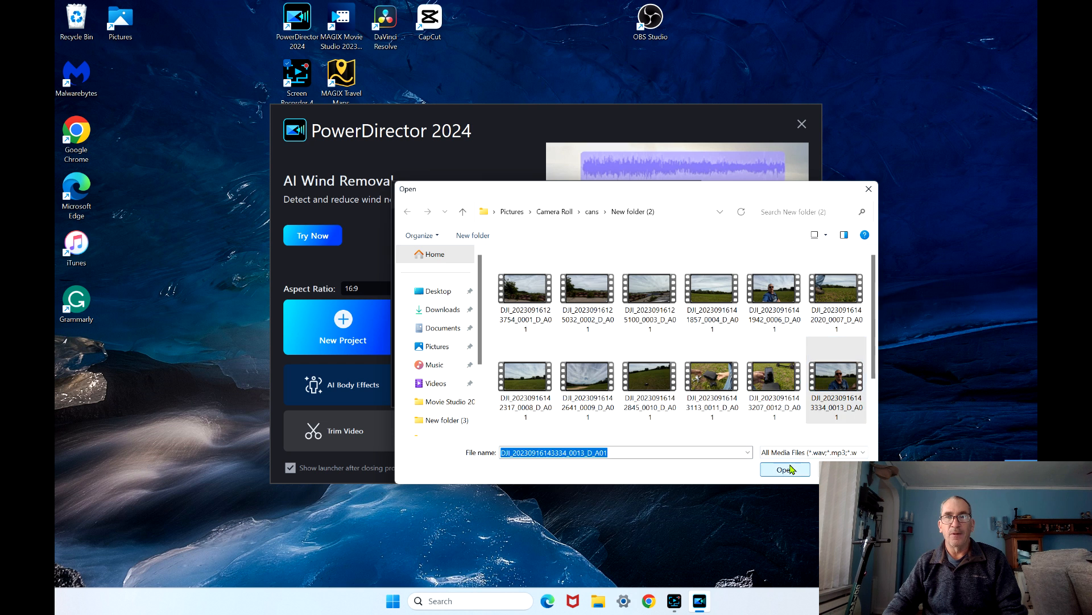
{"action": "left_click", "coordinate": [784, 469]}
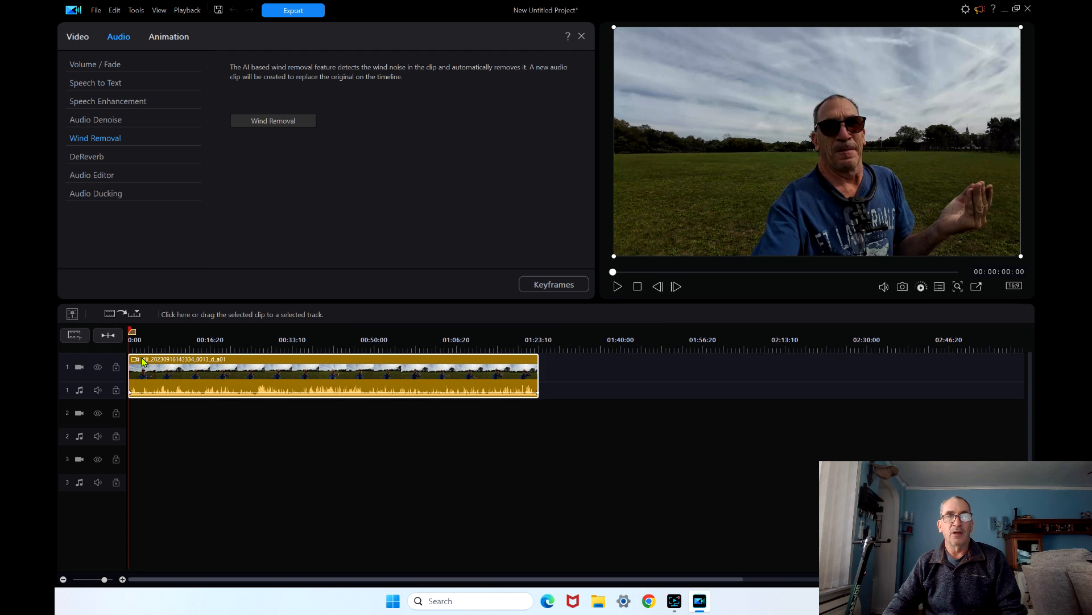
Apply wind removal at the defaults: 2000 Hz, 100% strength, 20% compensation
{"action": "left_click", "coordinate": [273, 120]}
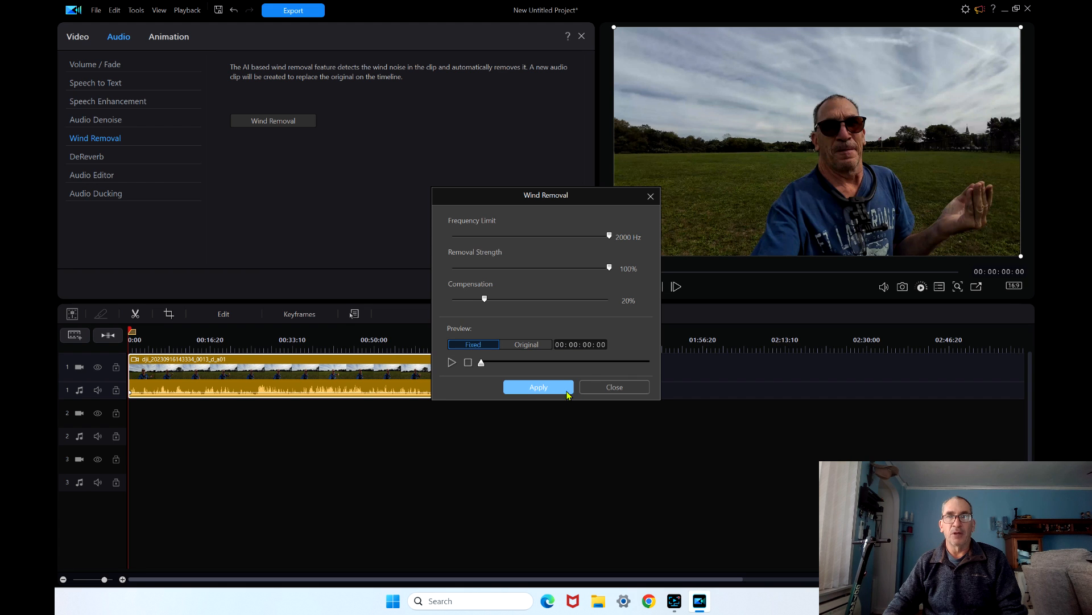
{"action": "left_click", "coordinate": [538, 387]}
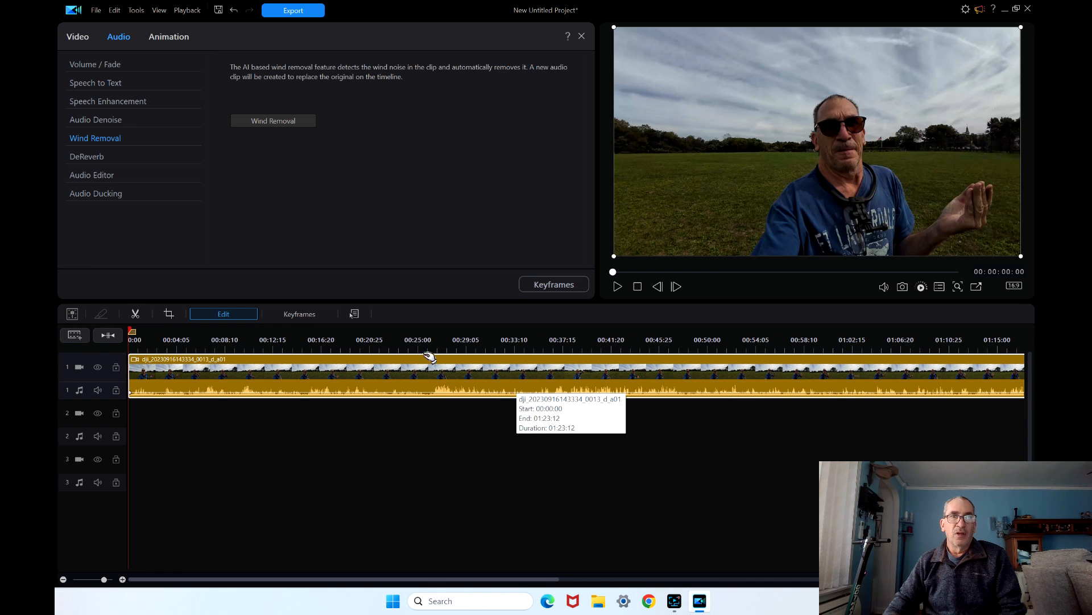
Split the clip at the playhead to isolate a seven-second middle section and preview it
{"action": "left_click", "coordinate": [425, 340]}
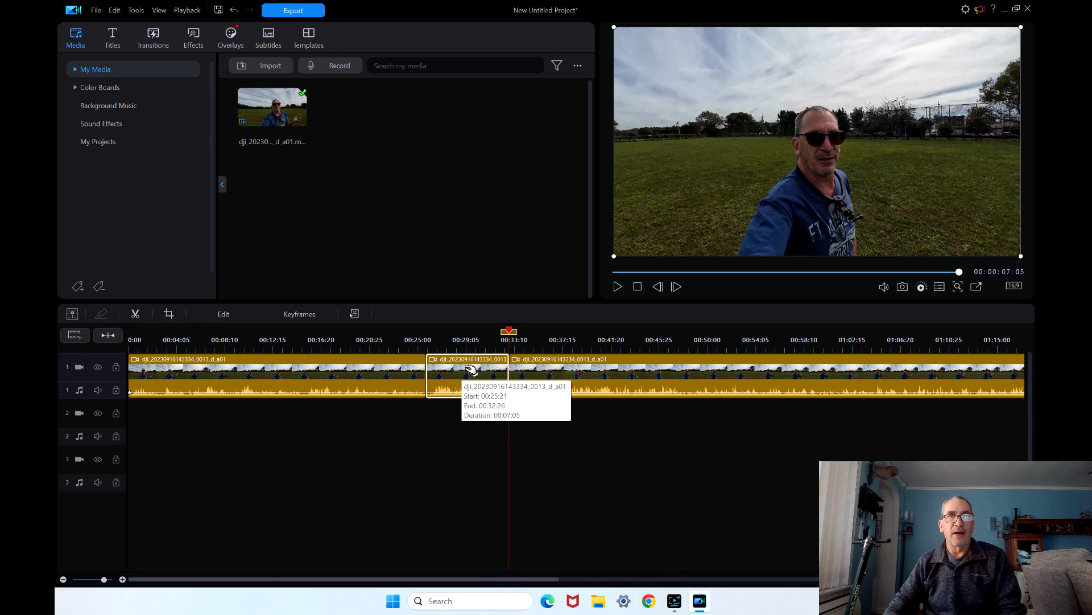
{"action": "left_click", "coordinate": [223, 314]}
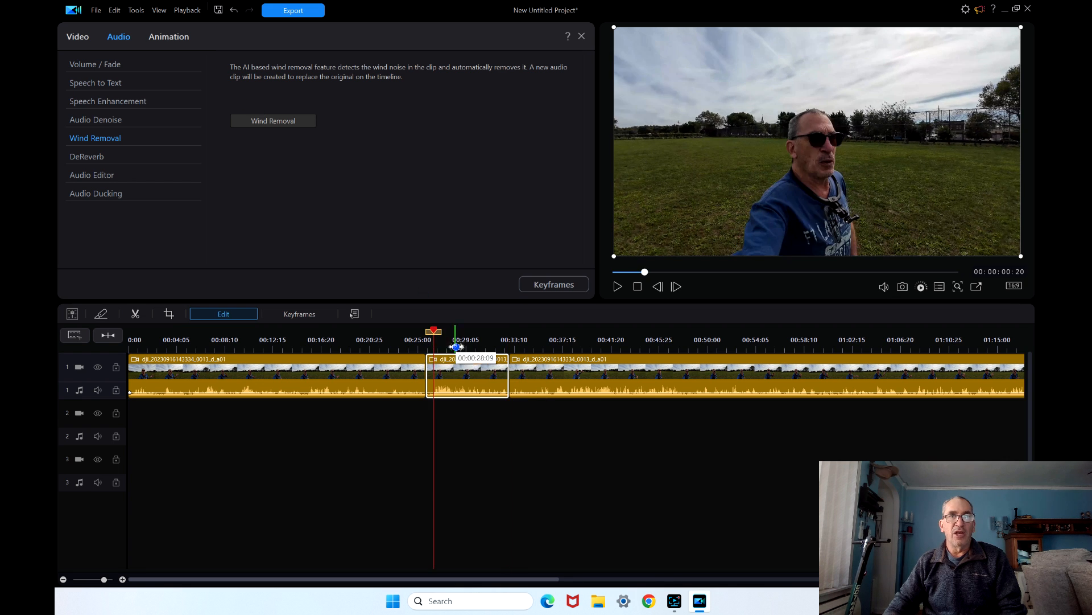
{"action": "left_click", "coordinate": [616, 285]}
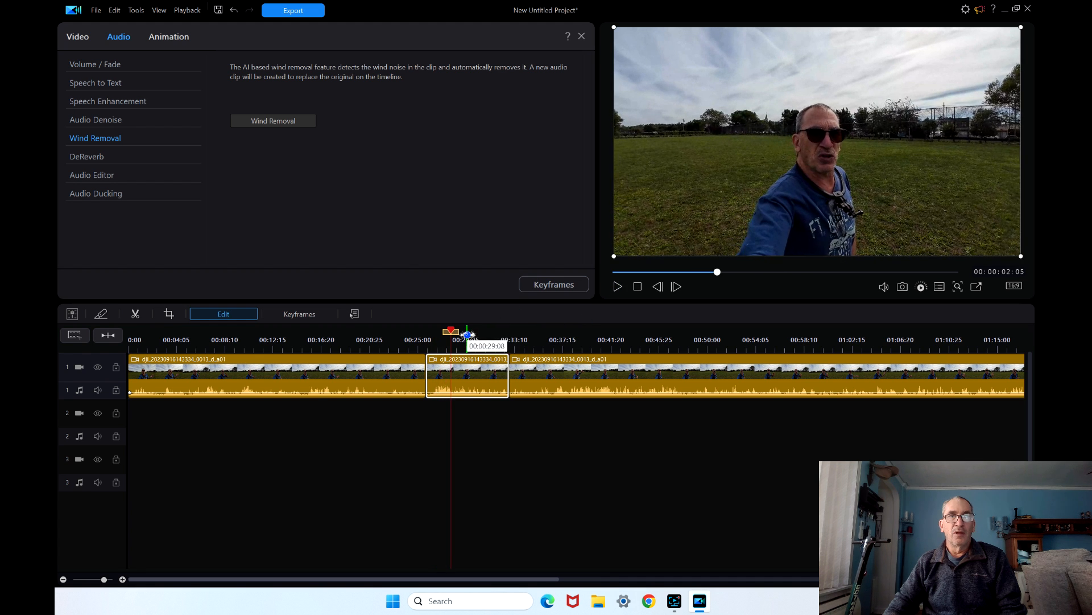
Return to the media library, select the middle piece and show its audio tools for wind removal
{"action": "left_click", "coordinate": [581, 35]}
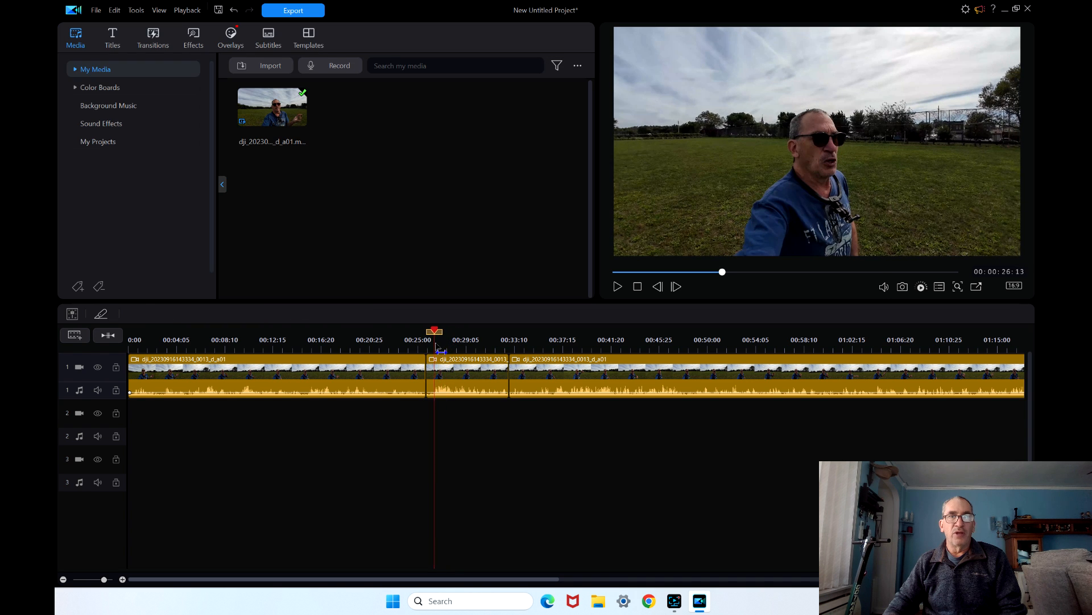
{"action": "left_click", "coordinate": [466, 373]}
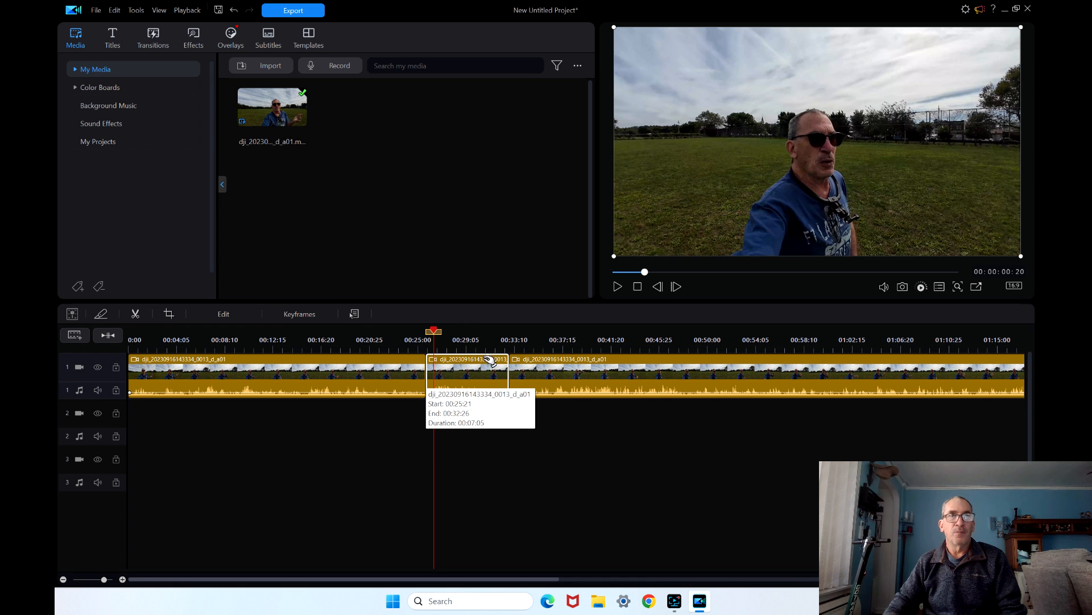
{"action": "left_click", "coordinate": [223, 314]}
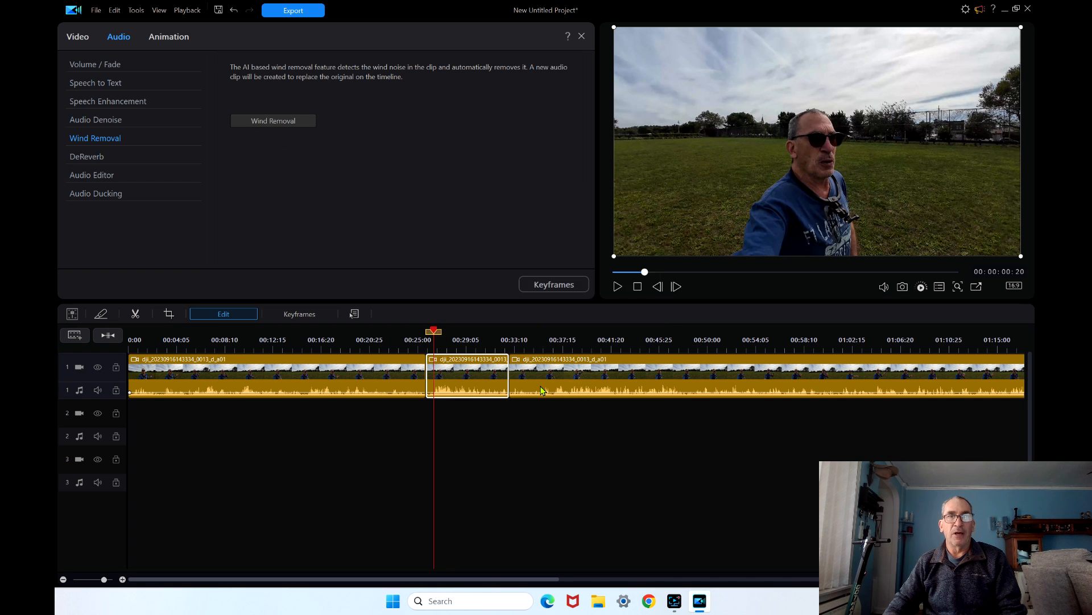
{"action": "left_click", "coordinate": [273, 121]}
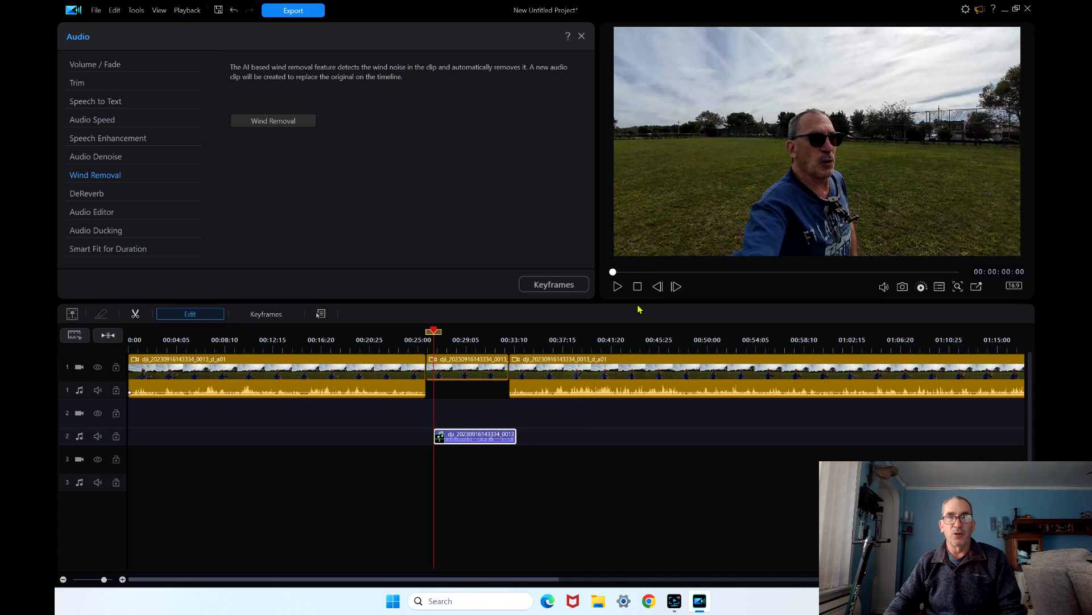
{"action": "left_click", "coordinate": [617, 286]}
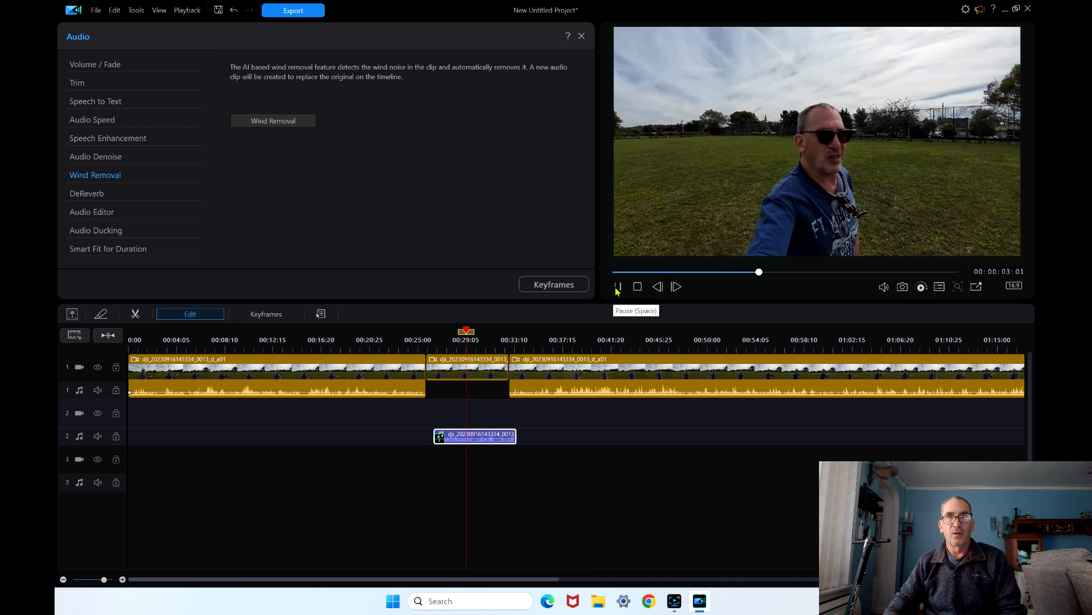
{"action": "left_click", "coordinate": [477, 347]}
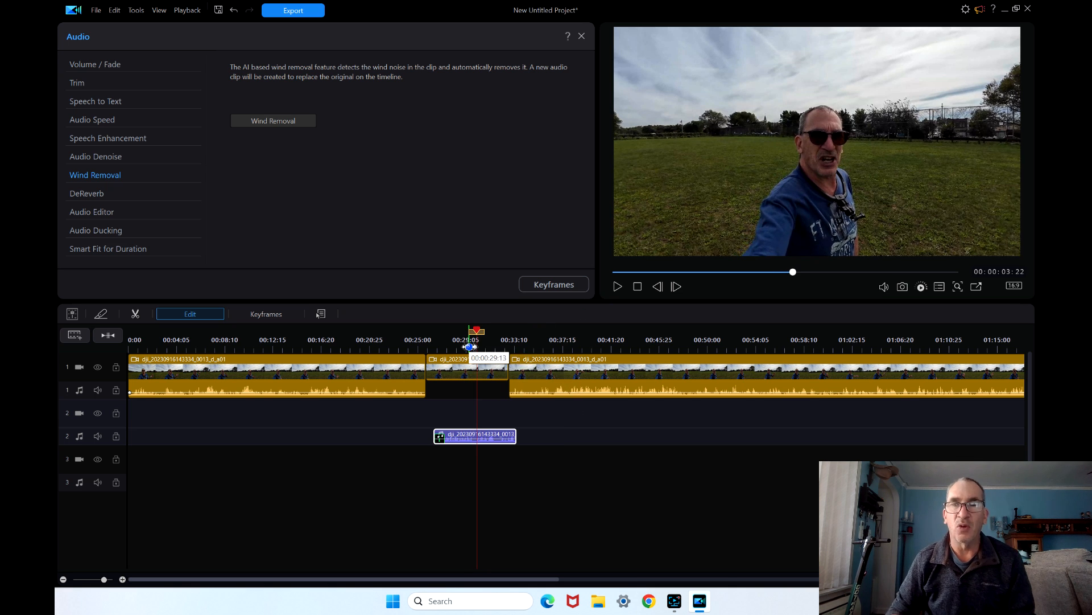
{"action": "left_click_drag", "start_coordinate": [470, 335], "coordinate": [444, 335]}
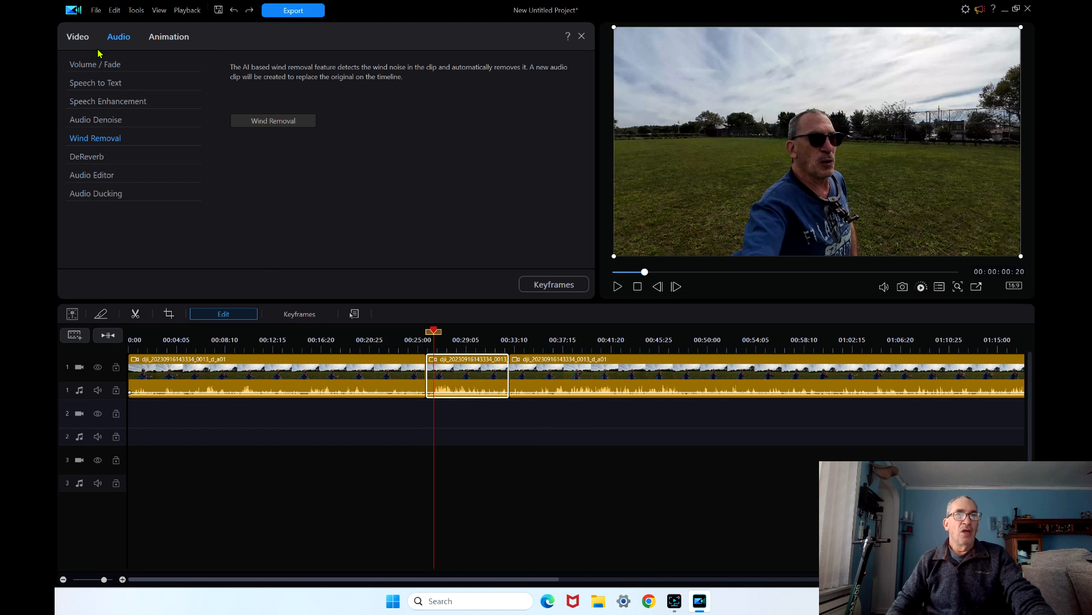
Show the middle piece's video tools list with the border and shadow options, scrolled through
{"action": "left_click", "coordinate": [78, 37]}
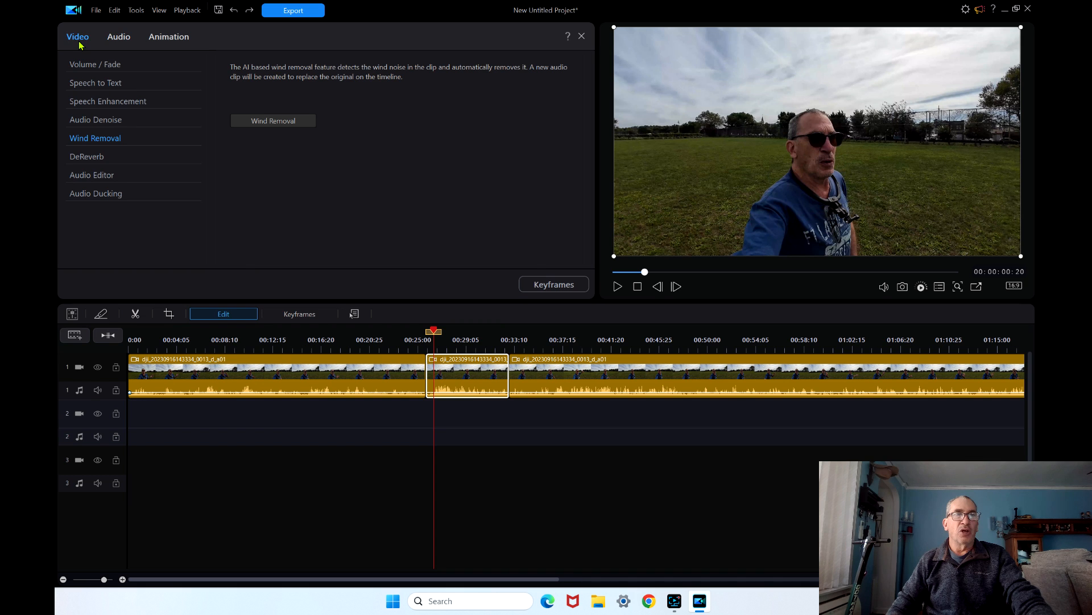
{"action": "left_click", "coordinate": [77, 36]}
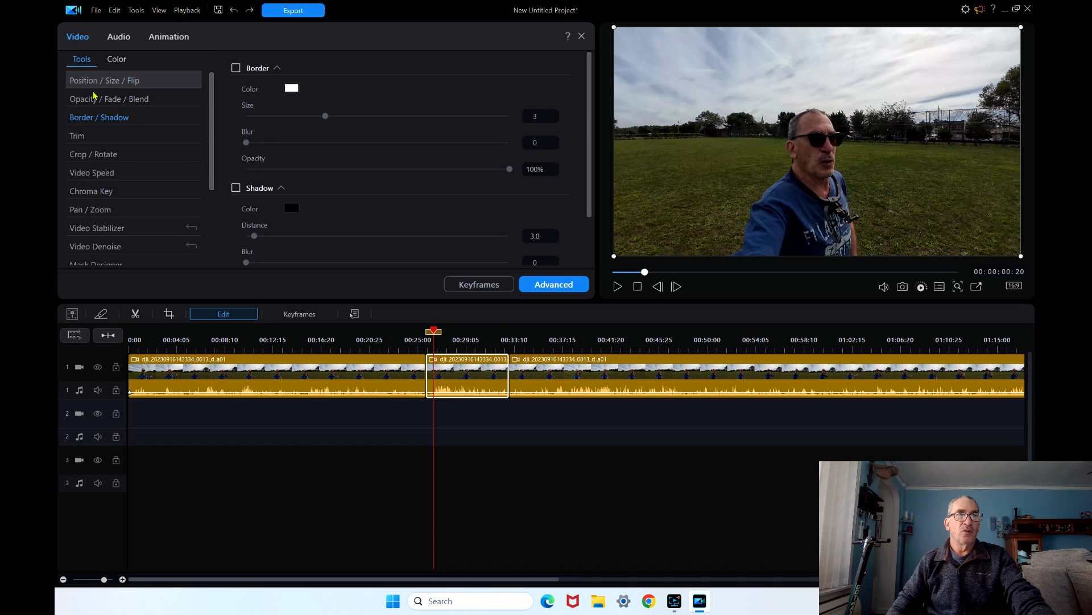
{"action": "scroll", "scroll_direction": "down", "scroll_amount": 3}
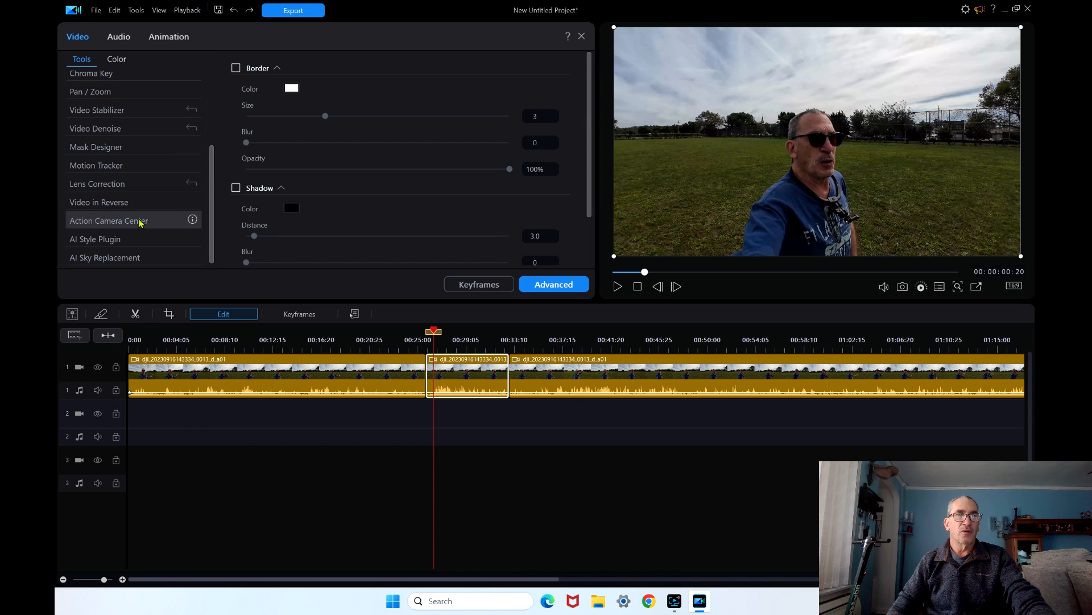
{"action": "mouse_move", "coordinate": [94, 261]}
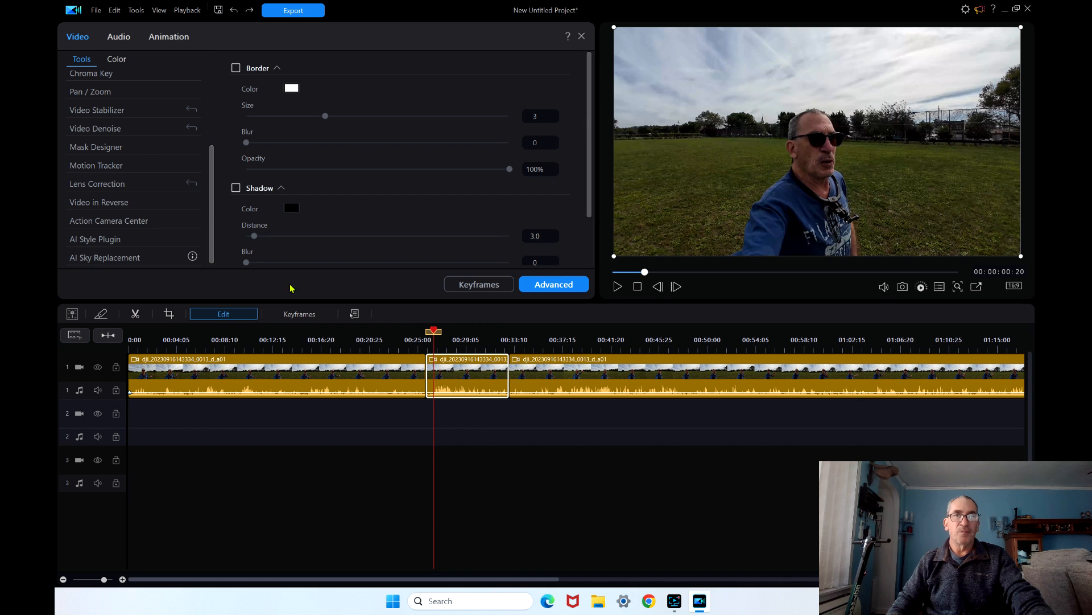
{"action": "mouse_move", "coordinate": [850, 223]}
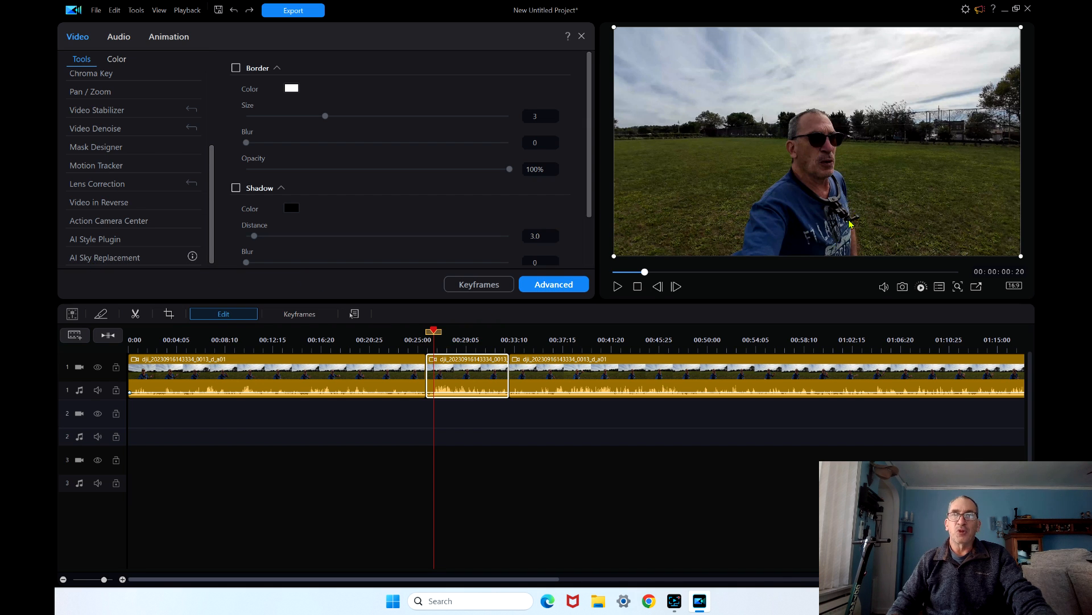
Preview the stormy lightning sky in AI Sky Replacement, then close it without transforming the video
{"action": "left_click", "coordinate": [105, 258]}
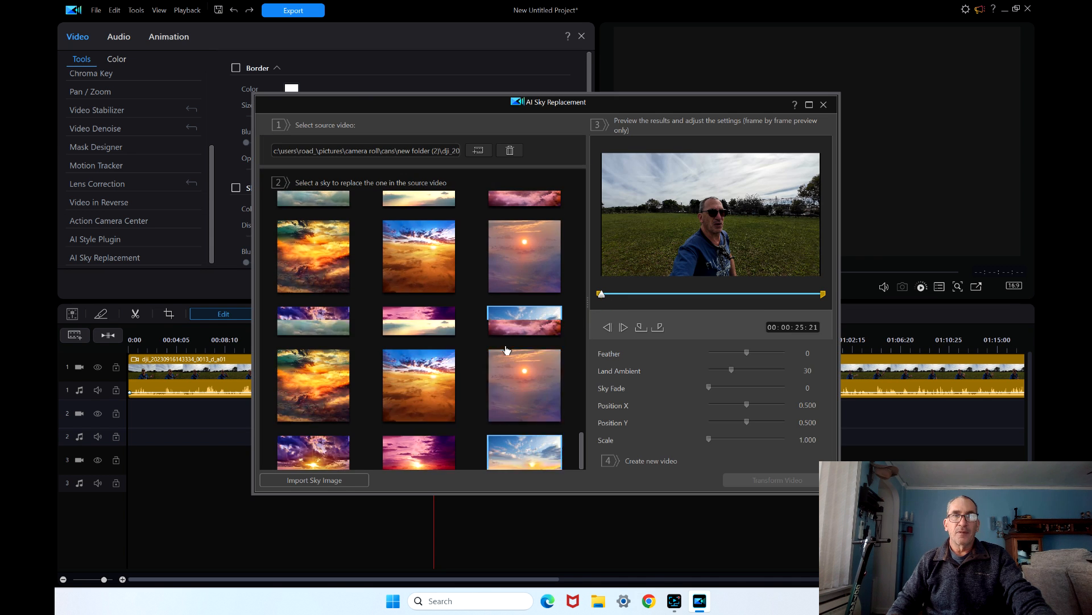
{"action": "left_click", "coordinate": [524, 256]}
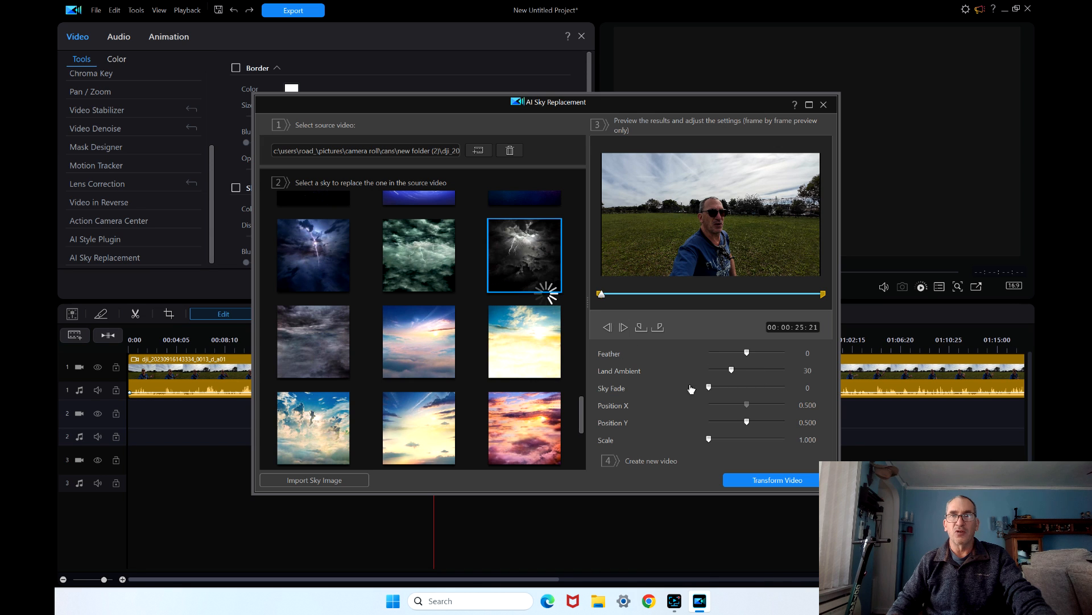
{"action": "left_click", "coordinate": [524, 255]}
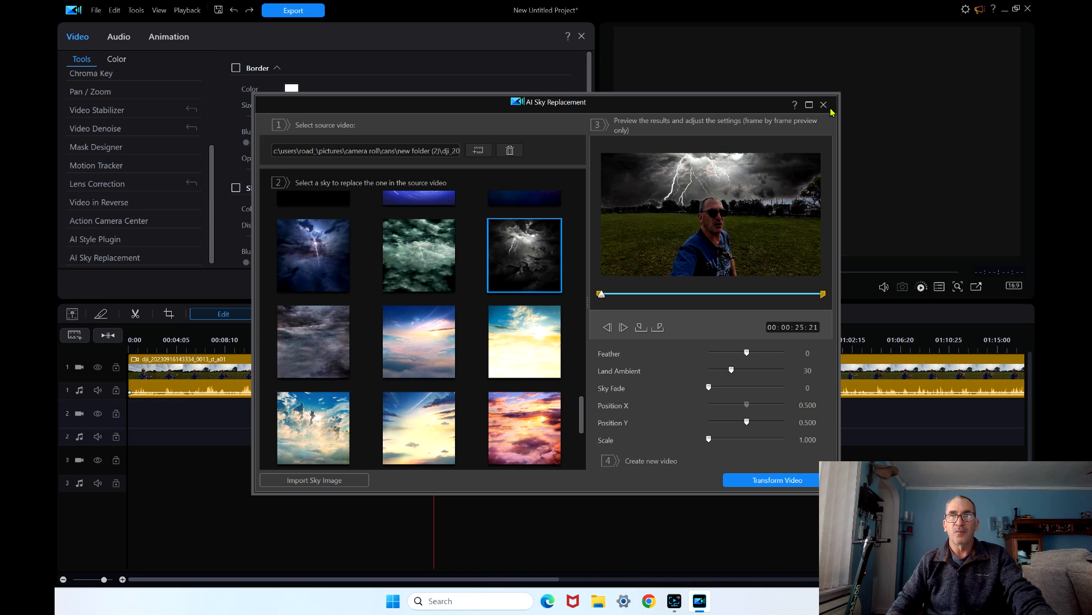
{"action": "left_click", "coordinate": [823, 105]}
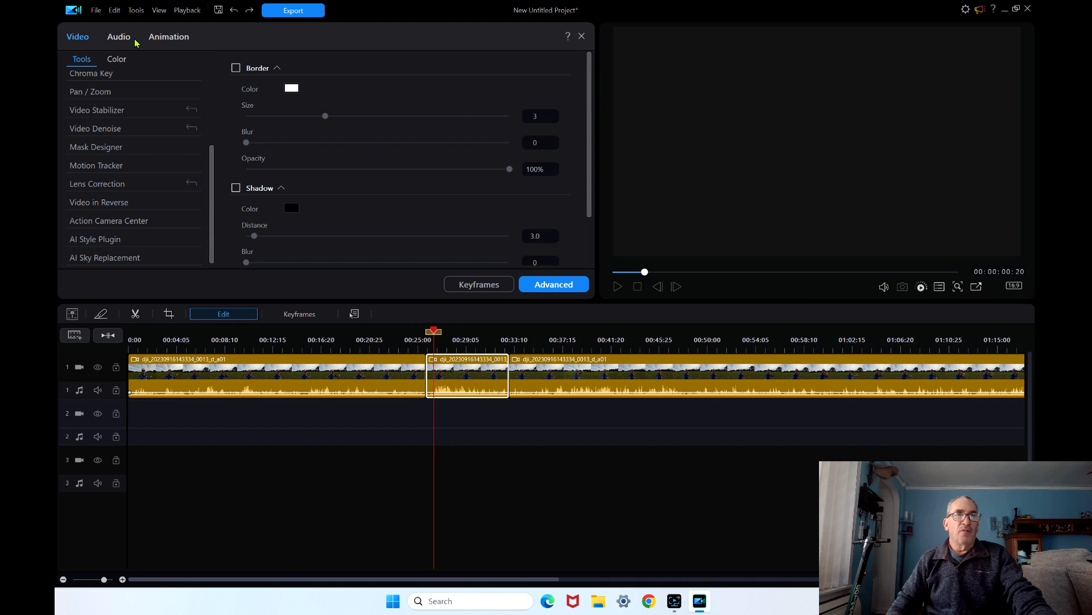
Browse the clip's In and Out animation presets without applying any, then return to the media library
{"action": "left_click", "coordinate": [118, 37]}
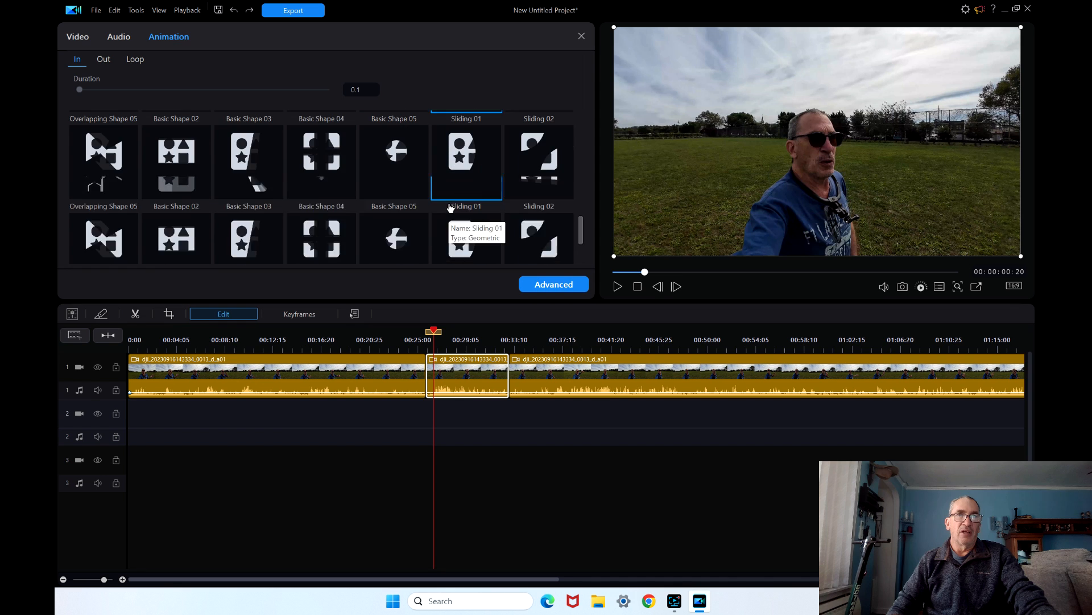
{"action": "scroll", "scroll_direction": "down", "scroll_amount": 3}
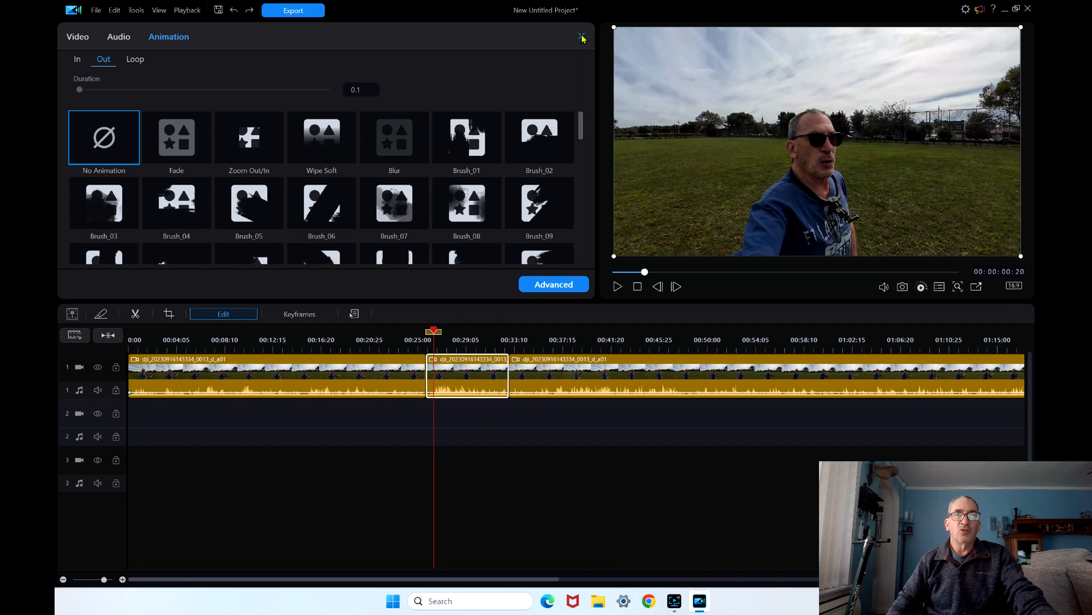
{"action": "mouse_move", "coordinate": [505, 60]}
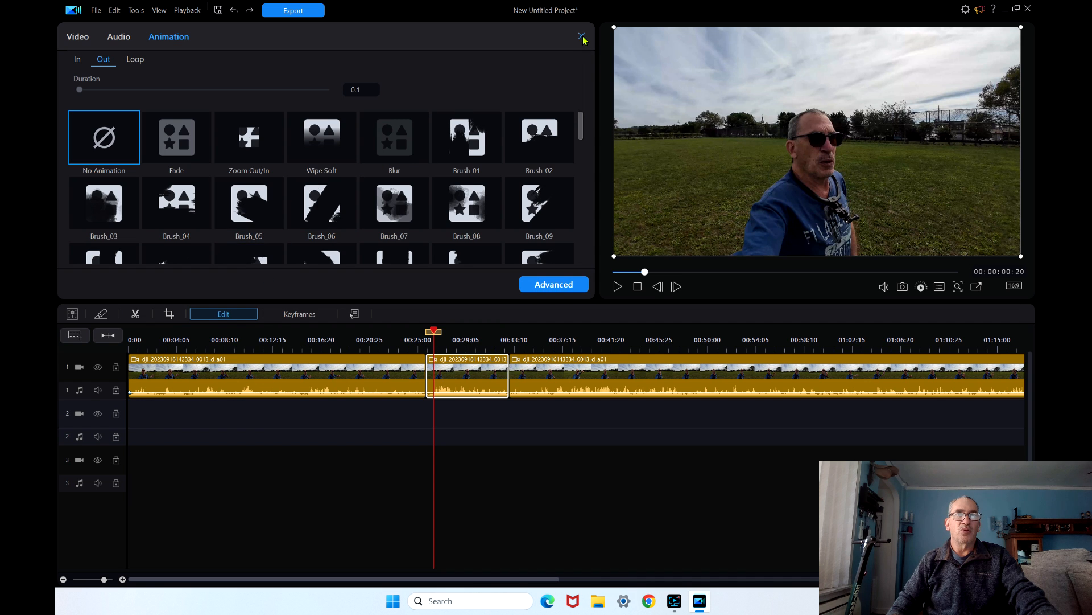
{"action": "left_click", "coordinate": [581, 36]}
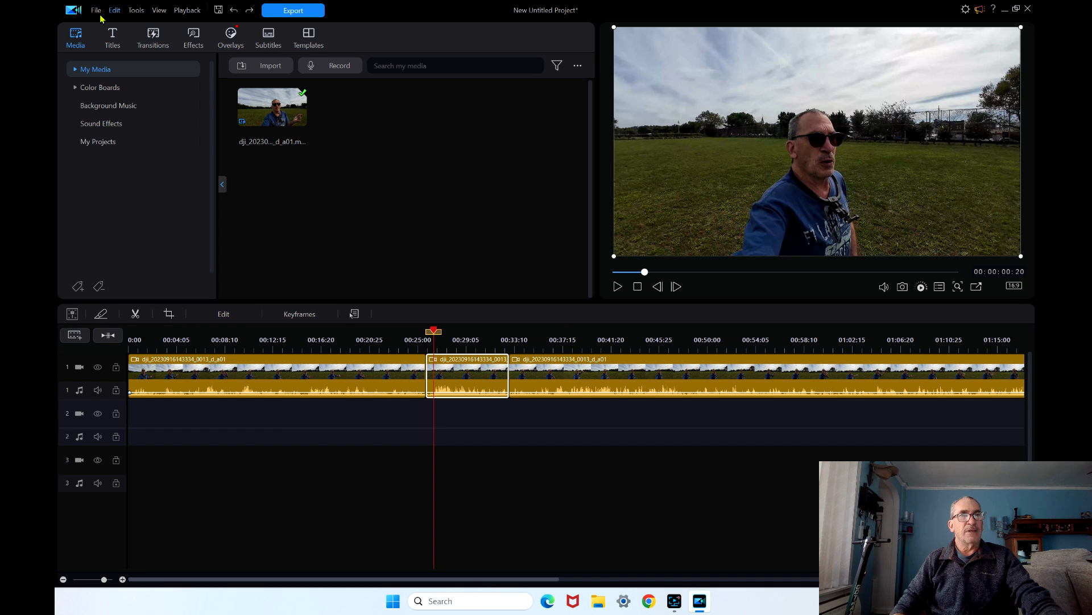
{"action": "left_click", "coordinate": [96, 10]}
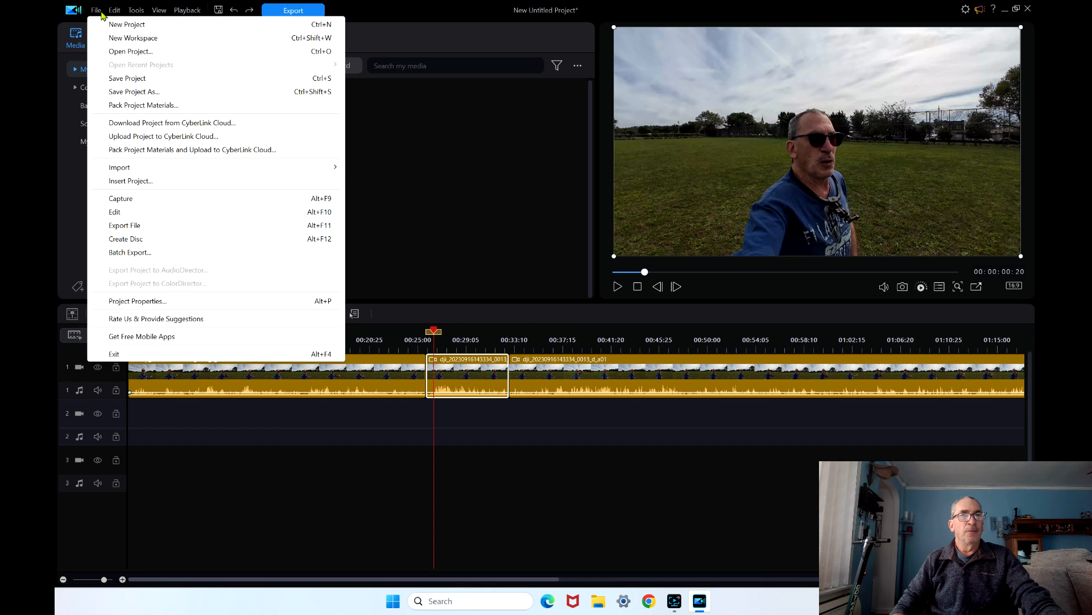
{"action": "left_click", "coordinate": [114, 9]}
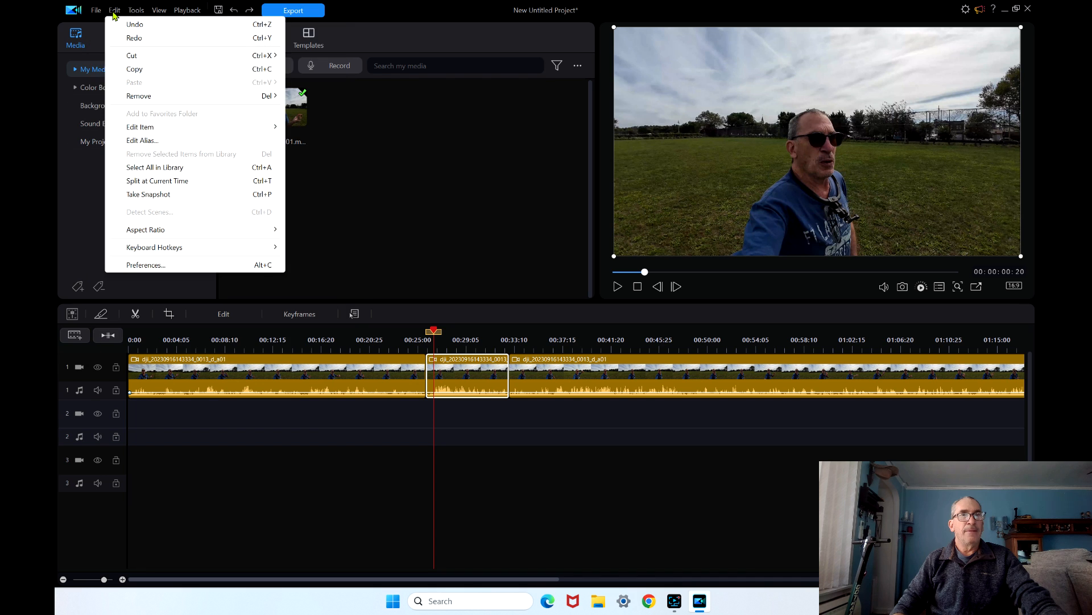
{"action": "mouse_move", "coordinate": [154, 272]}
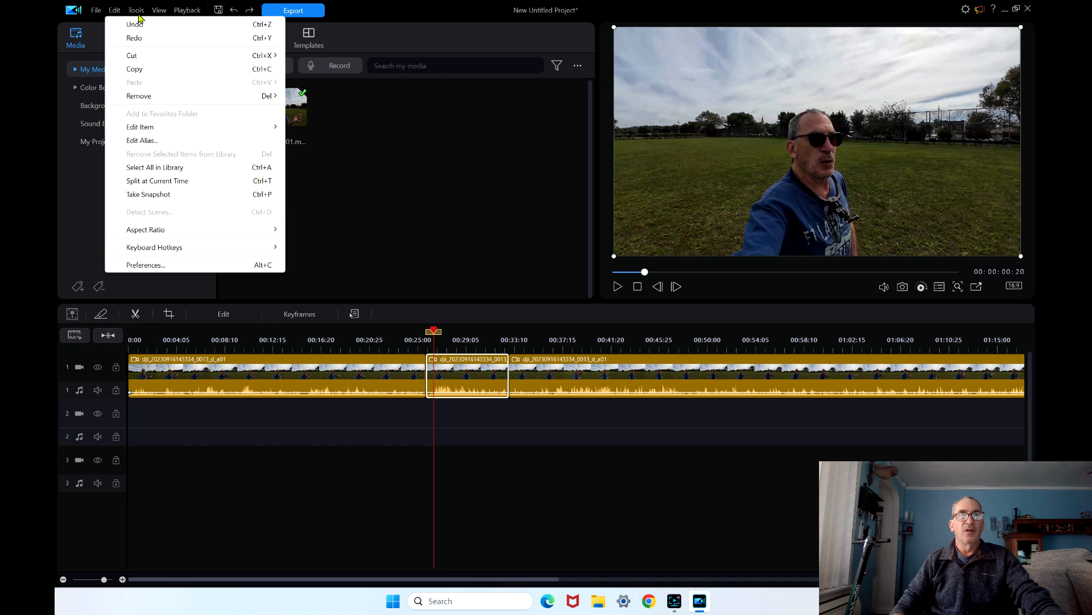
{"action": "left_click", "coordinate": [136, 9]}
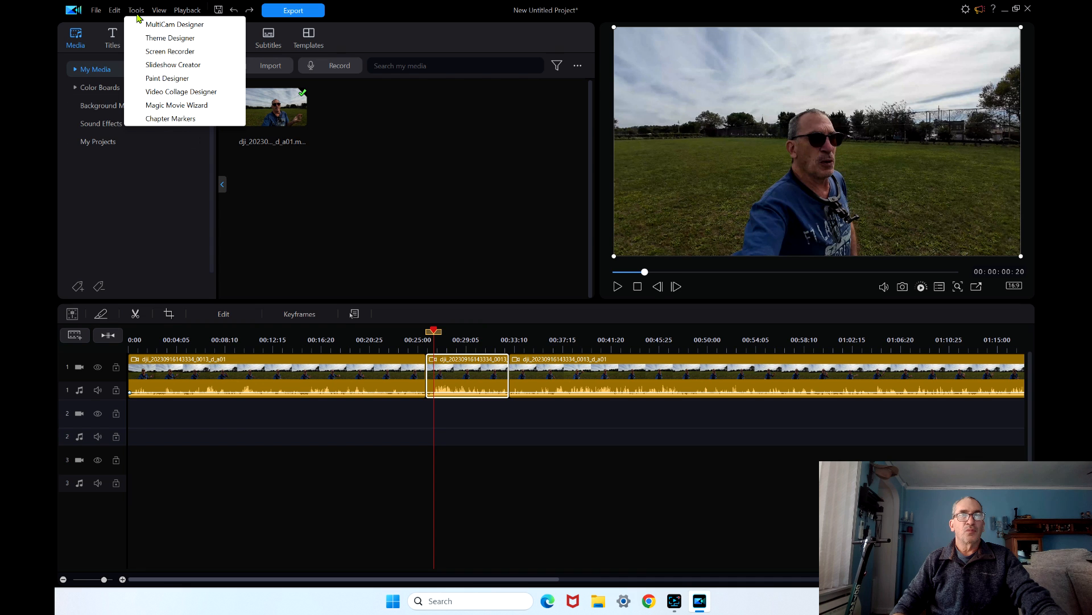
{"action": "left_click", "coordinate": [112, 10]}
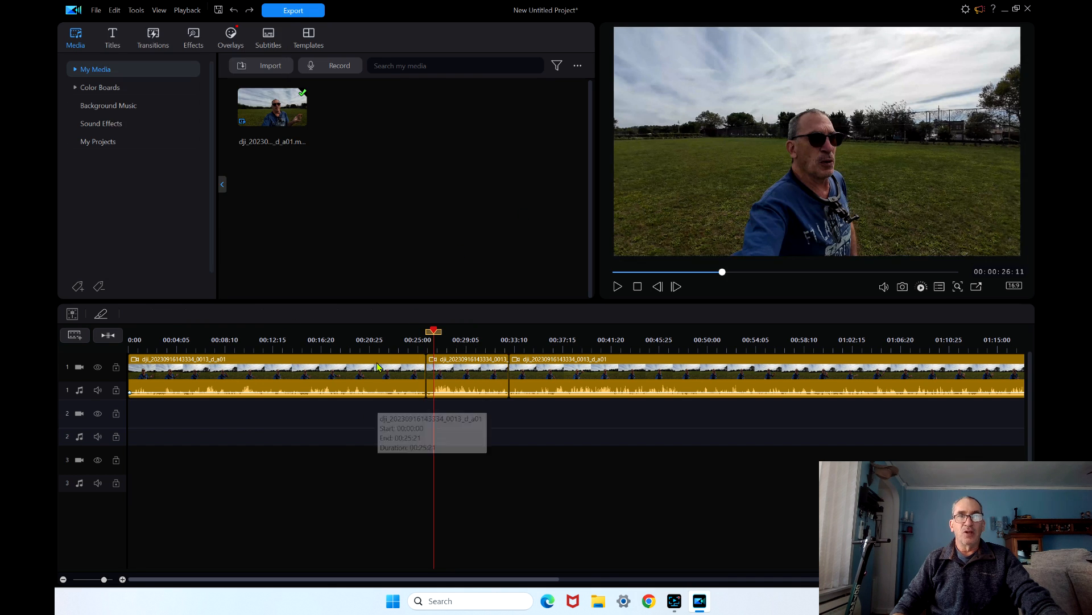
{"action": "left_click", "coordinate": [467, 376]}
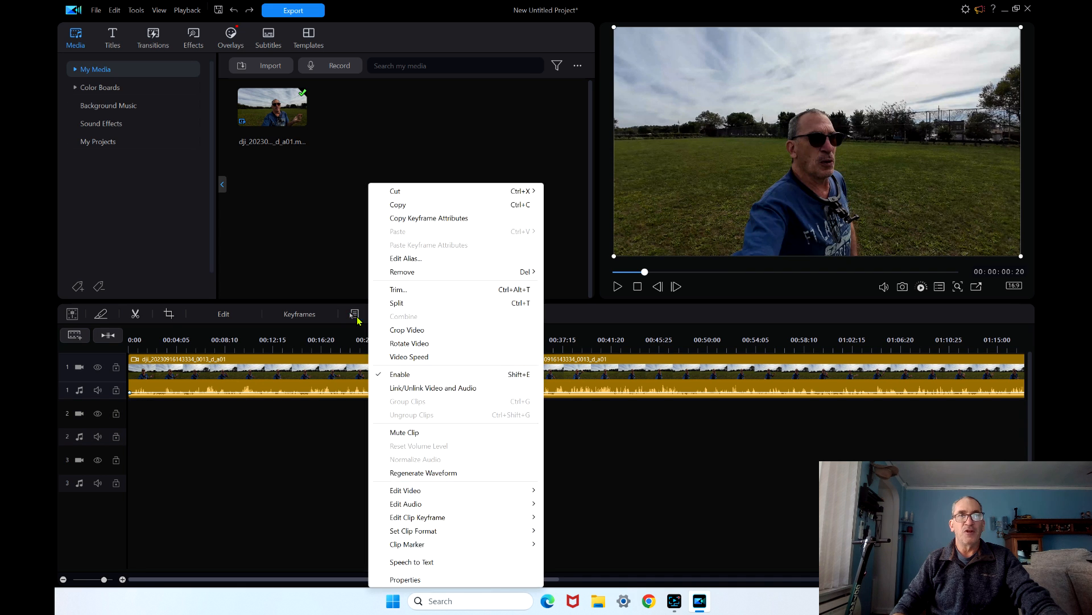
{"action": "mouse_move", "coordinate": [420, 453]}
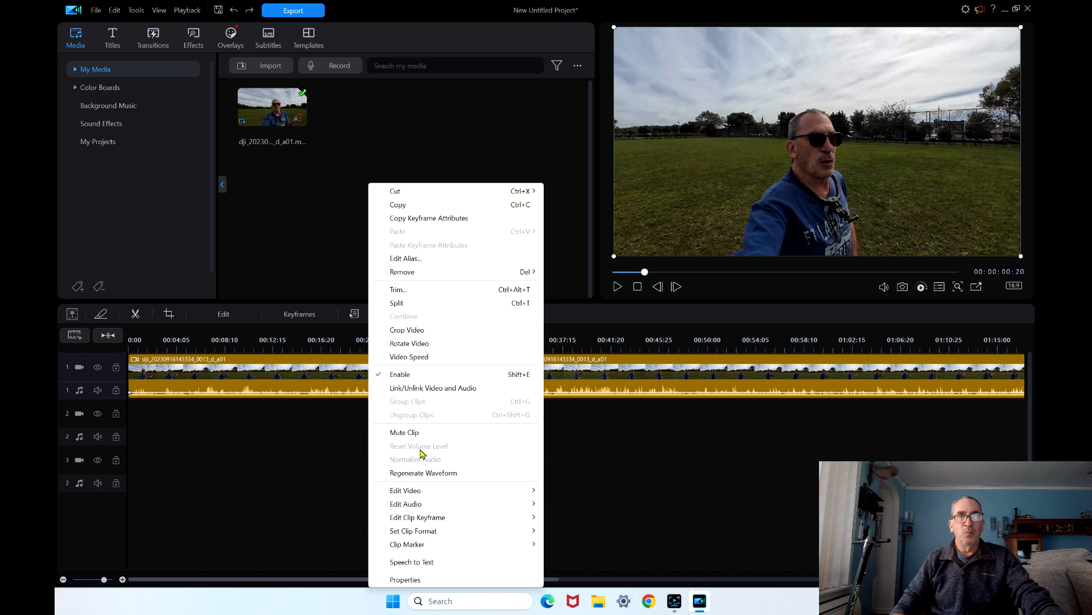
{"action": "left_click", "coordinate": [114, 10]}
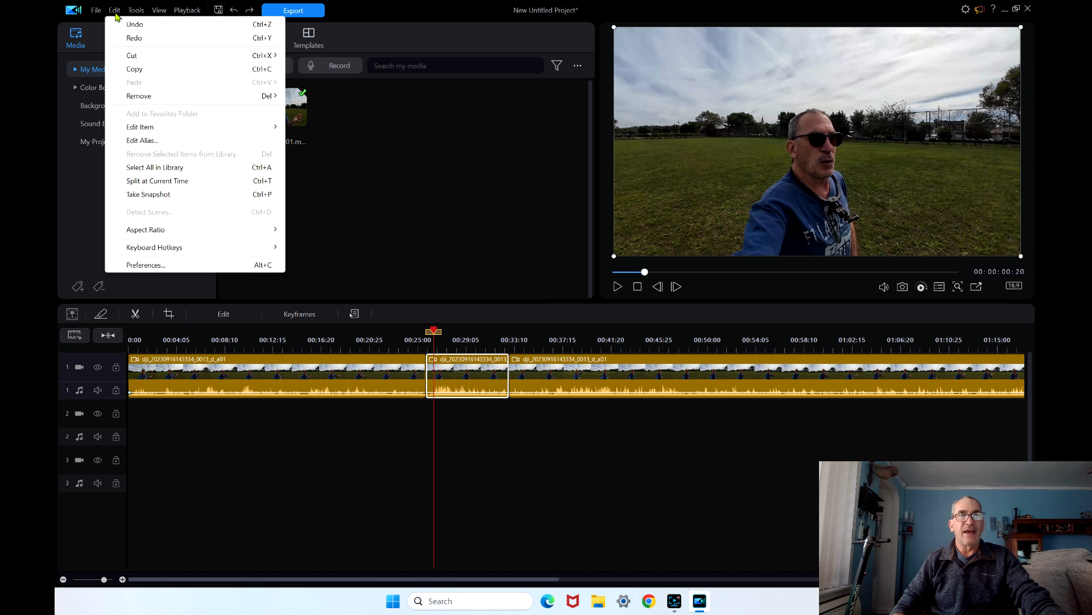
{"action": "mouse_move", "coordinate": [136, 12]}
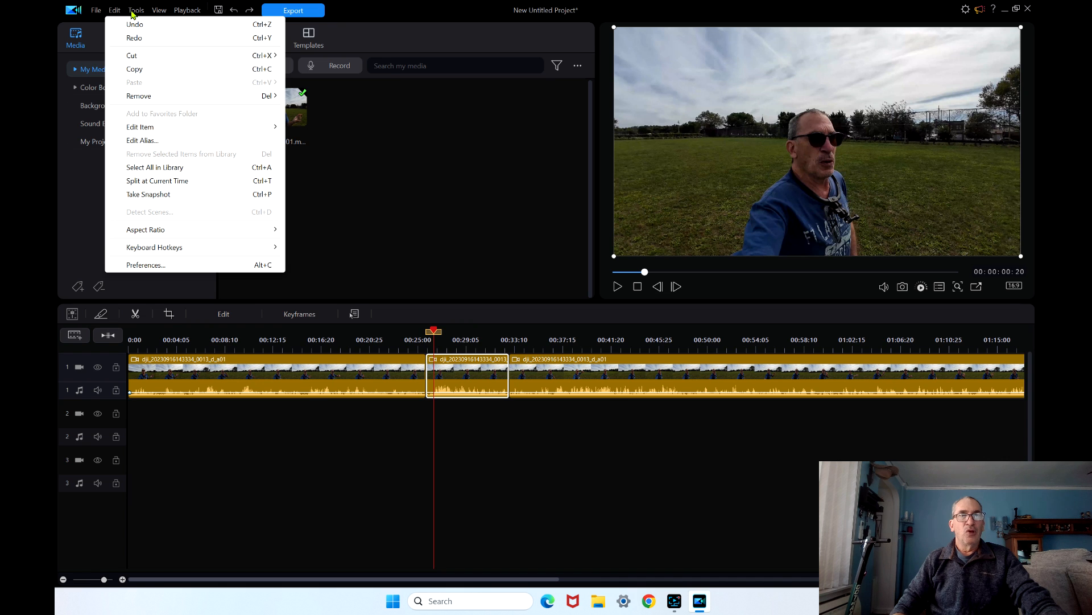
{"action": "left_click", "coordinate": [159, 10]}
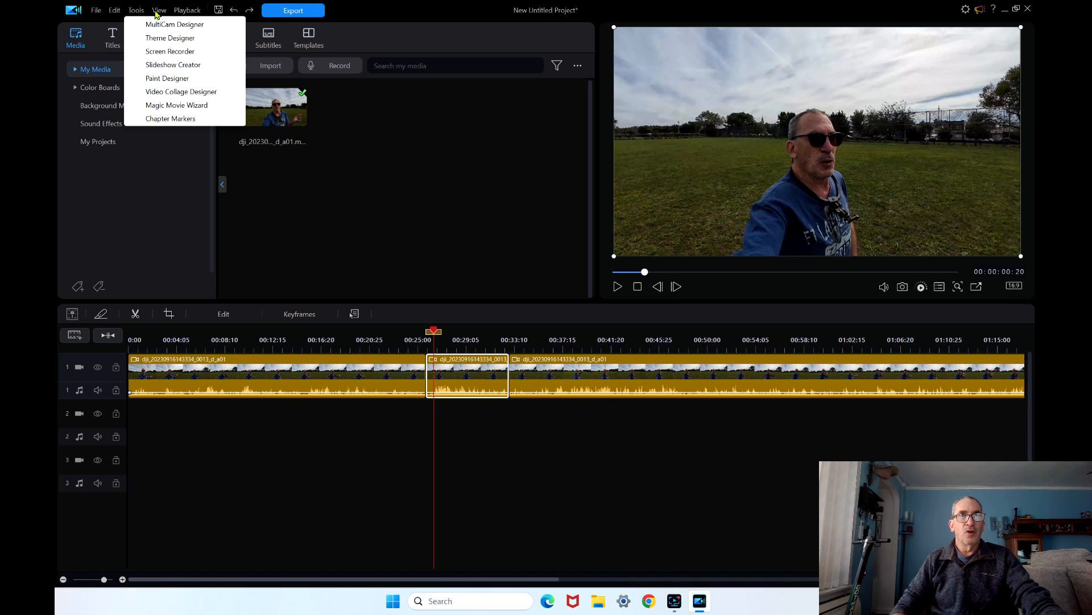
{"action": "left_click", "coordinate": [186, 10]}
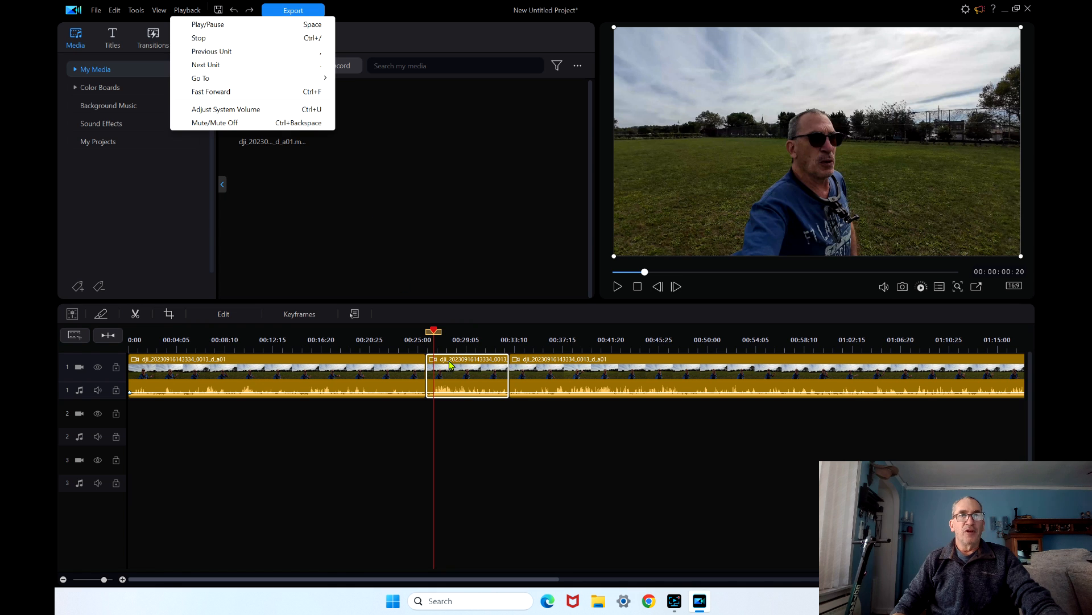
{"action": "mouse_move", "coordinate": [254, 13]}
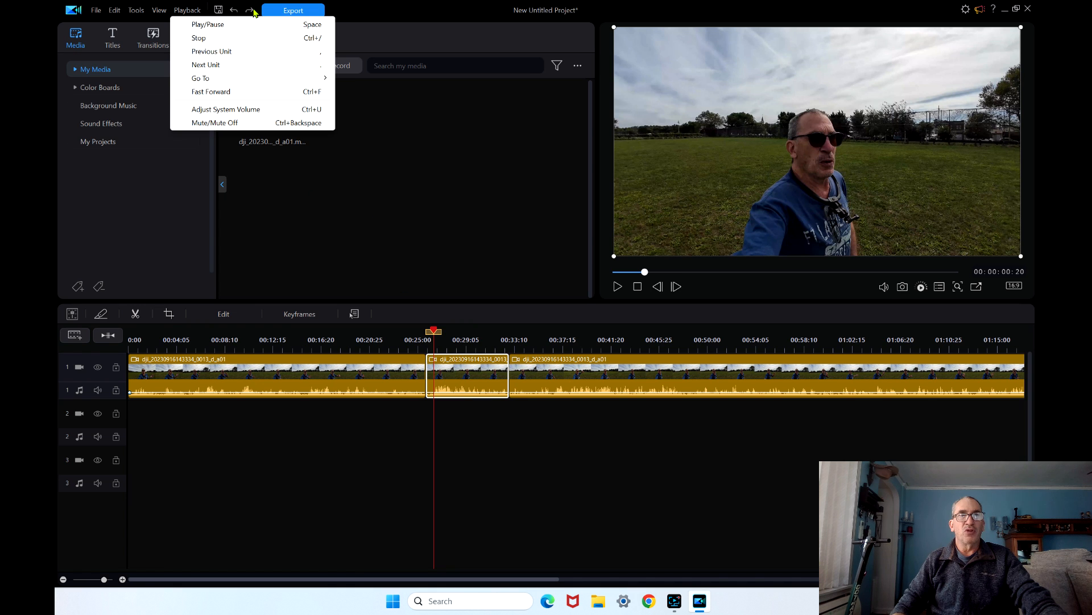
{"action": "mouse_move", "coordinate": [603, 202]}
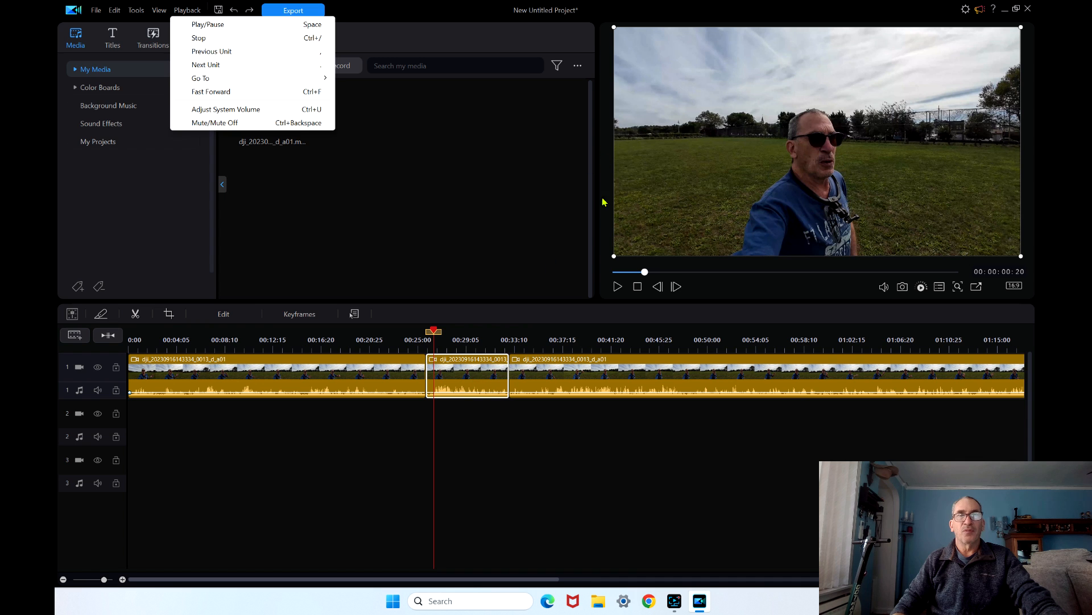
{"action": "left_click", "coordinate": [577, 66]}
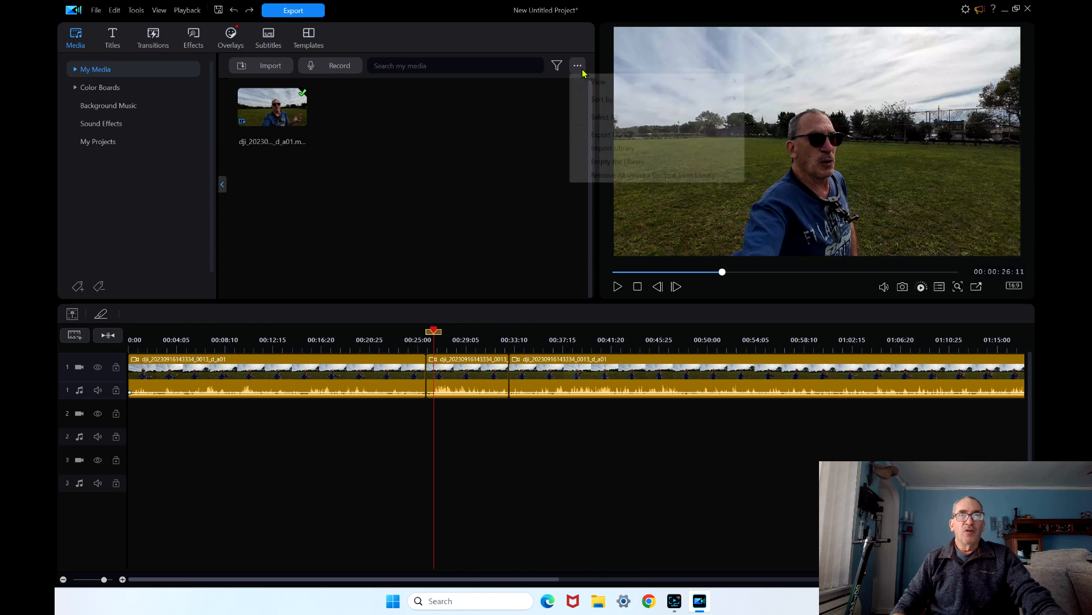
{"action": "left_click", "coordinate": [577, 65]}
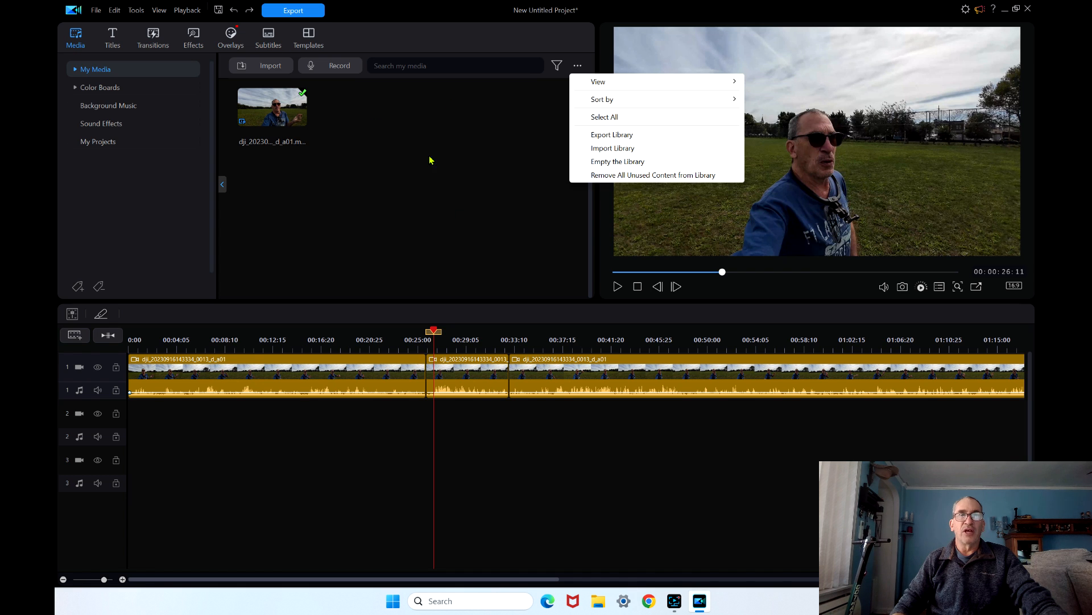
{"action": "left_click", "coordinate": [557, 65]}
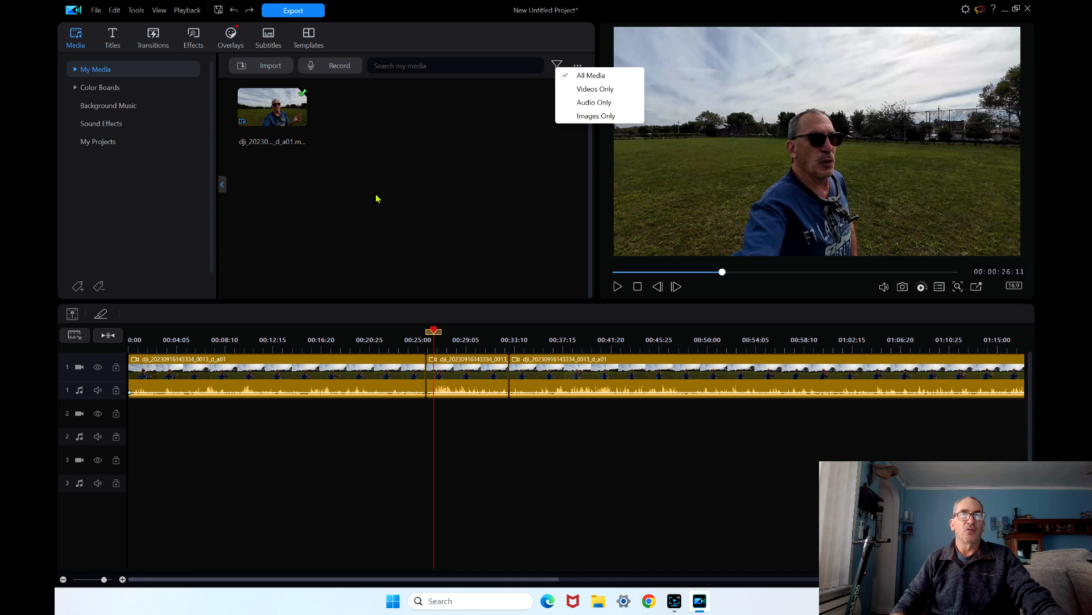
{"action": "left_click", "coordinate": [270, 66]}
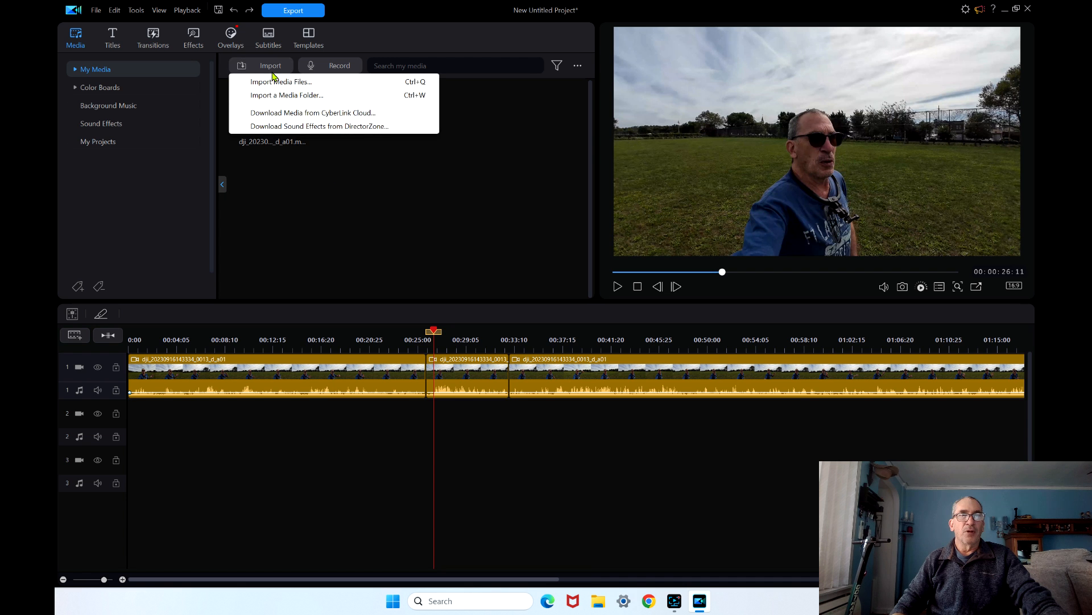
{"action": "left_click", "coordinate": [282, 81]}
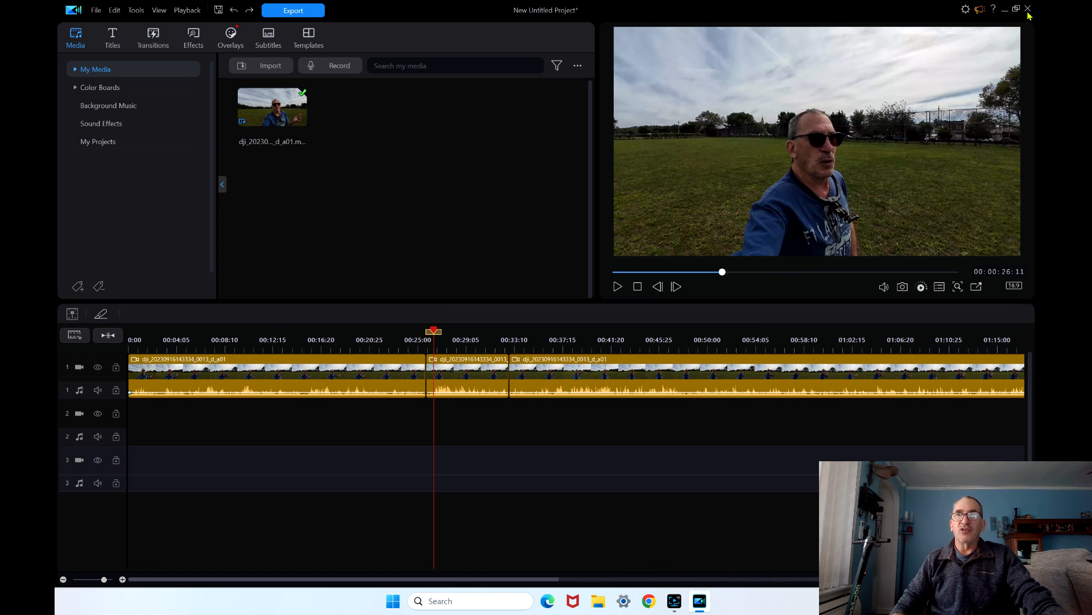
Close the edited project and discard its changes, leaving an empty untitled project
{"action": "left_click", "coordinate": [1028, 9]}
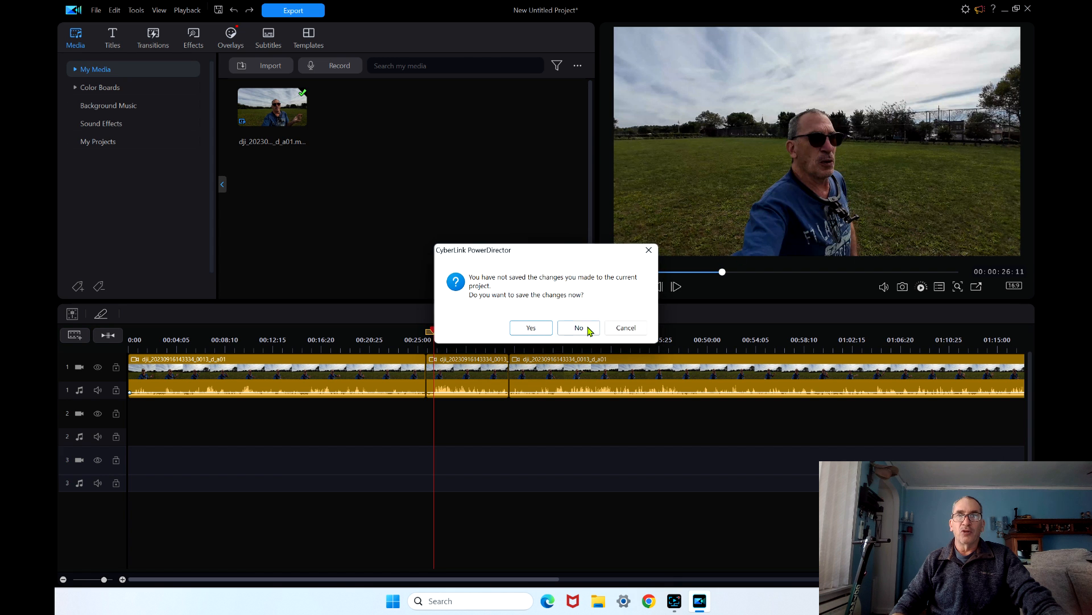
{"action": "left_click", "coordinate": [578, 328]}
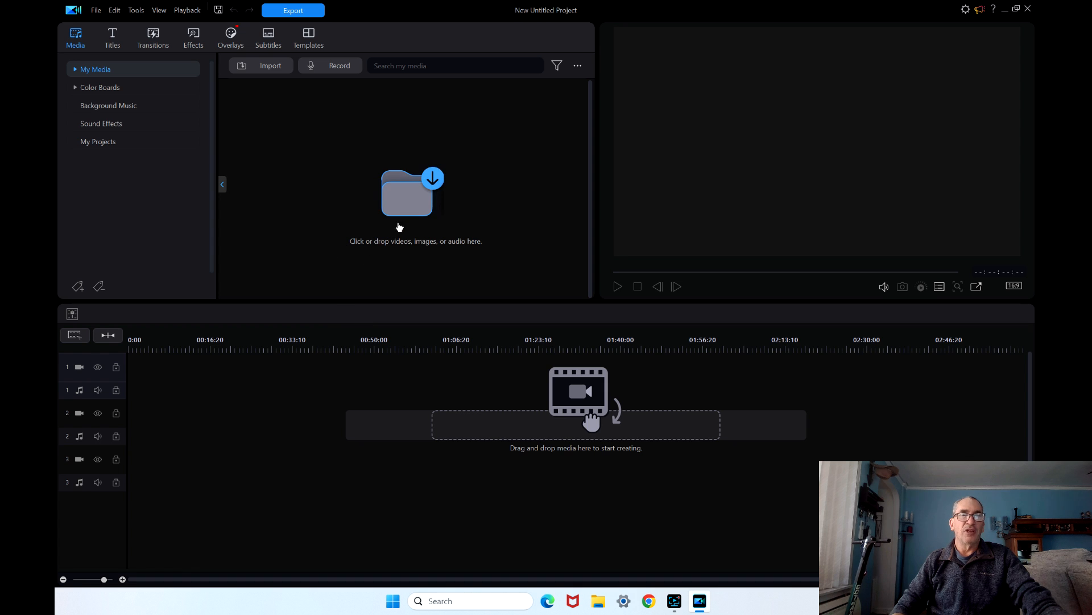
{"action": "mouse_move", "coordinate": [602, 409]}
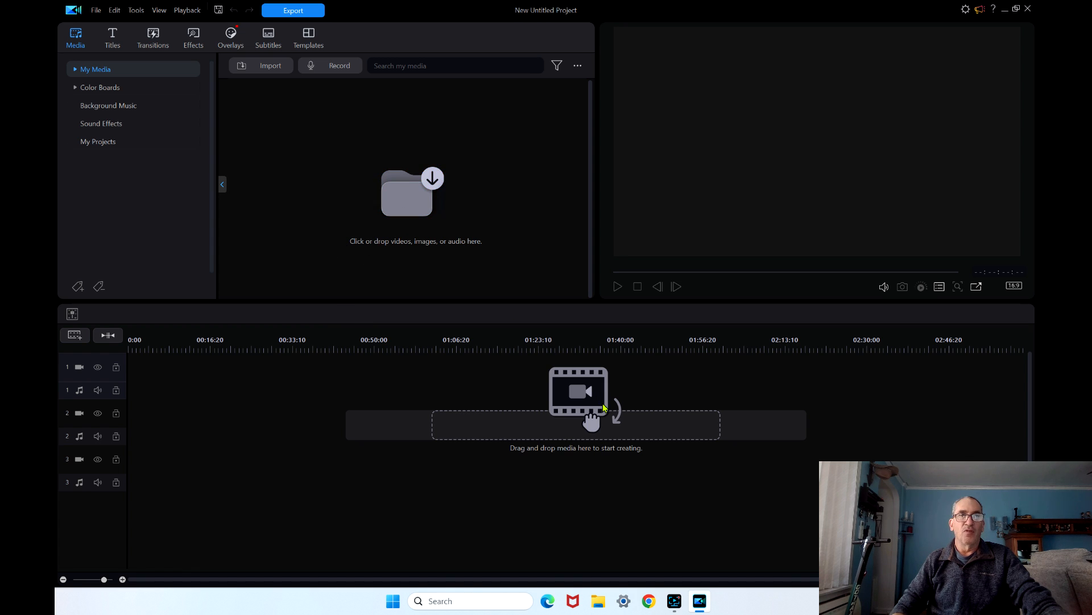
{"action": "mouse_move", "coordinate": [574, 415]}
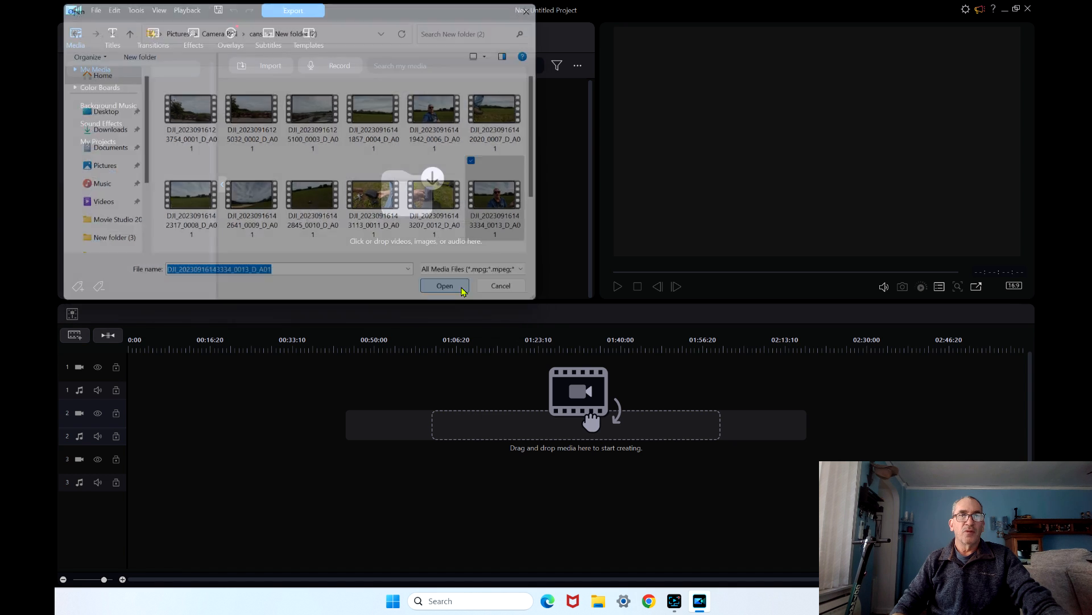
Re-import the DJI clip and place it at 0:00 on video track 1 via the second track
{"action": "left_click", "coordinate": [445, 285]}
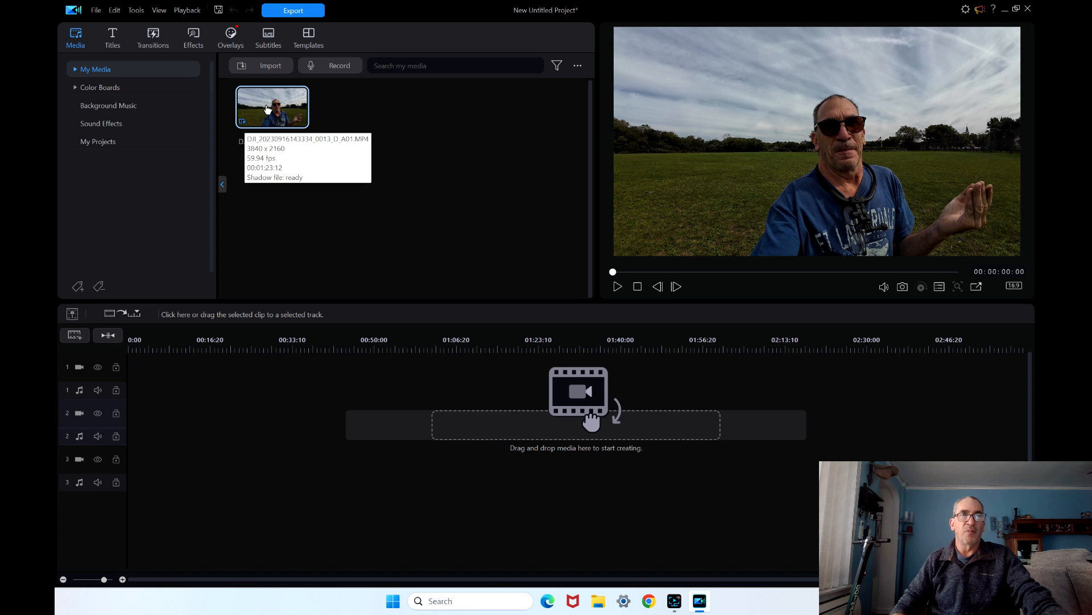
{"action": "left_click_drag", "start_coordinate": [272, 106], "coordinate": [351, 422]}
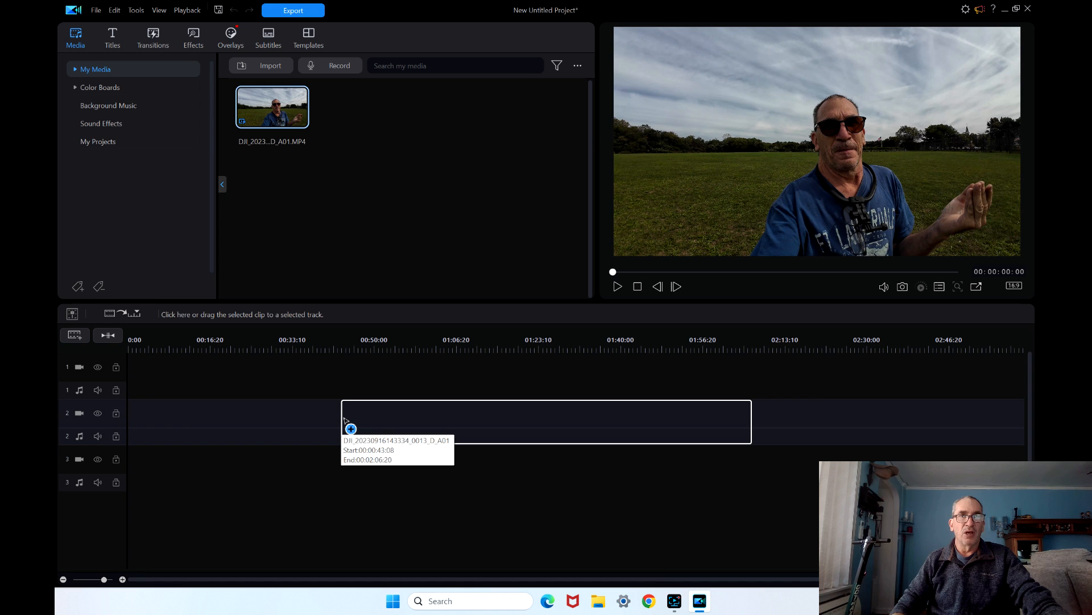
{"action": "left_click_drag", "start_coordinate": [272, 106], "coordinate": [546, 422]}
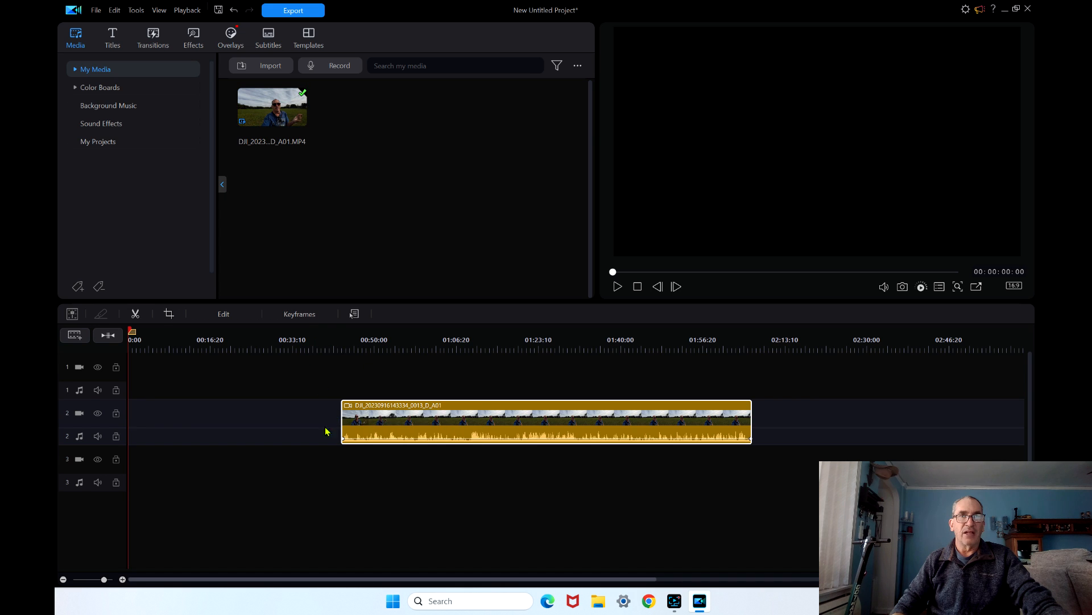
{"action": "mouse_move", "coordinate": [899, 56]}
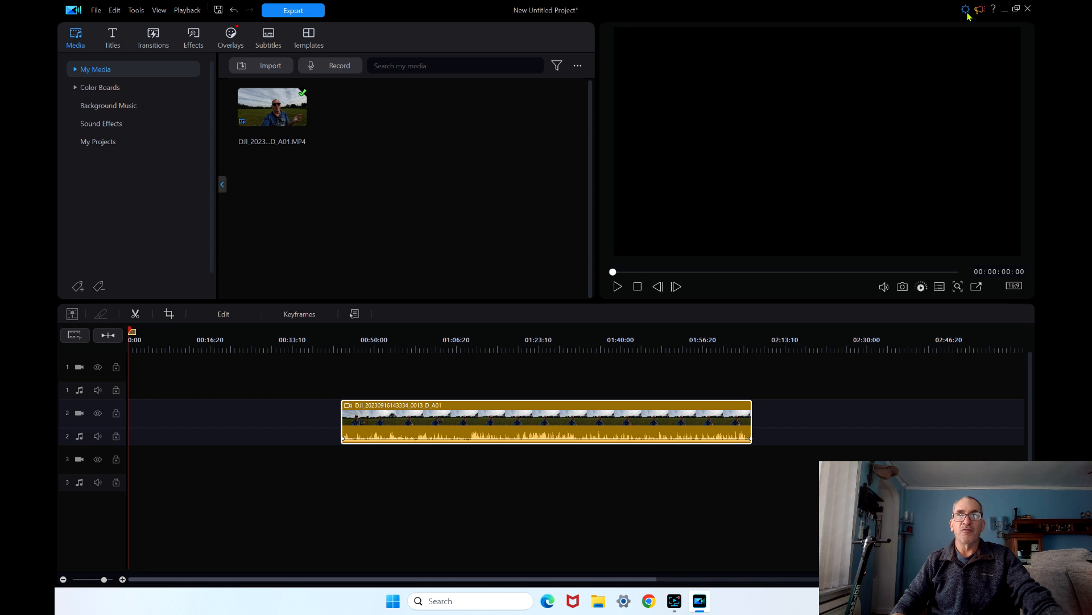
{"action": "left_click", "coordinate": [966, 9]}
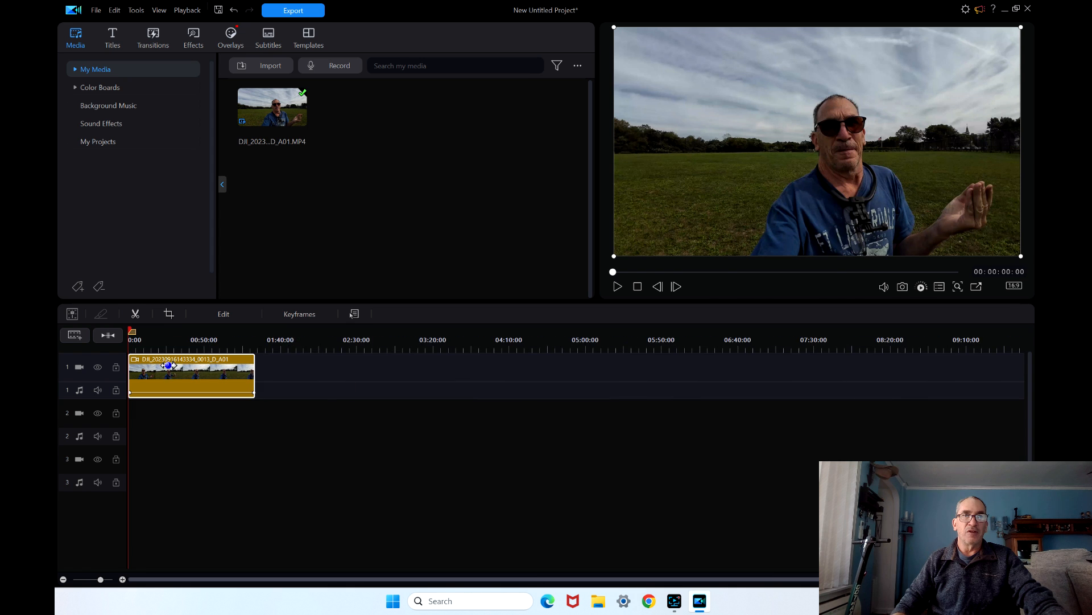
{"action": "left_click", "coordinate": [73, 315]}
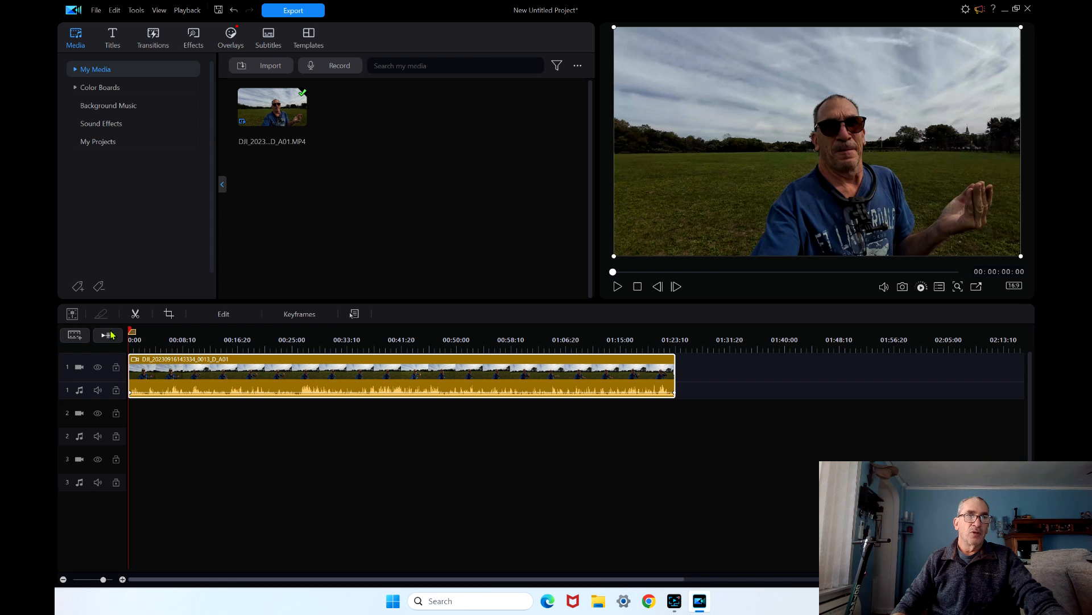
{"action": "left_click", "coordinate": [199, 339]}
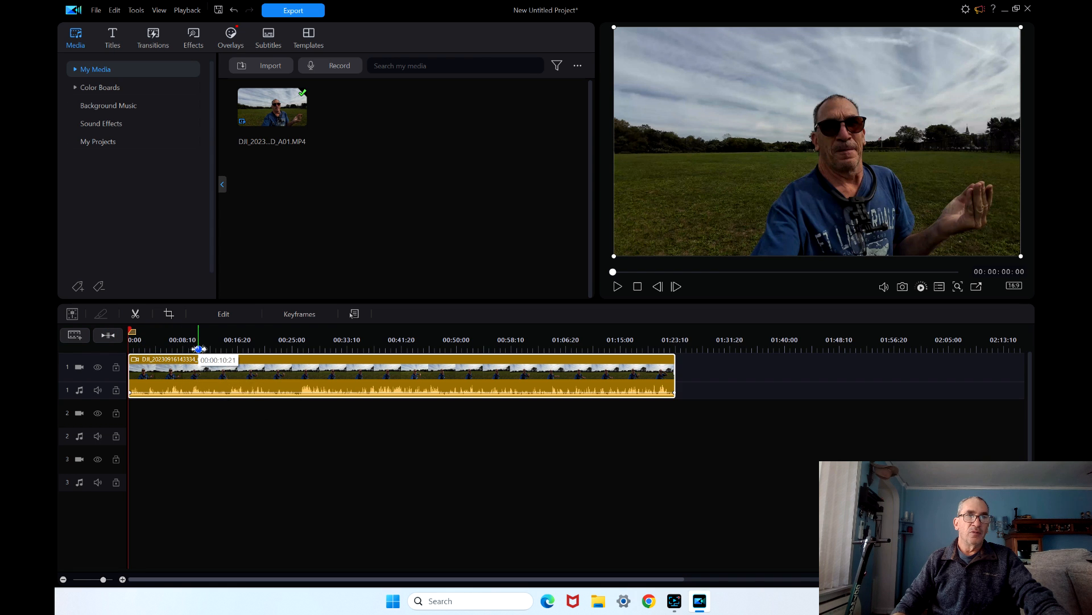
{"action": "left_click_drag", "start_coordinate": [197, 339], "coordinate": [197, 339]}
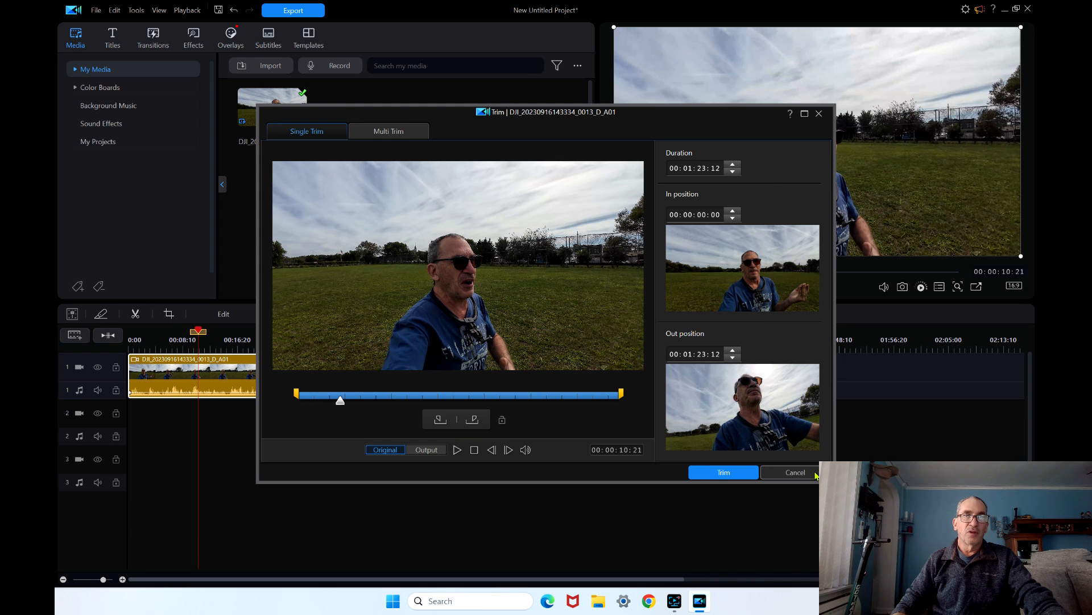
{"action": "left_click", "coordinate": [795, 471]}
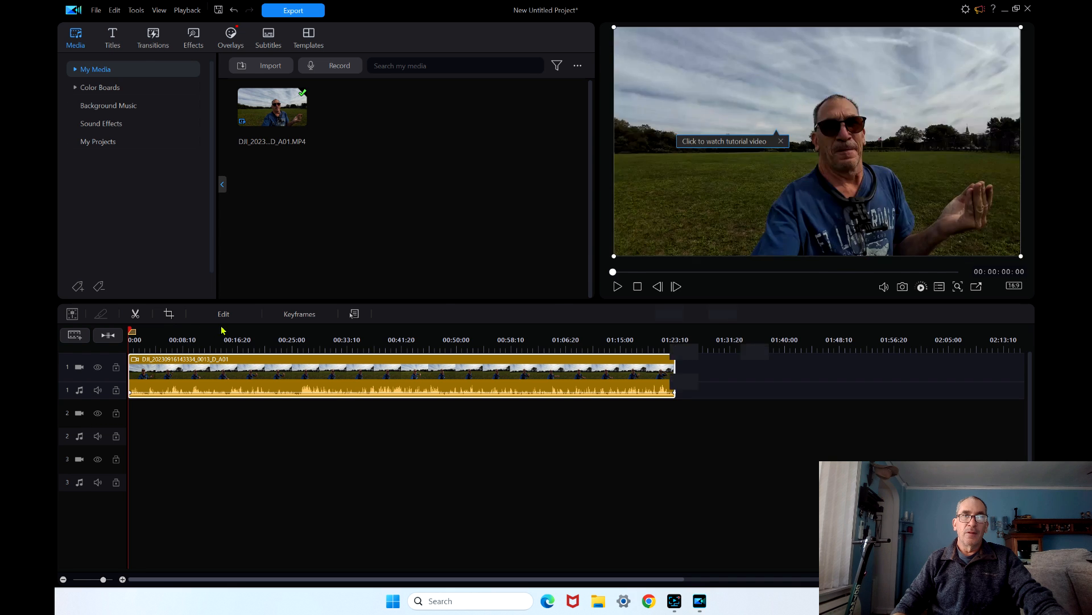
{"action": "left_click", "coordinate": [168, 314]}
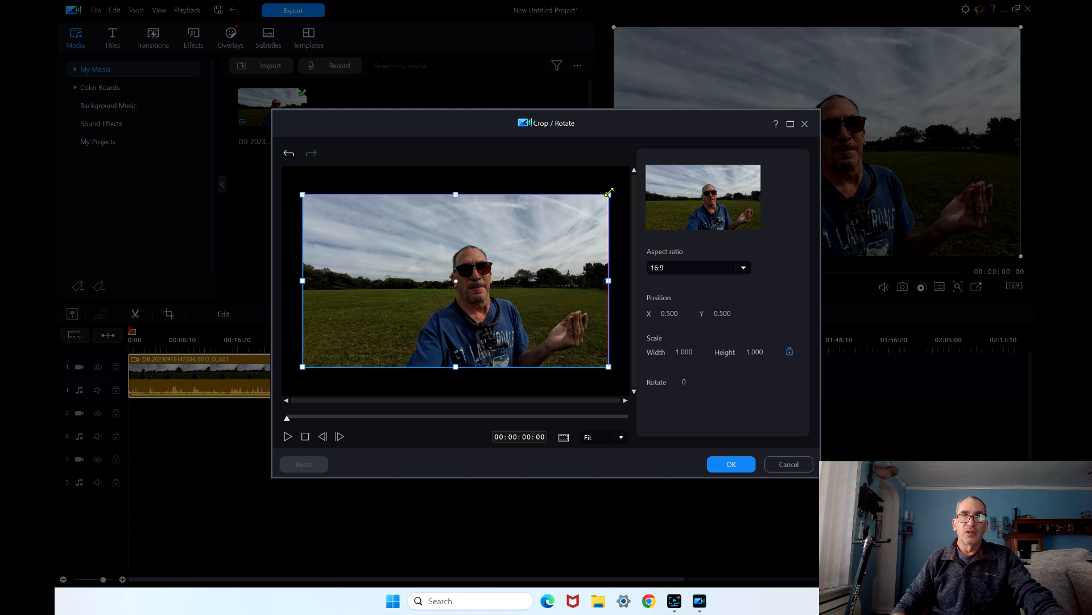
{"action": "left_click_drag", "start_coordinate": [608, 193], "coordinate": [533, 235]}
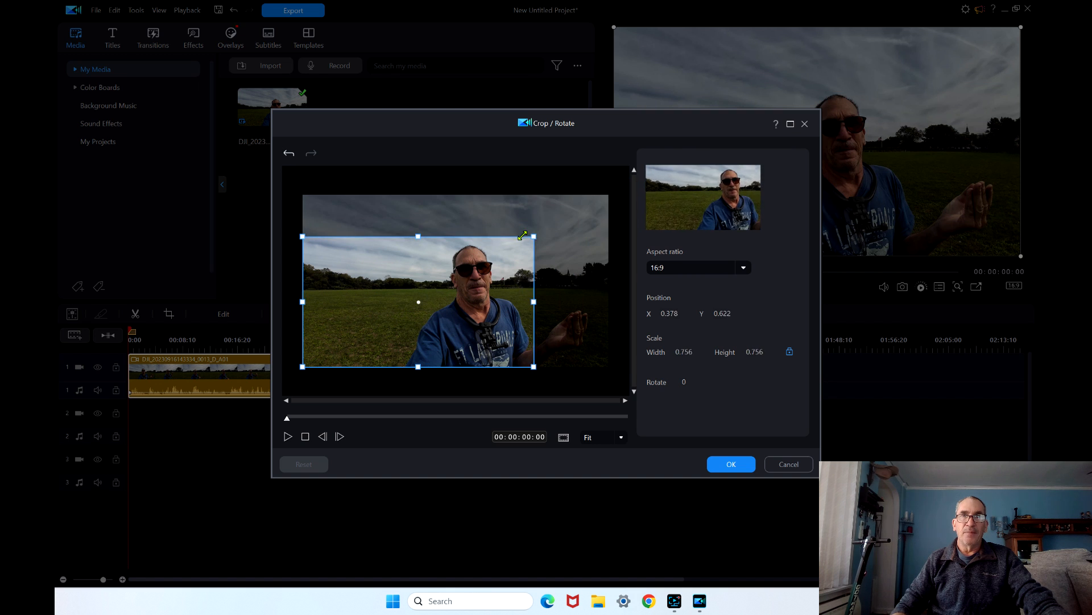
{"action": "left_click_drag", "start_coordinate": [533, 235], "coordinate": [476, 267]}
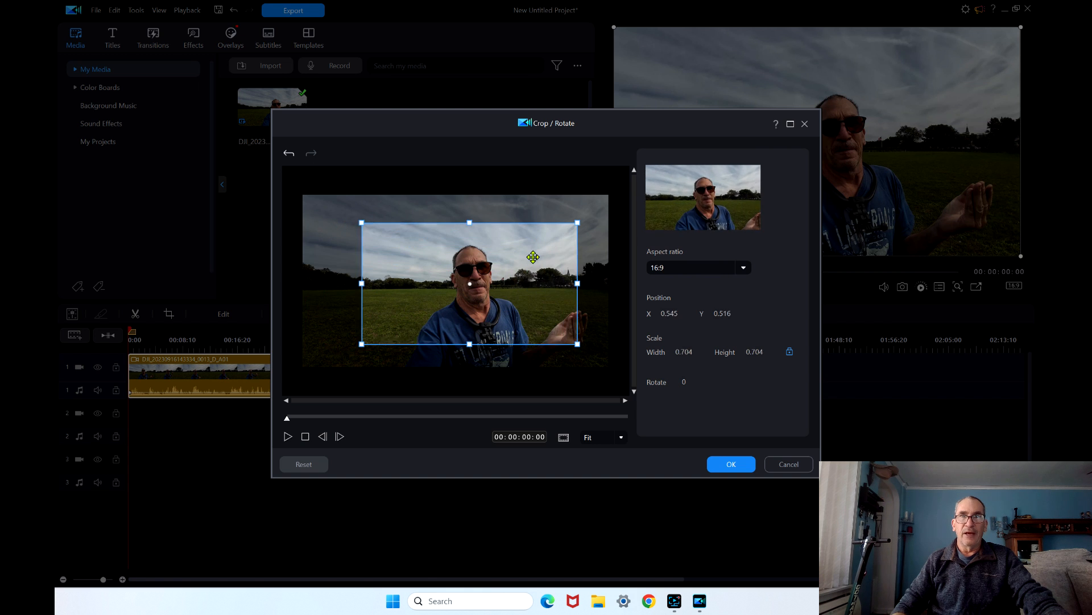
{"action": "left_click_drag", "start_coordinate": [534, 257], "coordinate": [578, 341]}
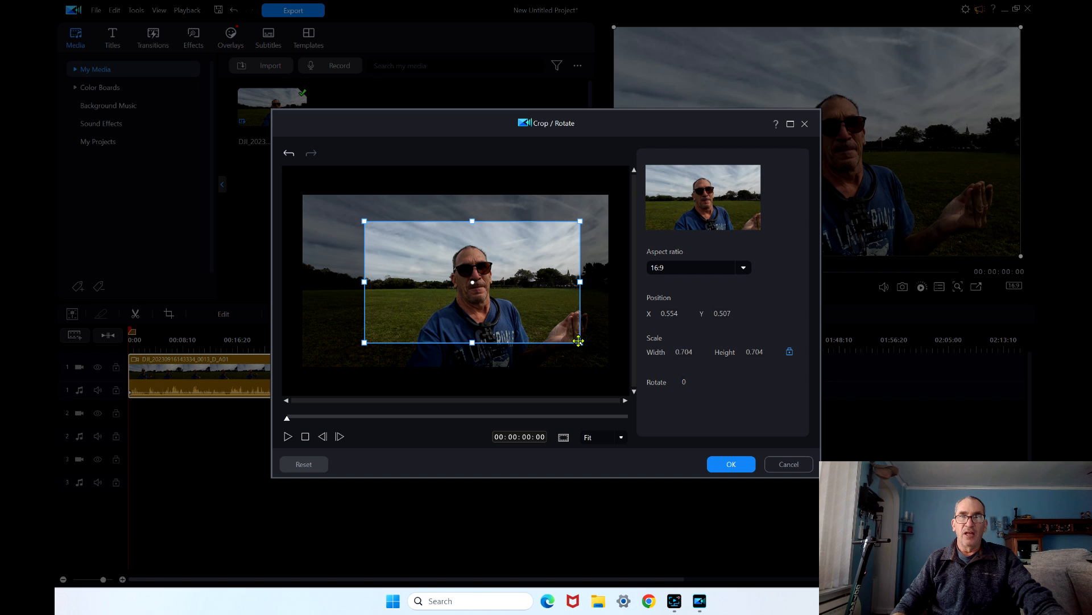
{"action": "left_click_drag", "start_coordinate": [580, 341], "coordinate": [528, 360]}
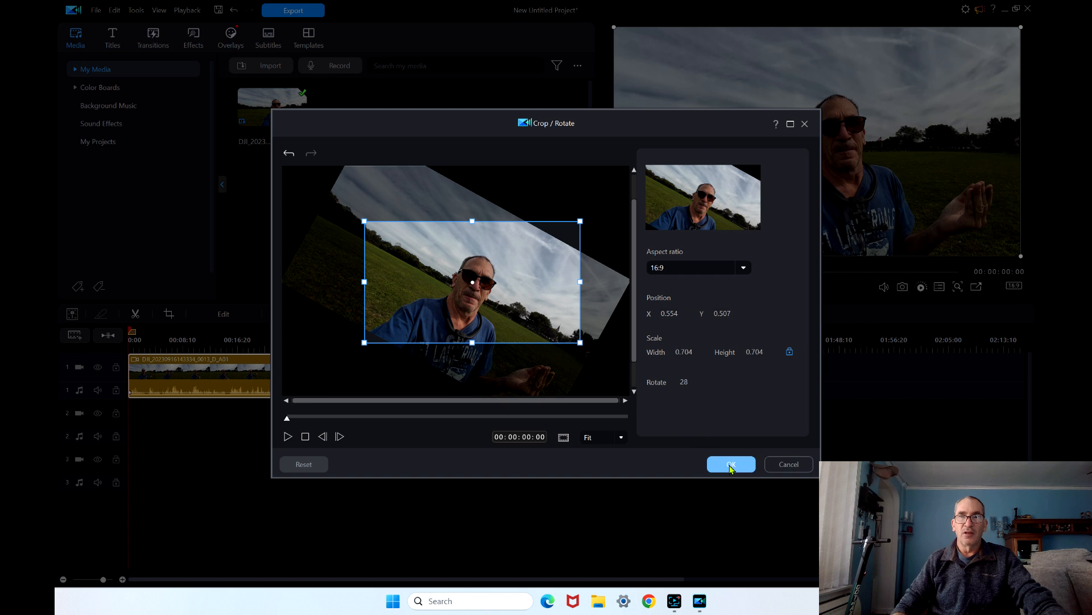
{"action": "left_click", "coordinate": [730, 464]}
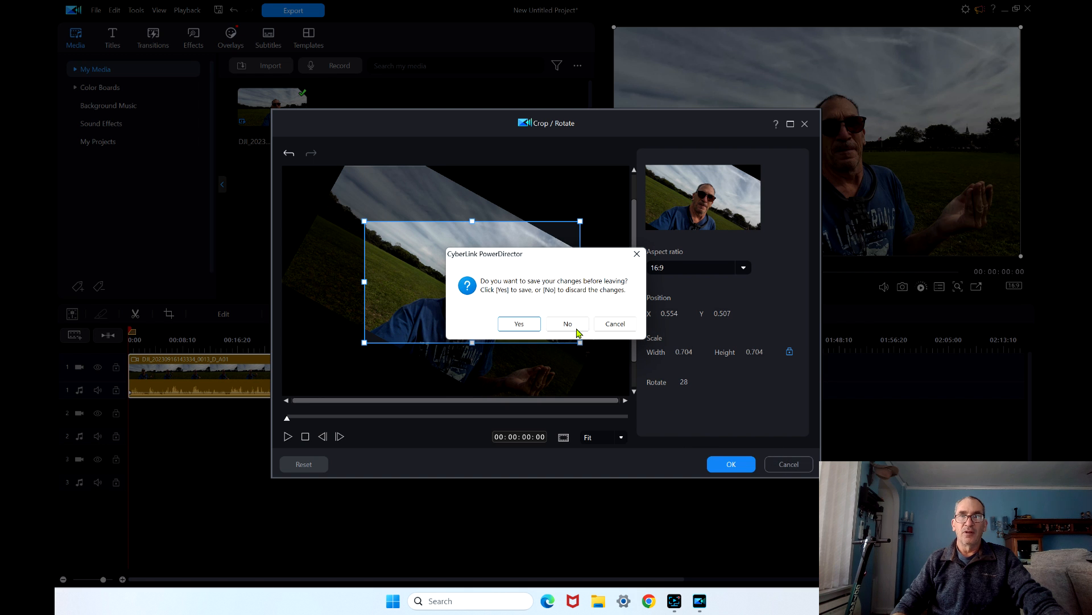
{"action": "left_click", "coordinate": [567, 323]}
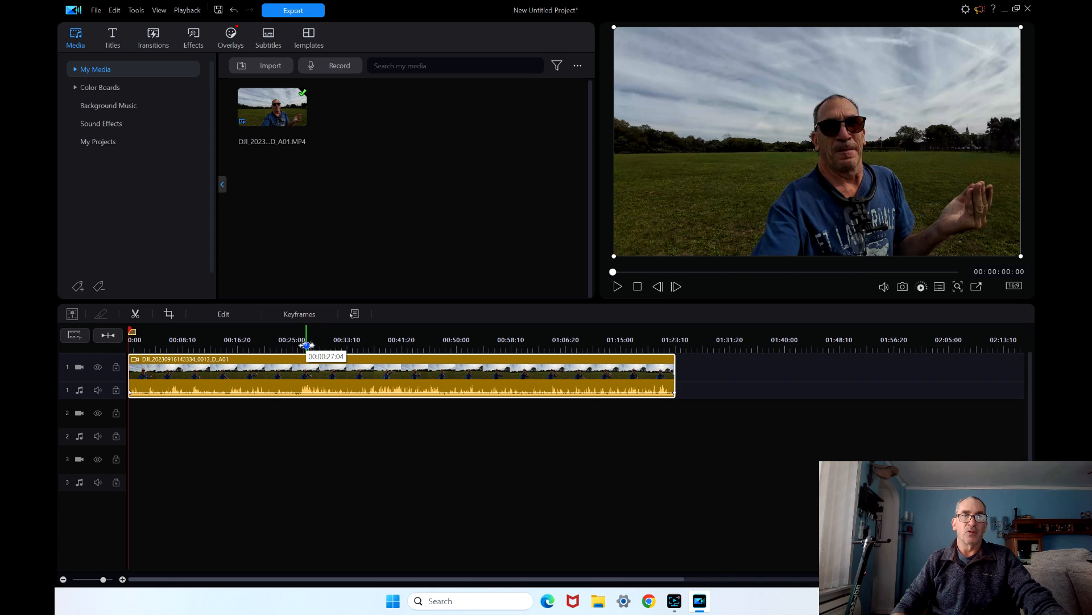
{"action": "left_click_drag", "start_coordinate": [307, 329], "coordinate": [223, 329]}
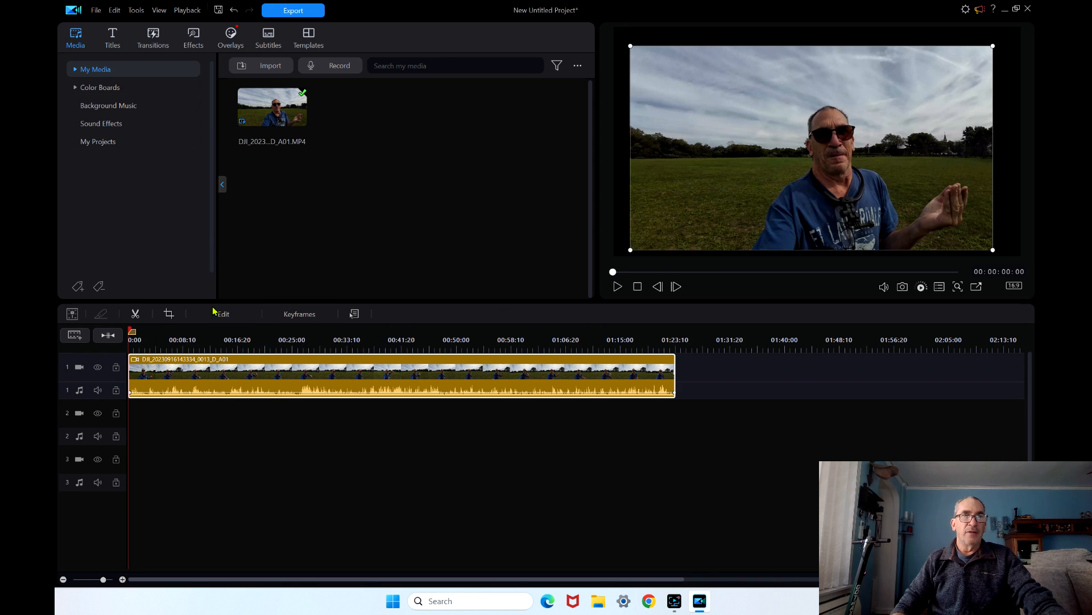
Show the clip's editing tools and look through the Video, Audio and Animation tabs
{"action": "left_click", "coordinate": [224, 313]}
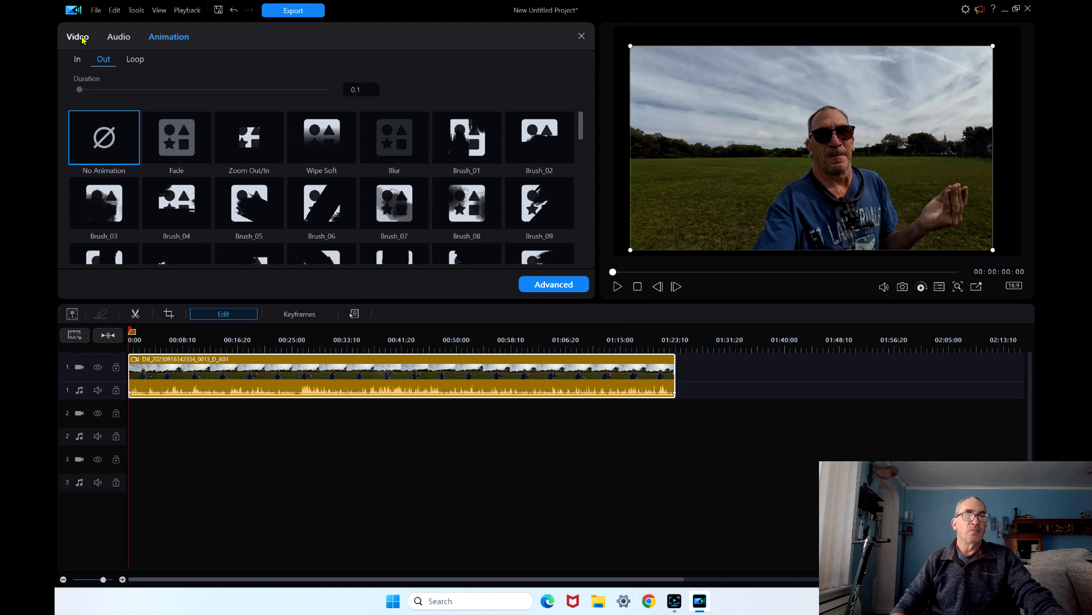
{"action": "left_click", "coordinate": [78, 36]}
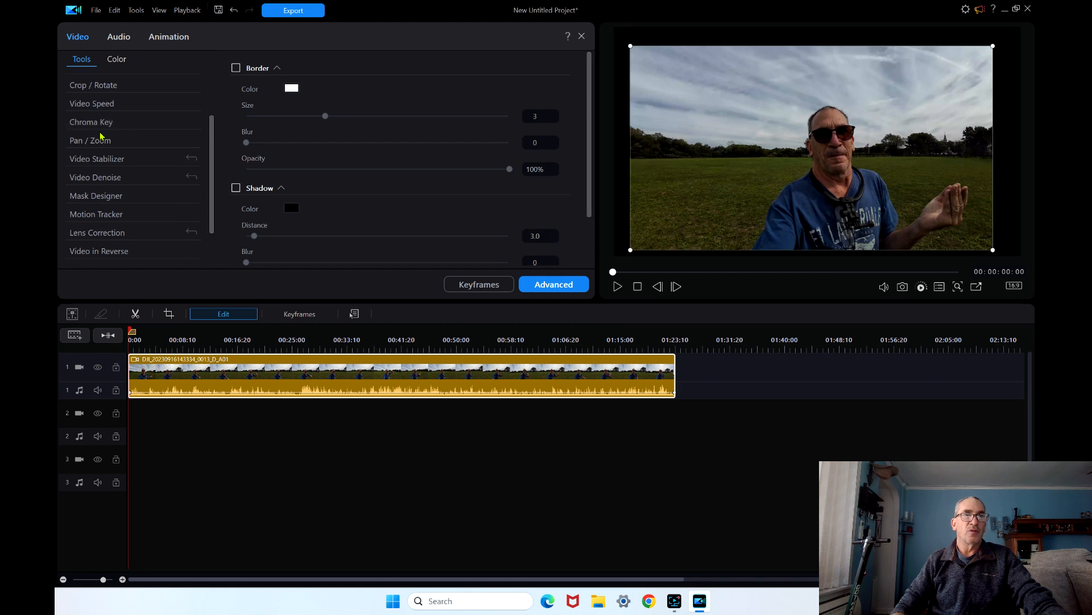
{"action": "left_click", "coordinate": [118, 37]}
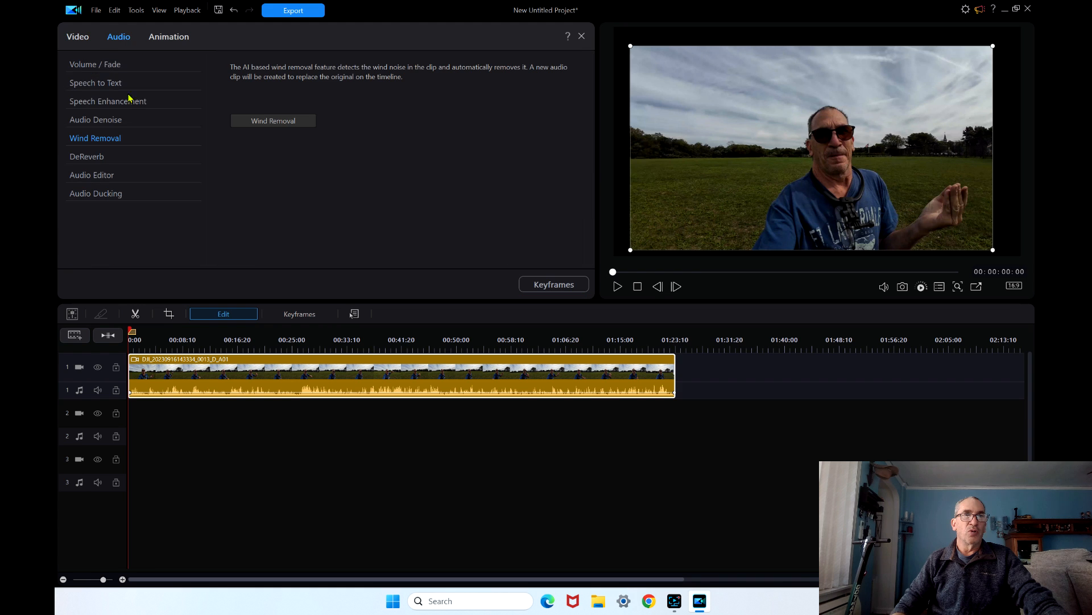
{"action": "left_click", "coordinate": [168, 36]}
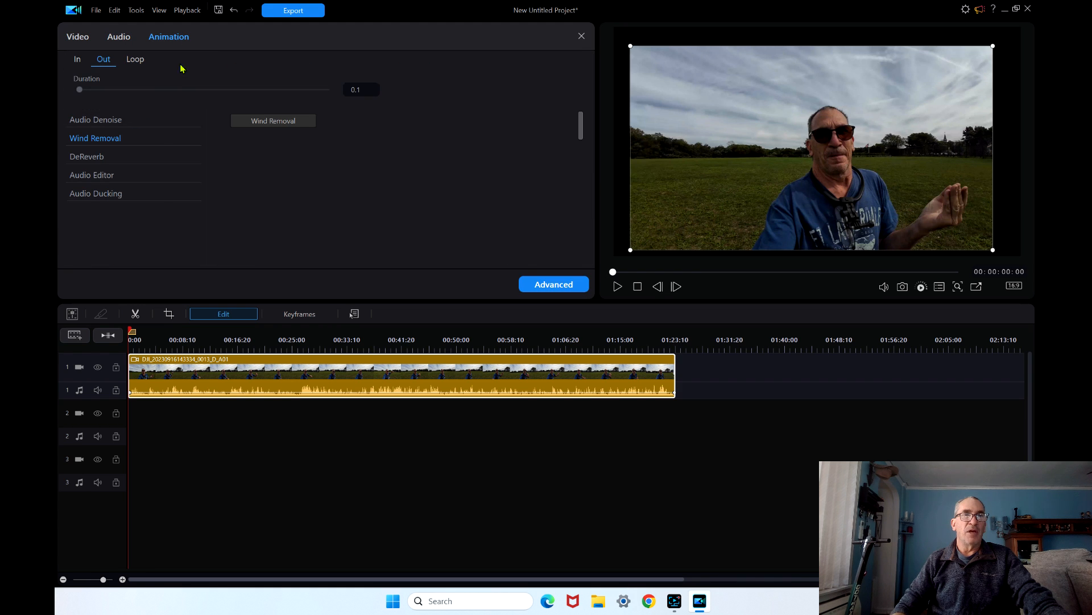
Launch Motion Tracker from the Video Tools list for the DJI clip
{"action": "left_click", "coordinate": [78, 37]}
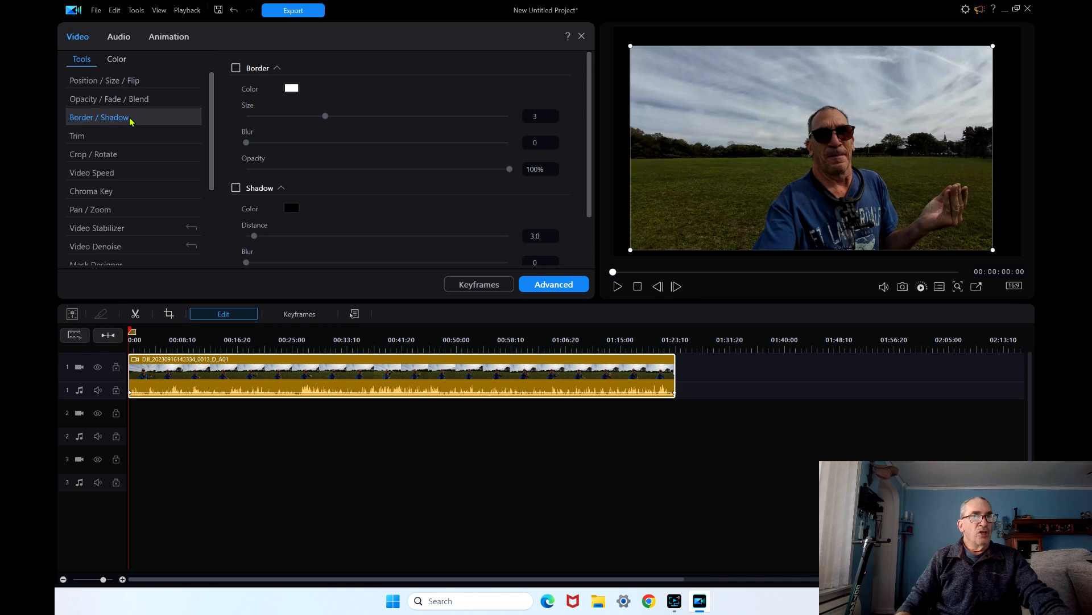
{"action": "scroll", "scroll_direction": "down", "scroll_amount": 3}
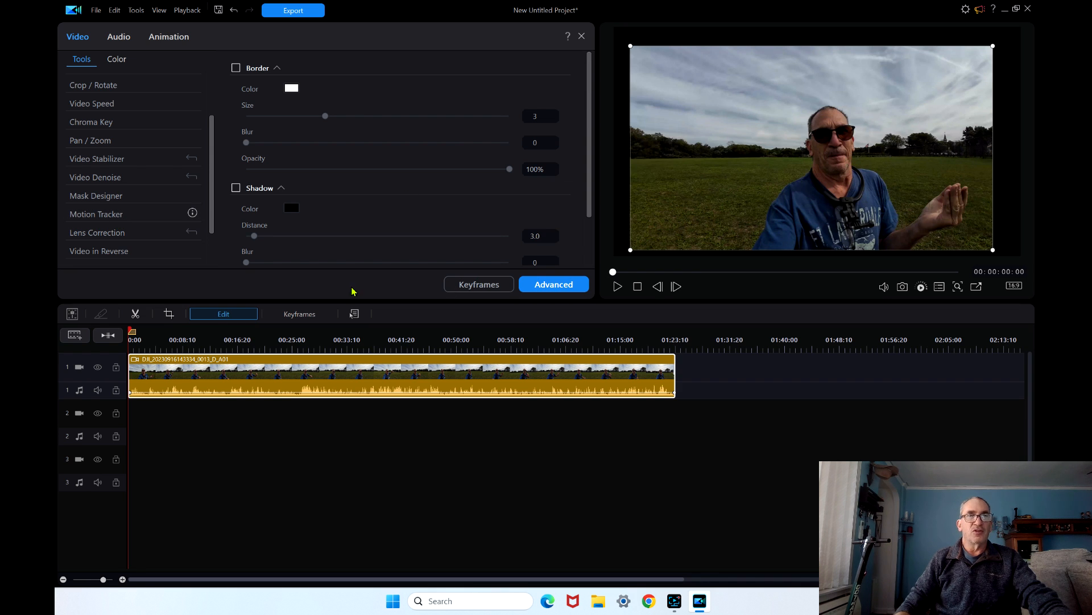
{"action": "left_click", "coordinate": [97, 214]}
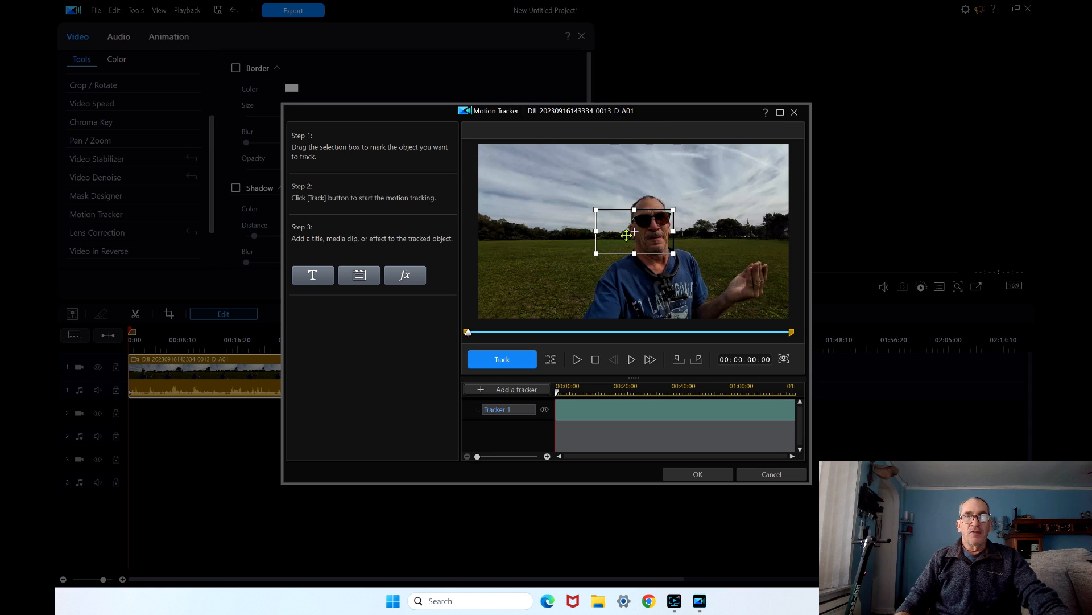
Fit the tracking box to the man's face, preview a Mosaic effect, then cancel Motion Tracker
{"action": "left_click_drag", "start_coordinate": [631, 233], "coordinate": [661, 233]}
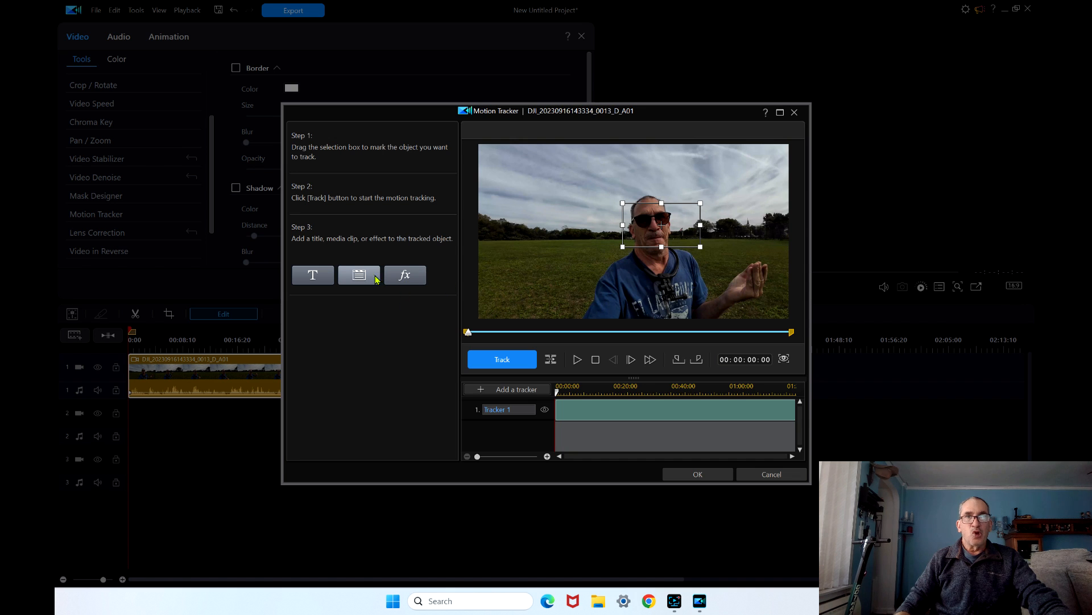
{"action": "mouse_move", "coordinate": [360, 273]}
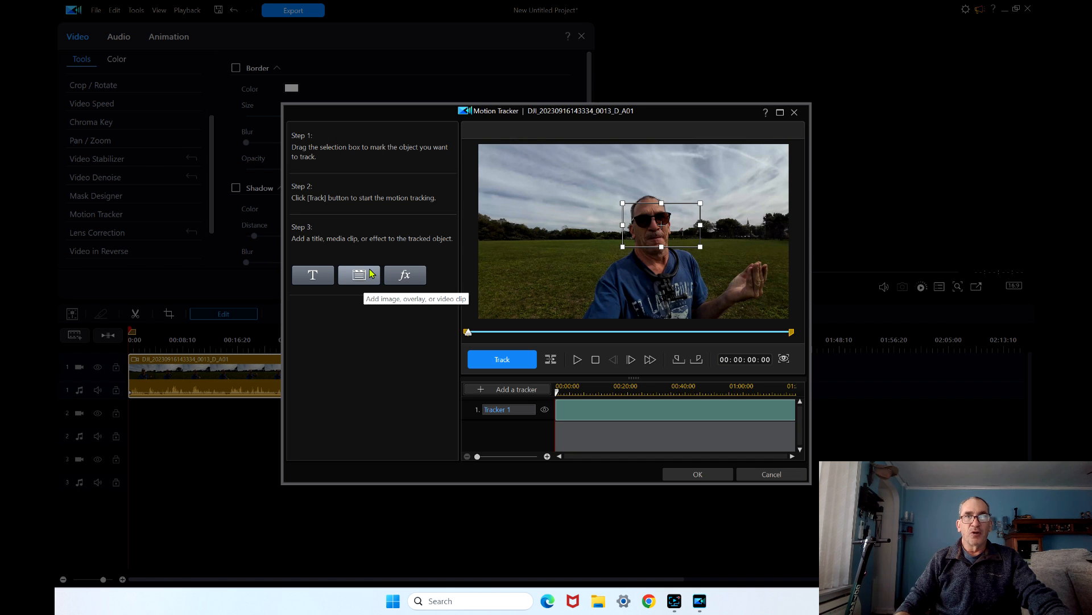
{"action": "left_click", "coordinate": [404, 274]}
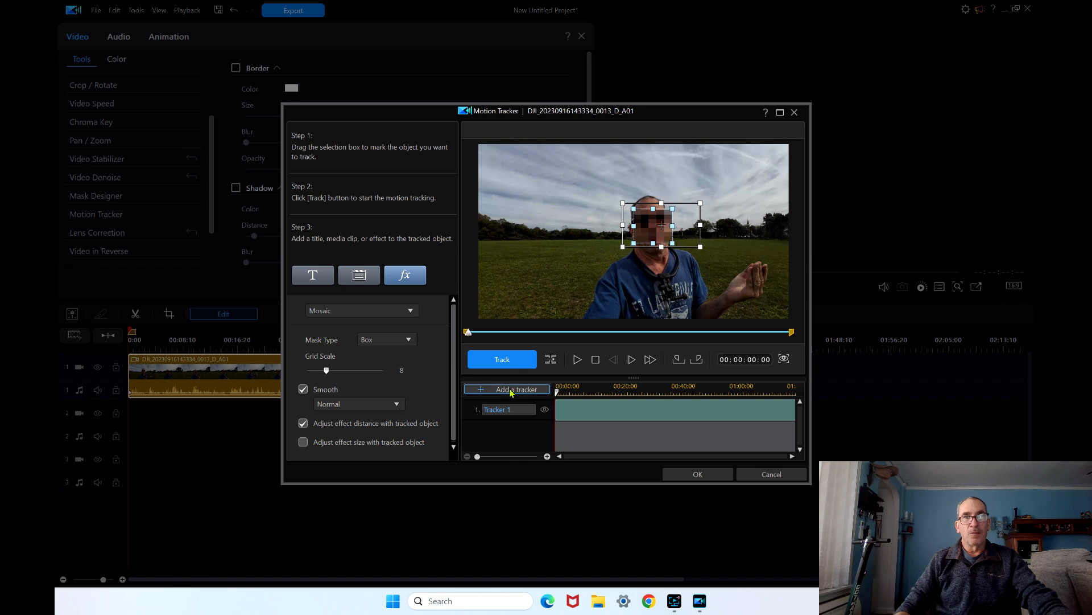
{"action": "mouse_move", "coordinate": [506, 388]}
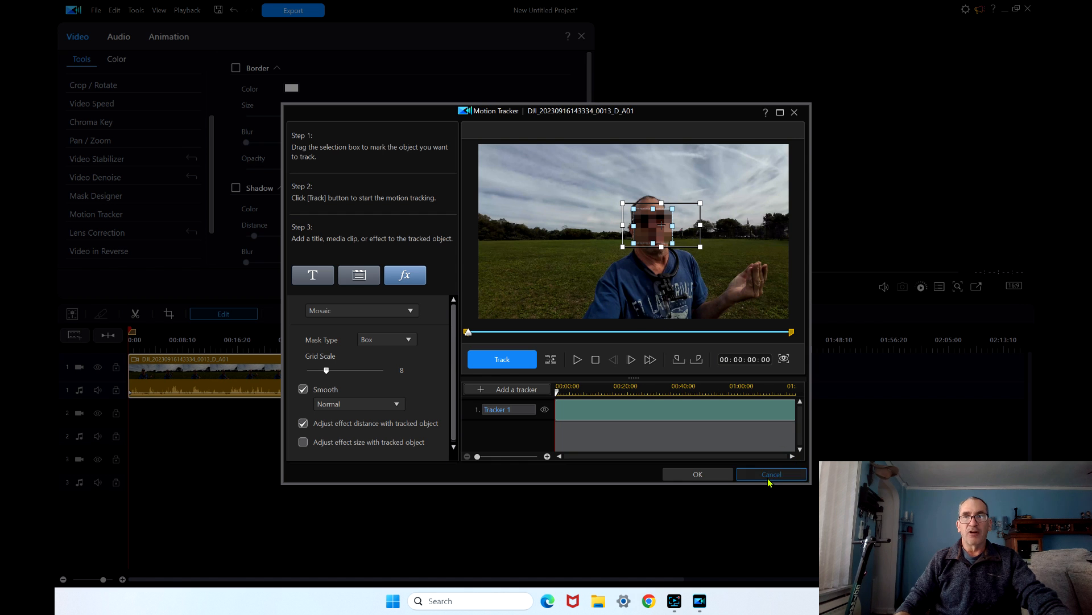
{"action": "left_click", "coordinate": [770, 474]}
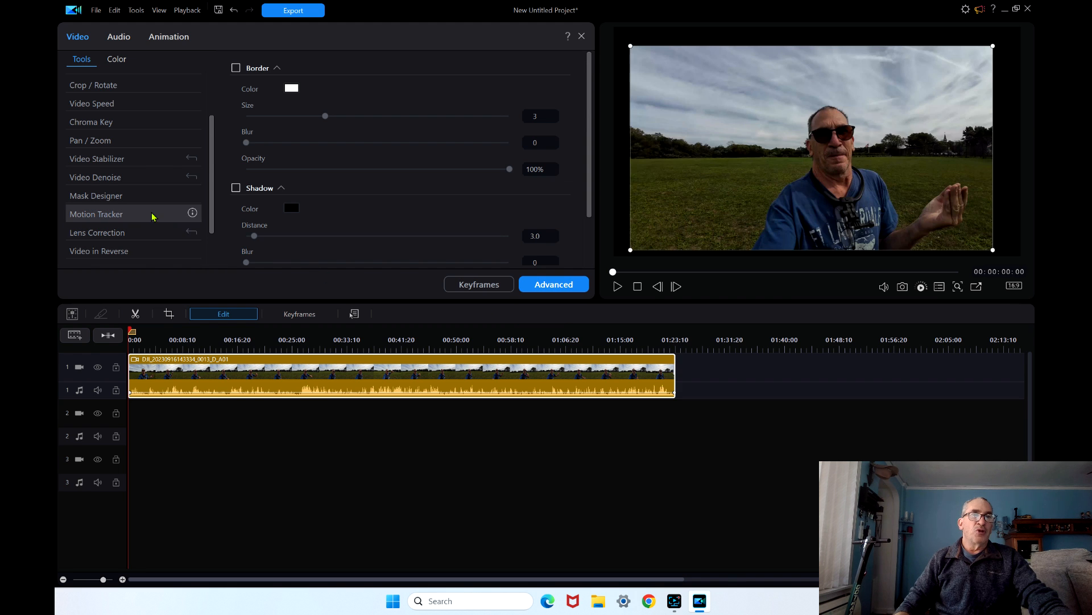
Try AI Sky Replacement on the DJI clip without transforming it, then leave the Edit panel for the media library
{"action": "scroll", "scroll_direction": "down", "scroll_amount": 3}
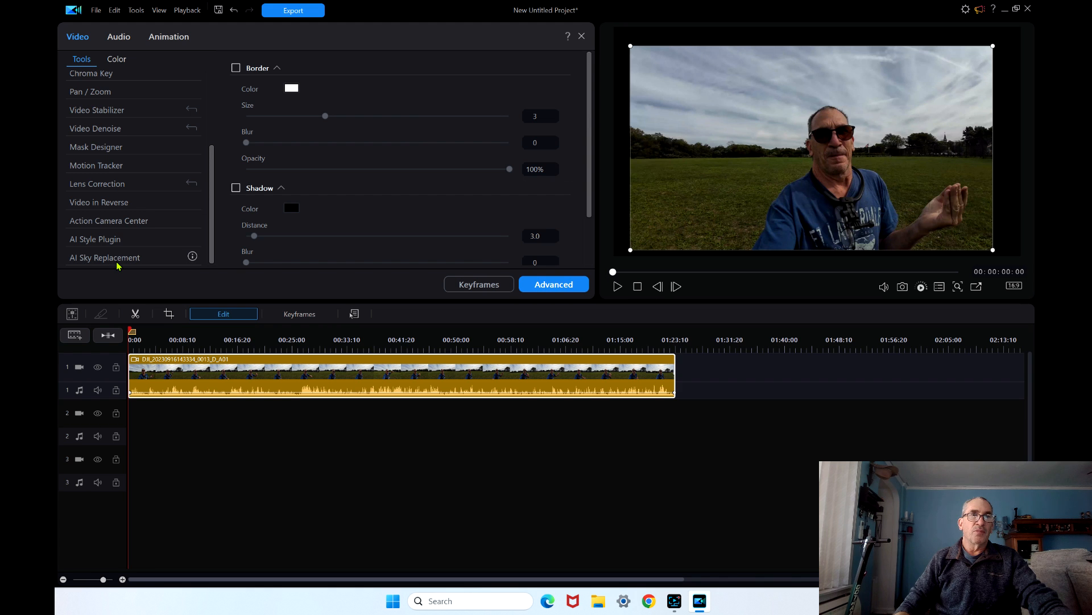
{"action": "left_click", "coordinate": [104, 257]}
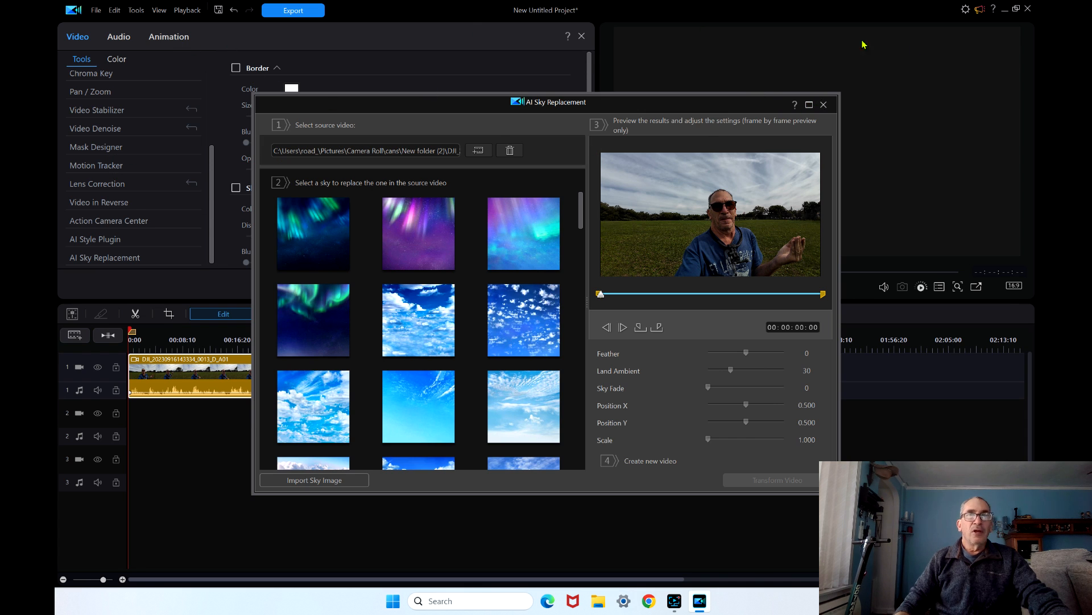
{"action": "left_click", "coordinate": [822, 104]}
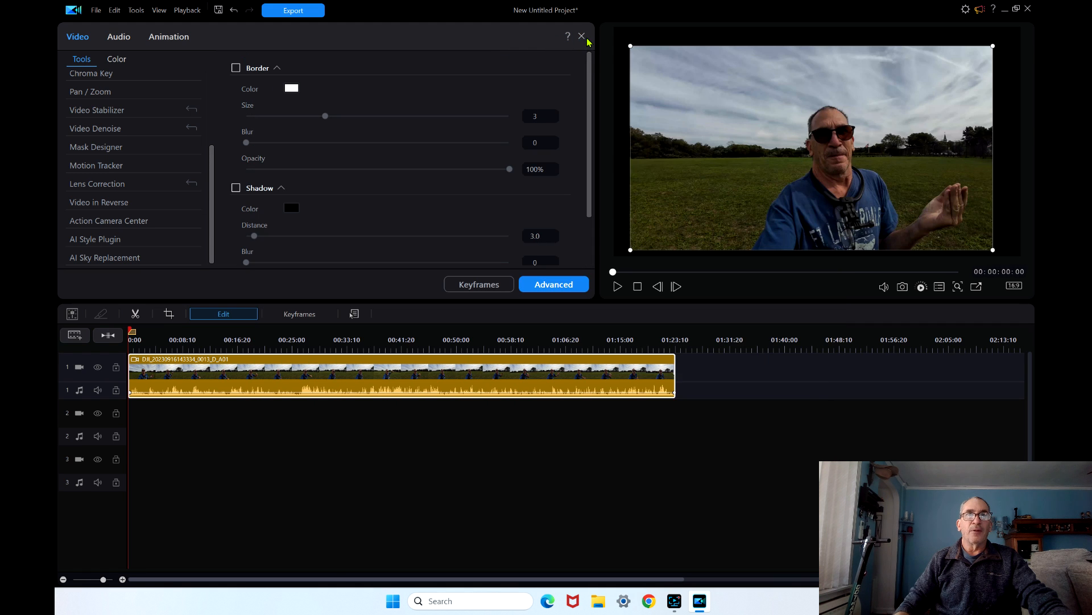
{"action": "left_click", "coordinate": [581, 35]}
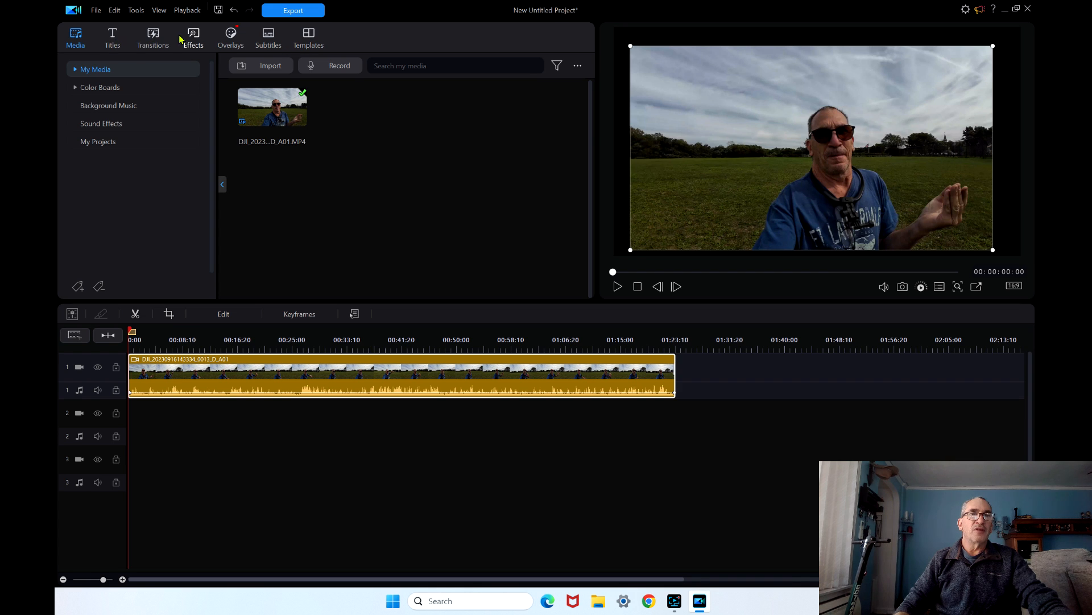
Preview the Magic Swirl 02 and Electric Shock 2 body effects on the park clip without applying them
{"action": "left_click", "coordinate": [192, 38]}
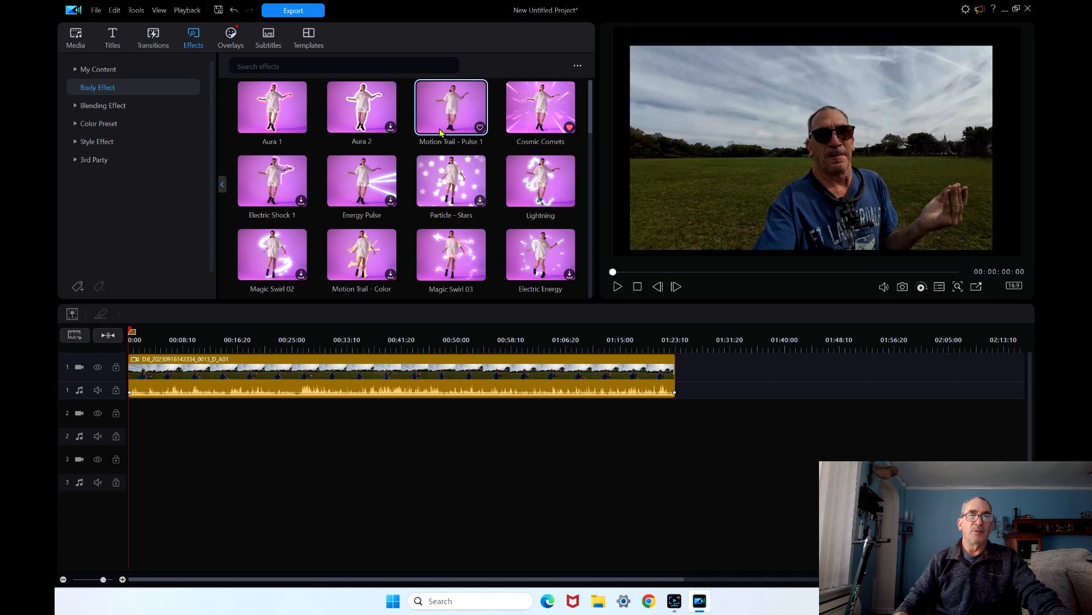
{"action": "scroll", "scroll_direction": "down", "scroll_amount": 3}
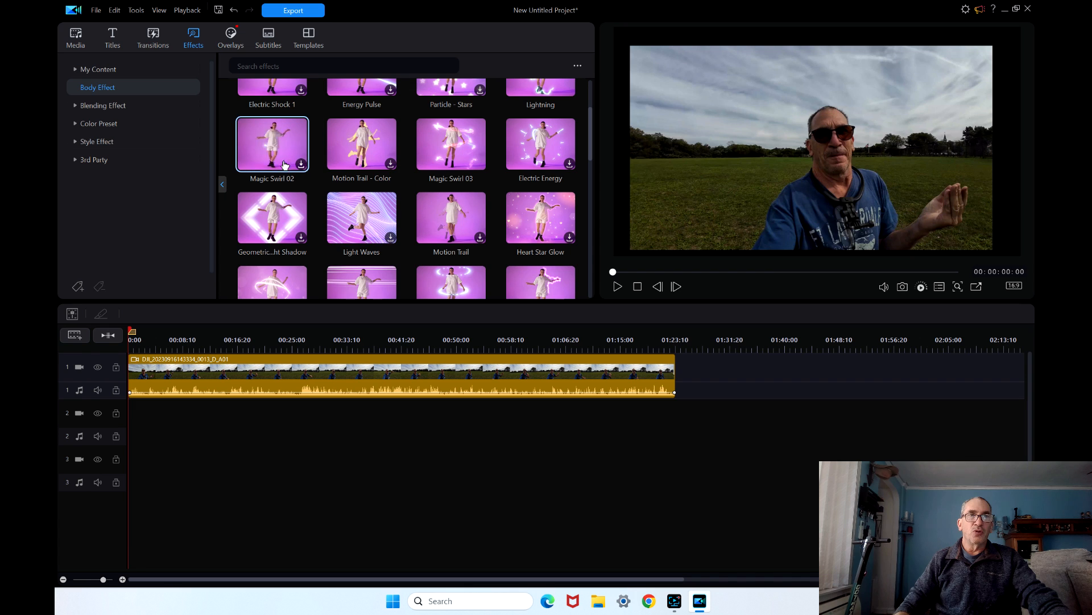
{"action": "left_click", "coordinate": [272, 144]}
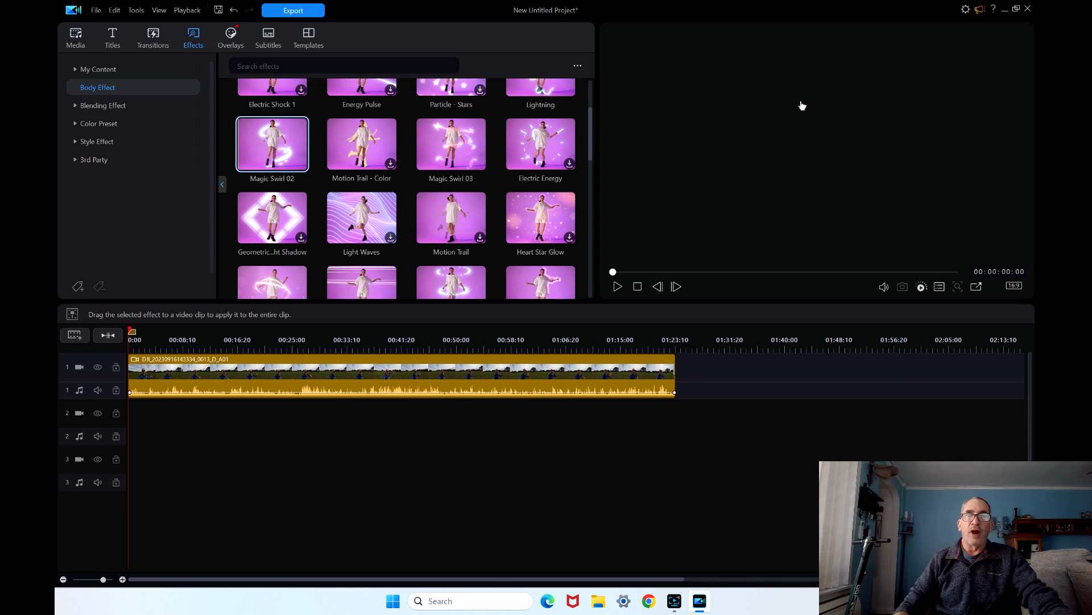
{"action": "left_click", "coordinate": [616, 285]}
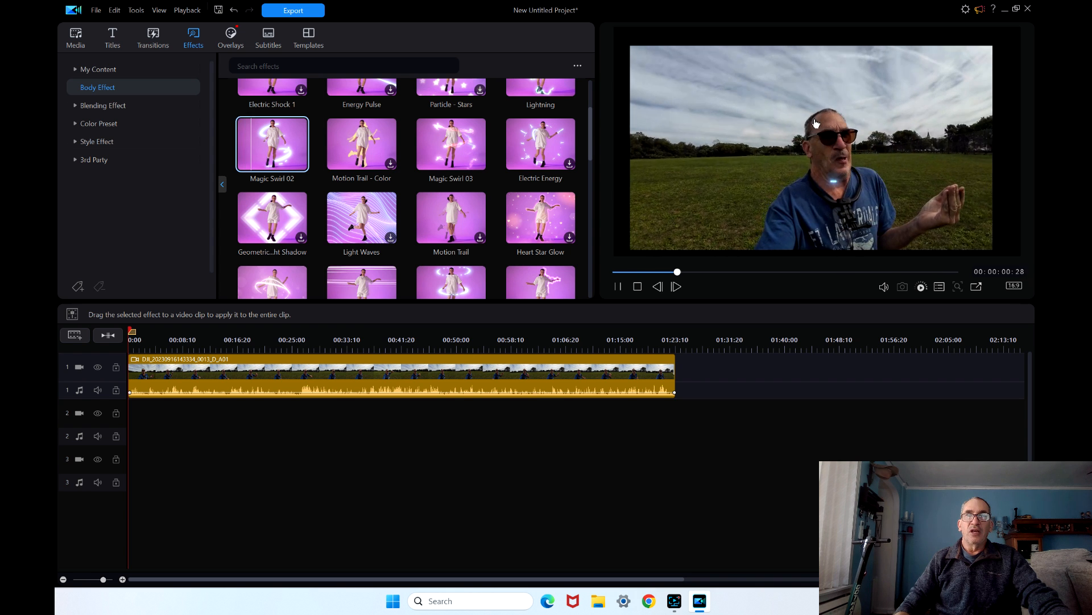
{"action": "left_click", "coordinate": [616, 285]}
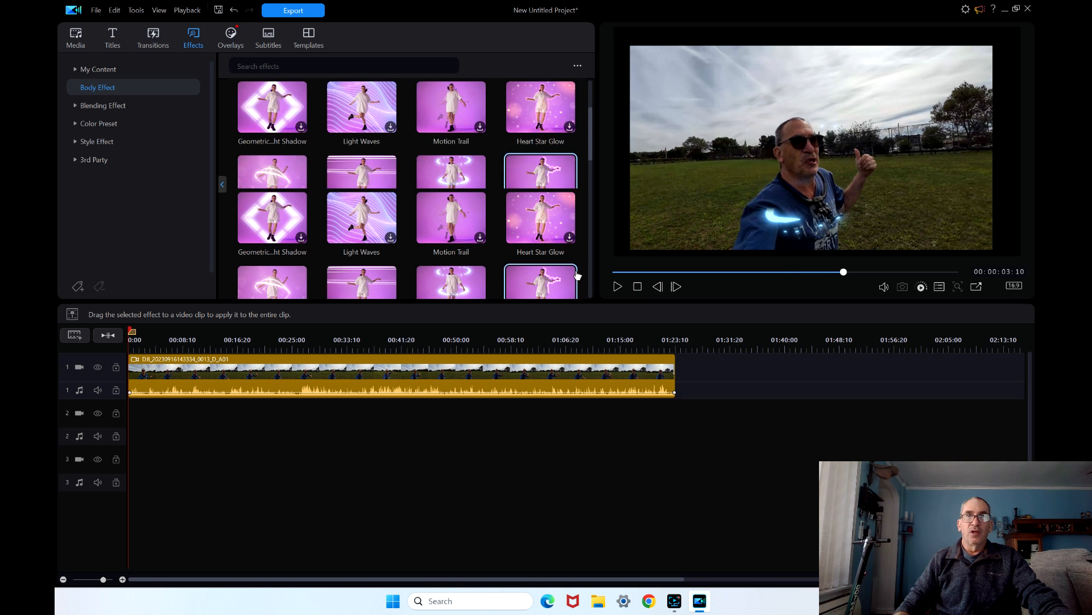
{"action": "scroll", "scroll_direction": "down", "scroll_amount": 3}
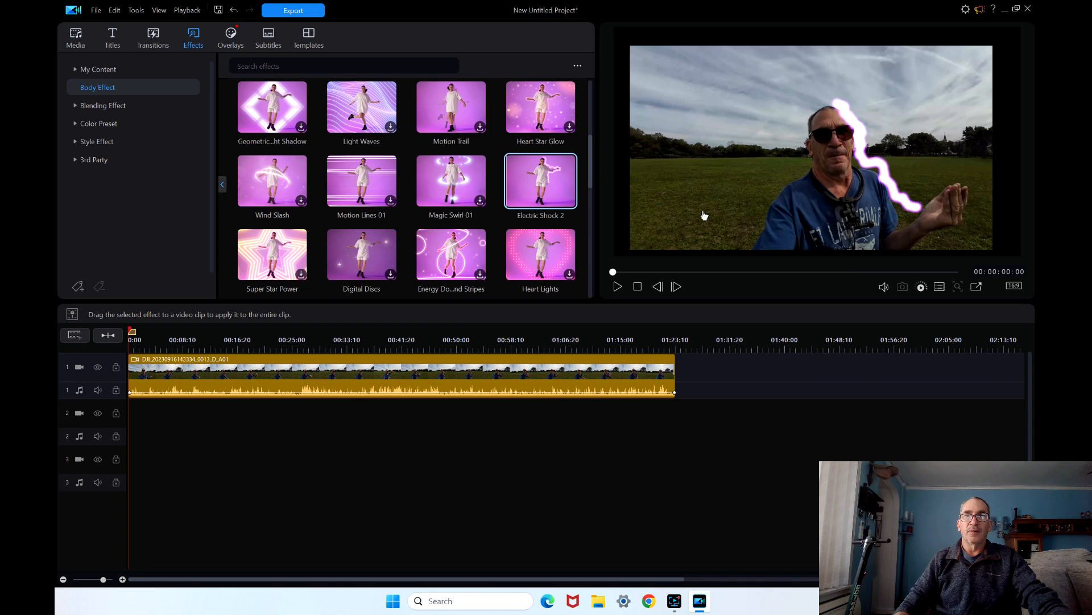
{"action": "left_click", "coordinate": [618, 286]}
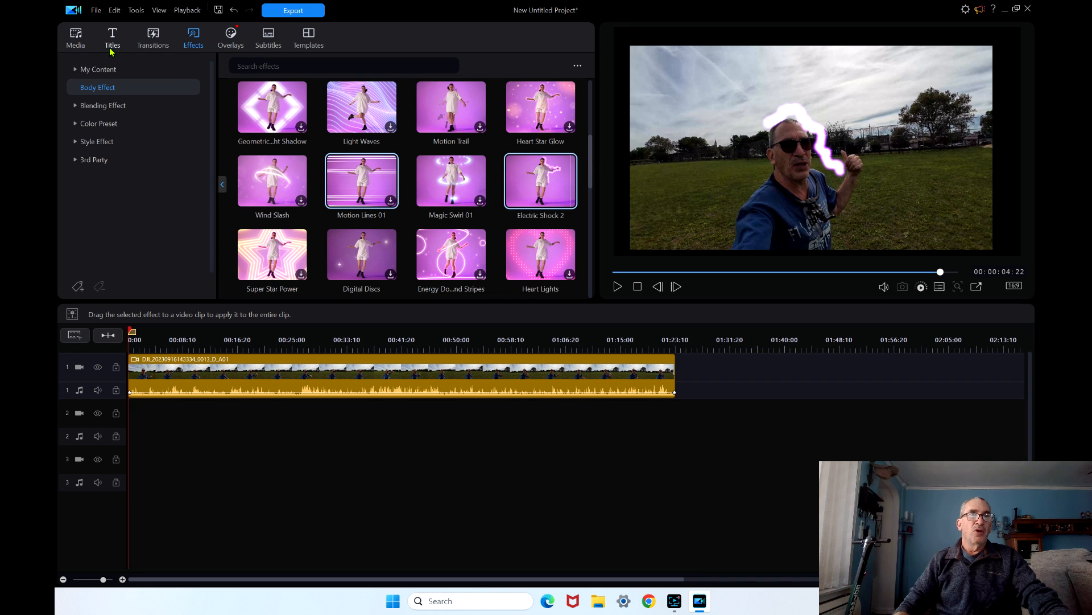
Place a Bloggers Social Media Pack '4K Add Title Here' title on track 2 after the clip, view its editor, then return to Titles
{"action": "left_click", "coordinate": [112, 38]}
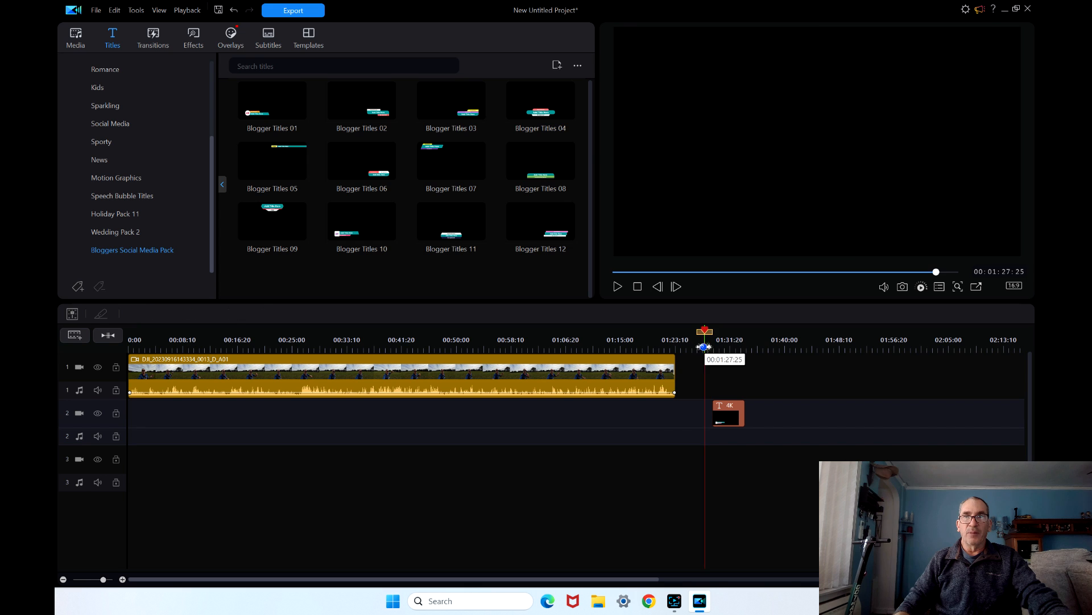
{"action": "left_click", "coordinate": [617, 286]}
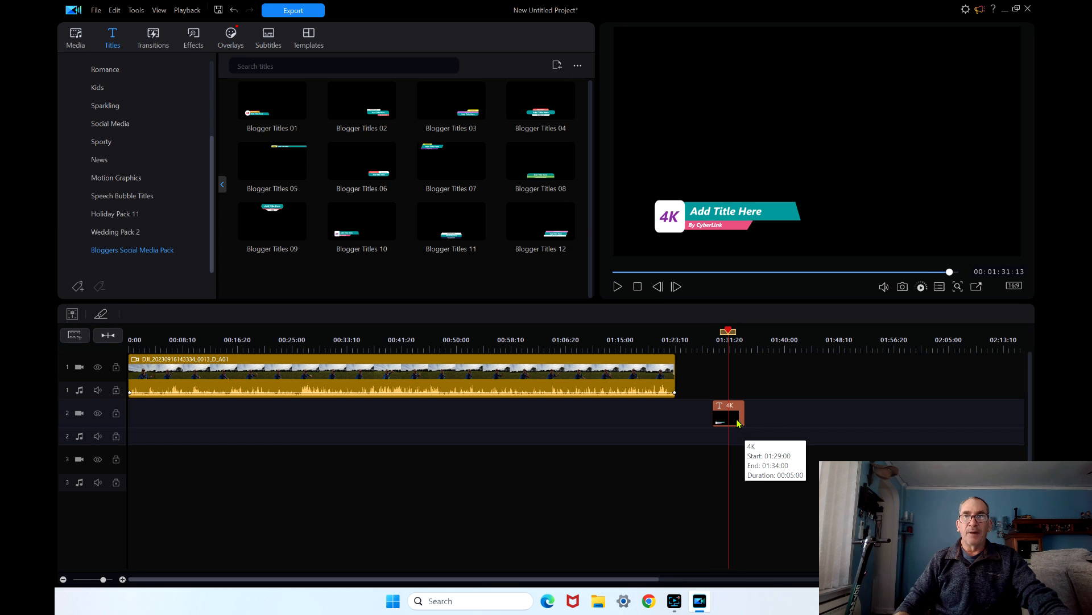
{"action": "left_click", "coordinate": [727, 410]}
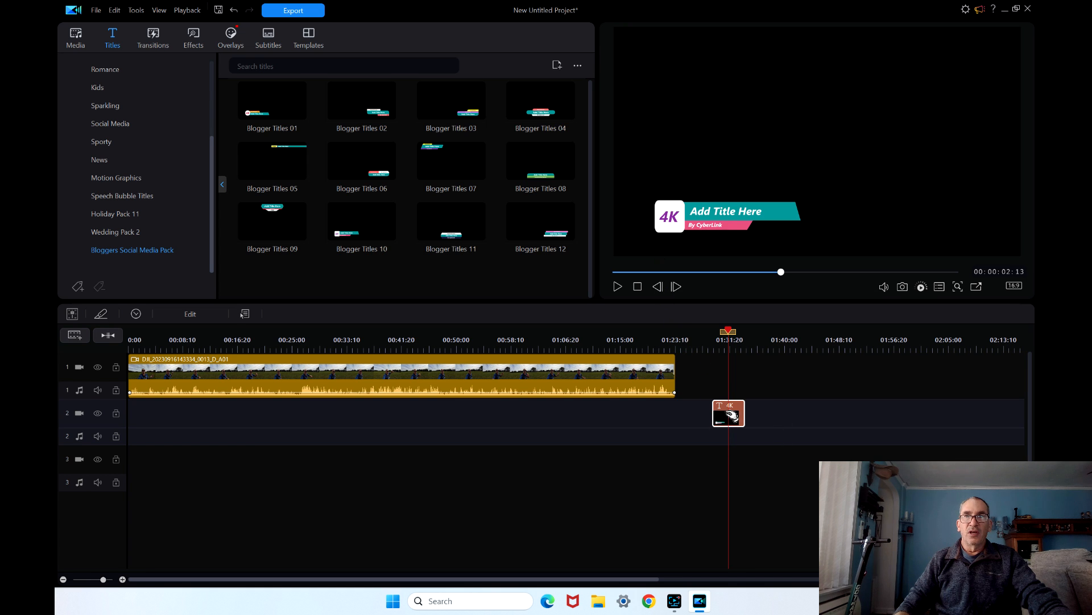
{"action": "double_click", "coordinate": [727, 413]}
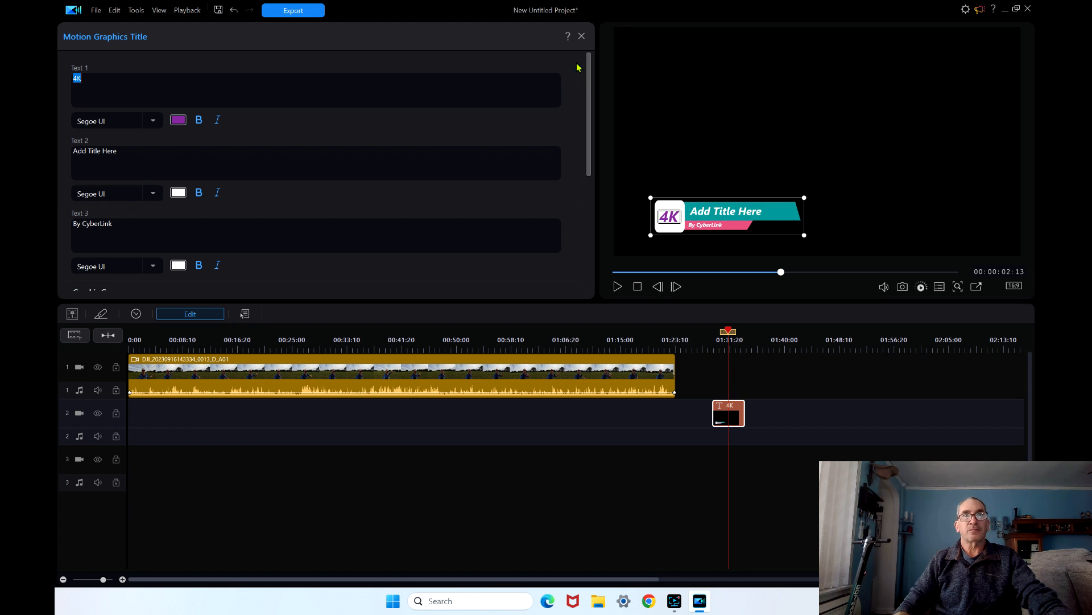
{"action": "left_click", "coordinate": [581, 35]}
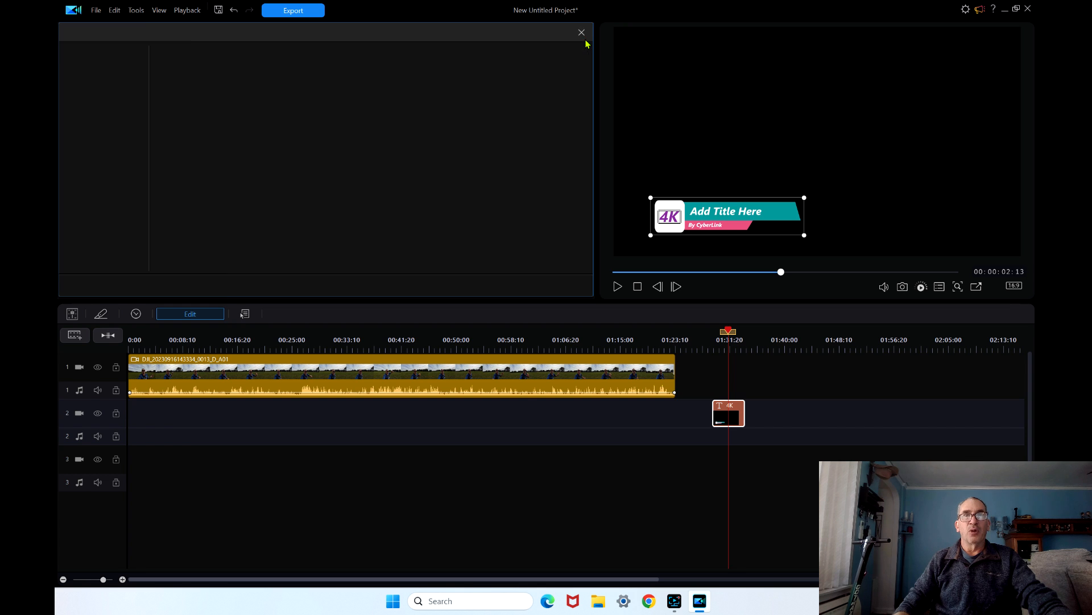
{"action": "left_click", "coordinate": [112, 37]}
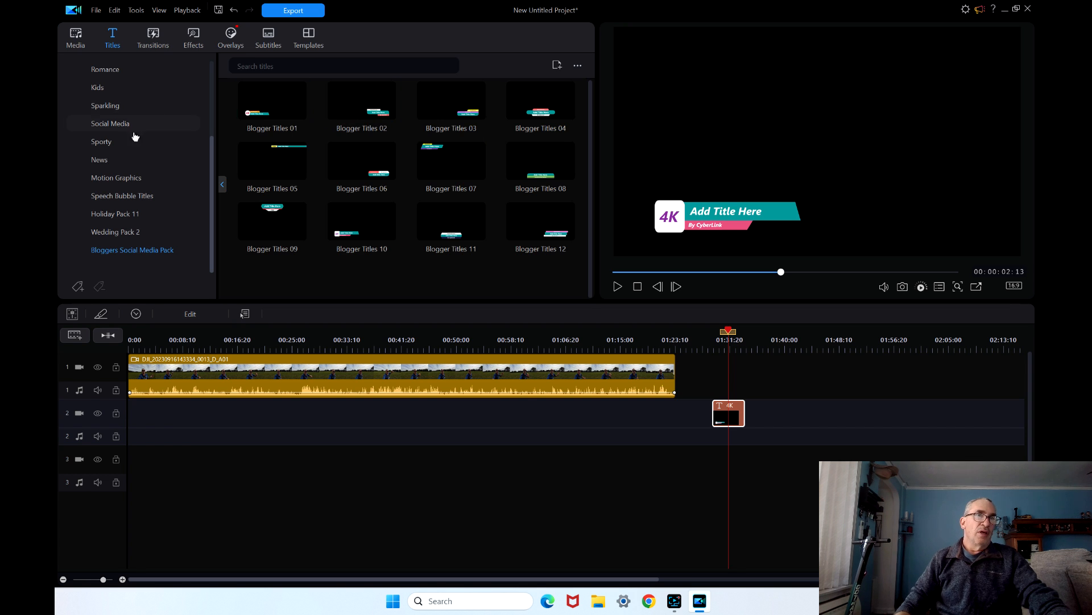
Show the Motion Graphics title collection in the Titles room
{"action": "left_click", "coordinate": [116, 177]}
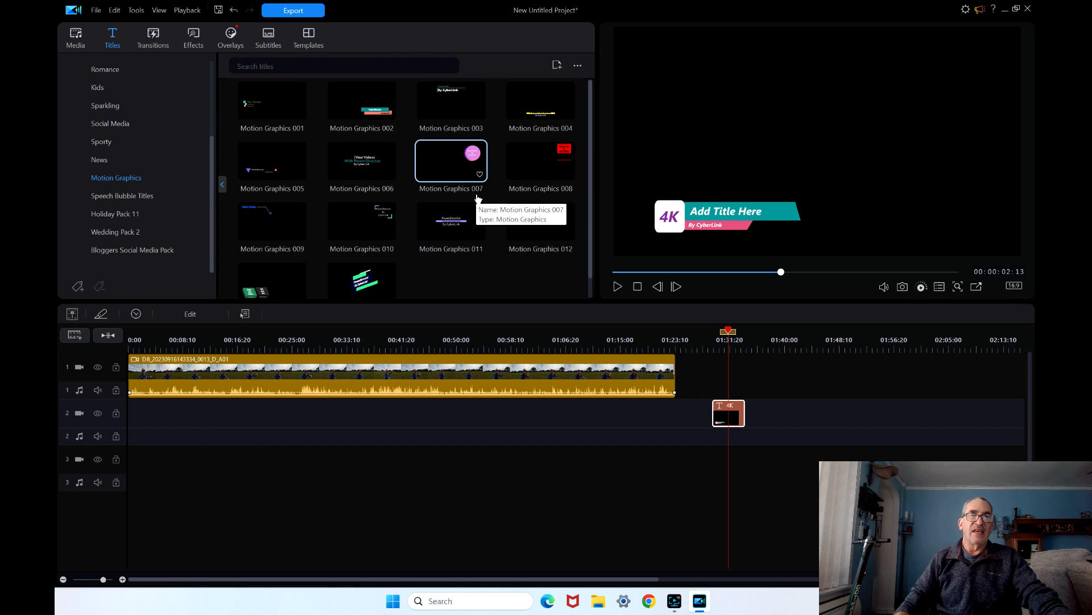
{"action": "mouse_move", "coordinate": [412, 220]}
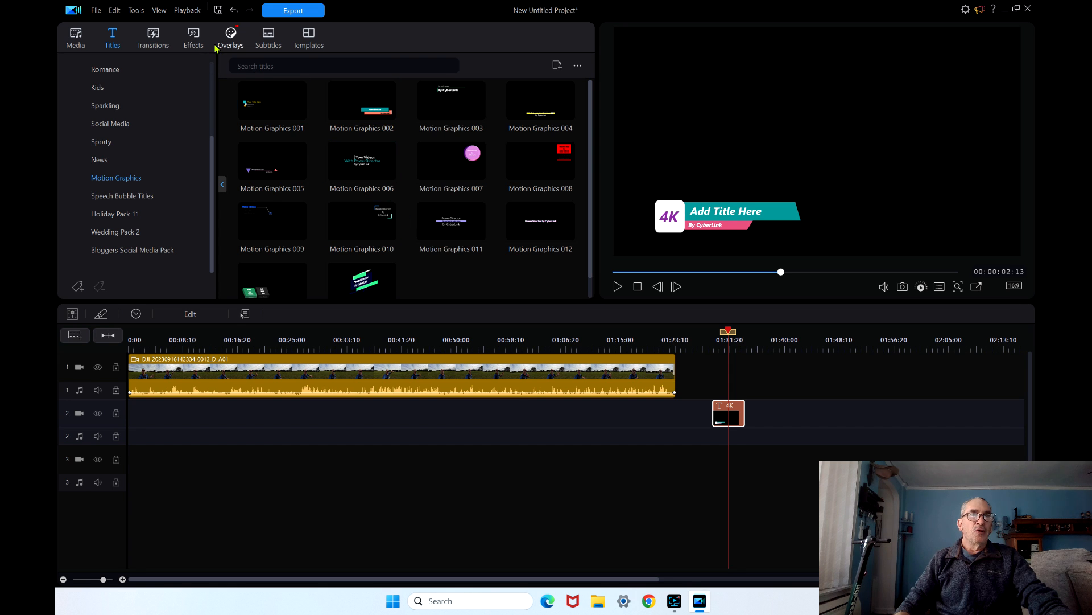
Browse overlay stickers through Shape, General, Animated Object and Sports, ending on the Sports set
{"action": "left_click", "coordinate": [229, 38]}
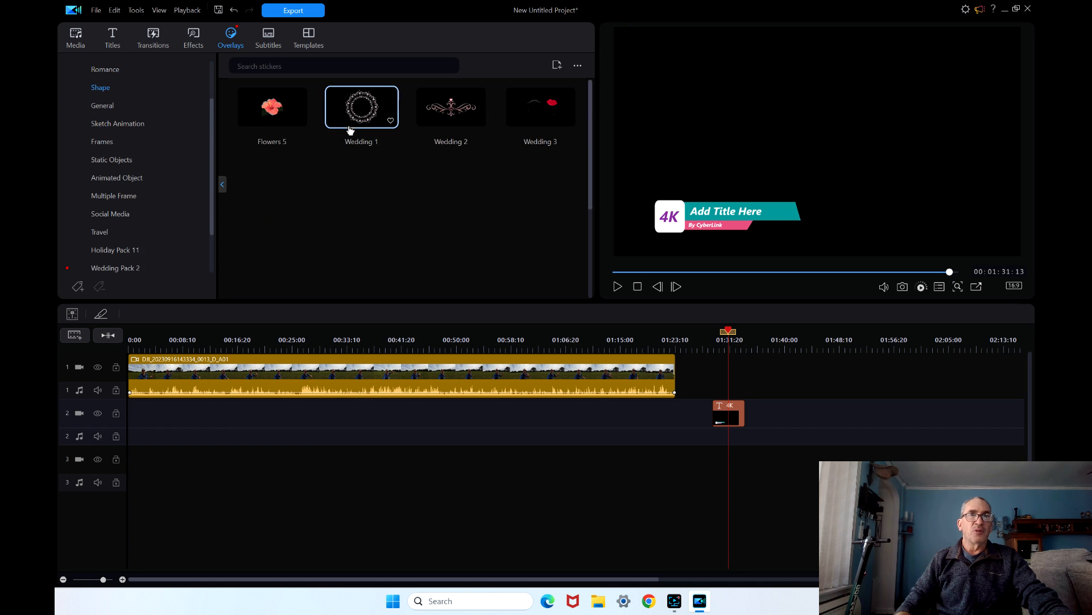
{"action": "left_click", "coordinate": [102, 105]}
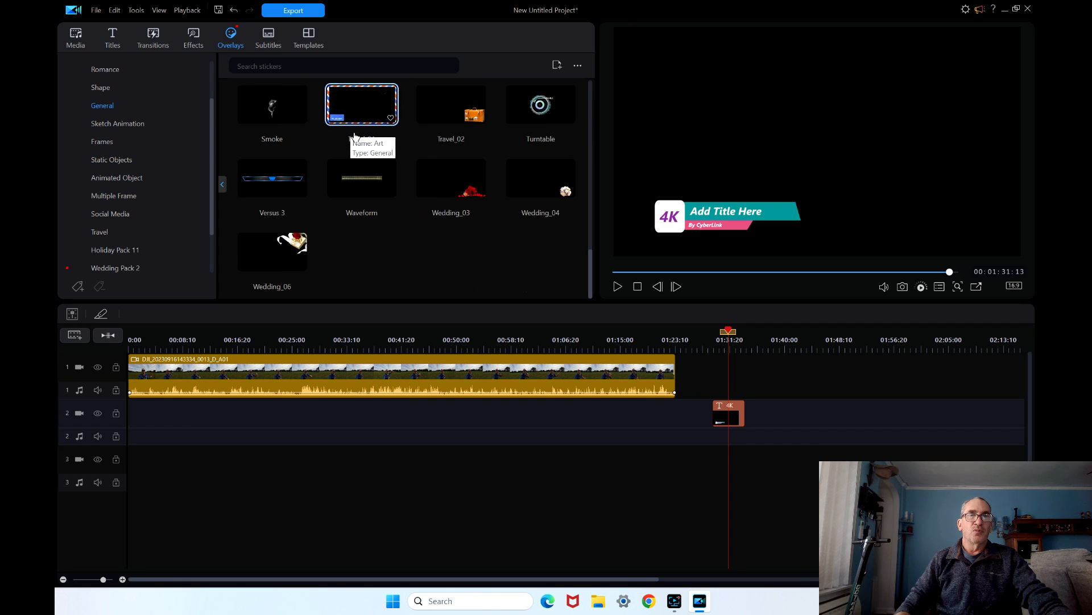
{"action": "left_click", "coordinate": [116, 177]}
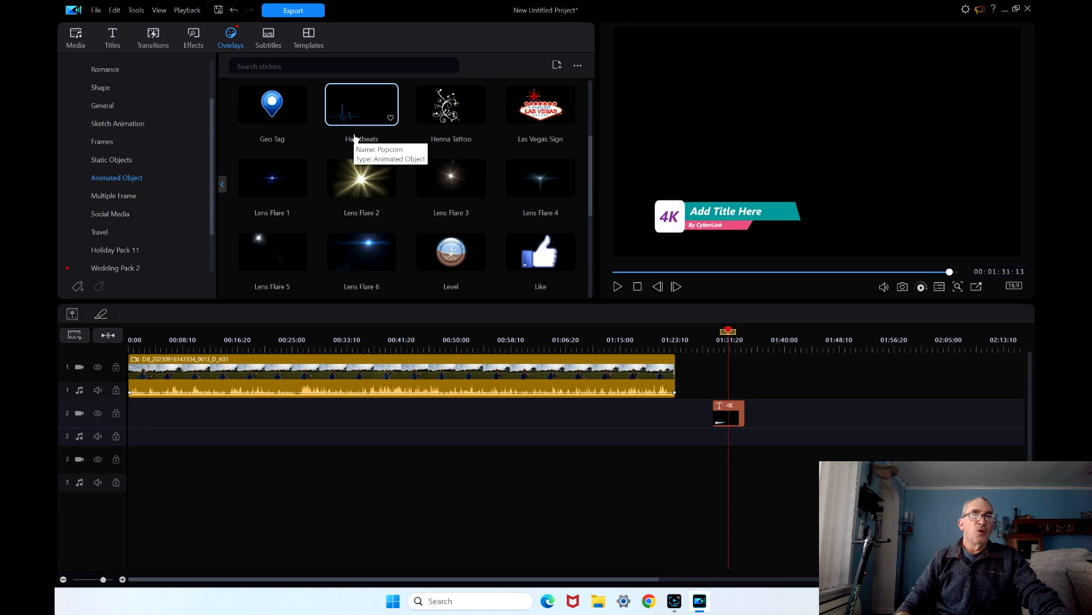
{"action": "left_click", "coordinate": [100, 87]}
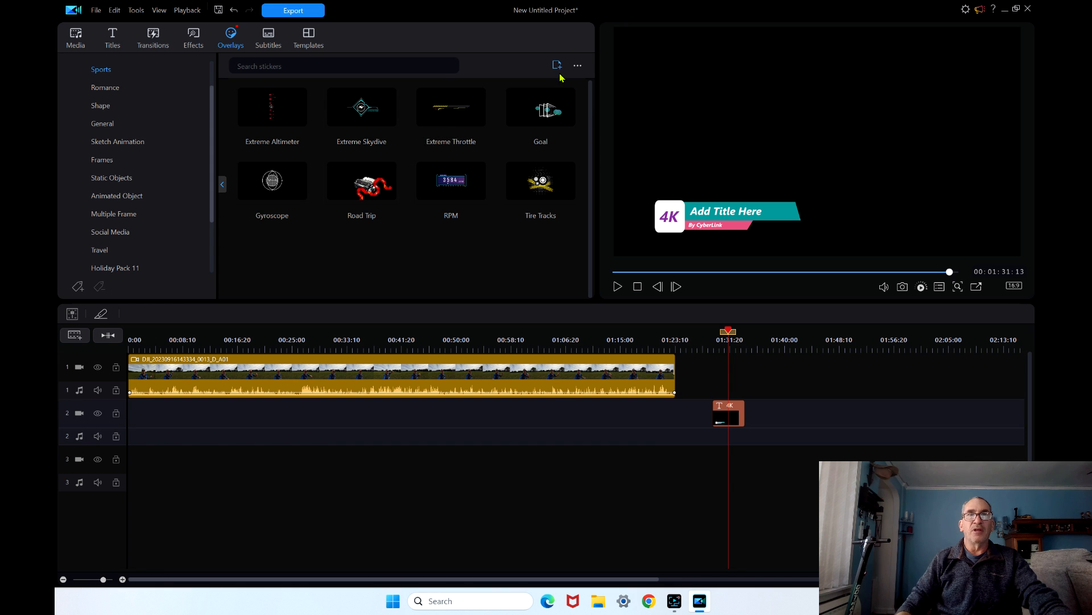
{"action": "mouse_move", "coordinate": [558, 66]}
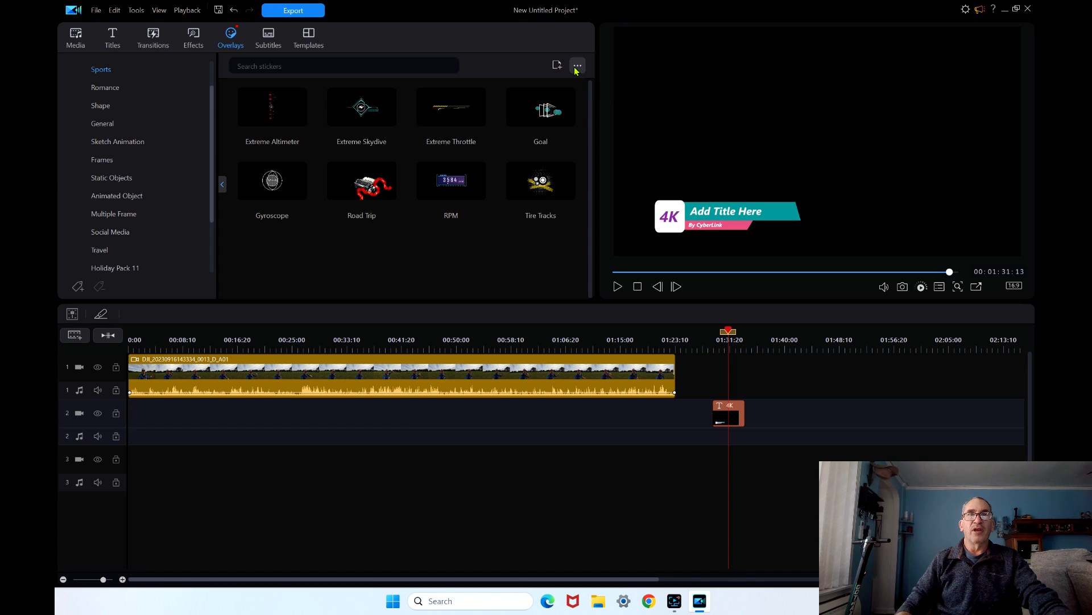
{"action": "left_click", "coordinate": [577, 65]}
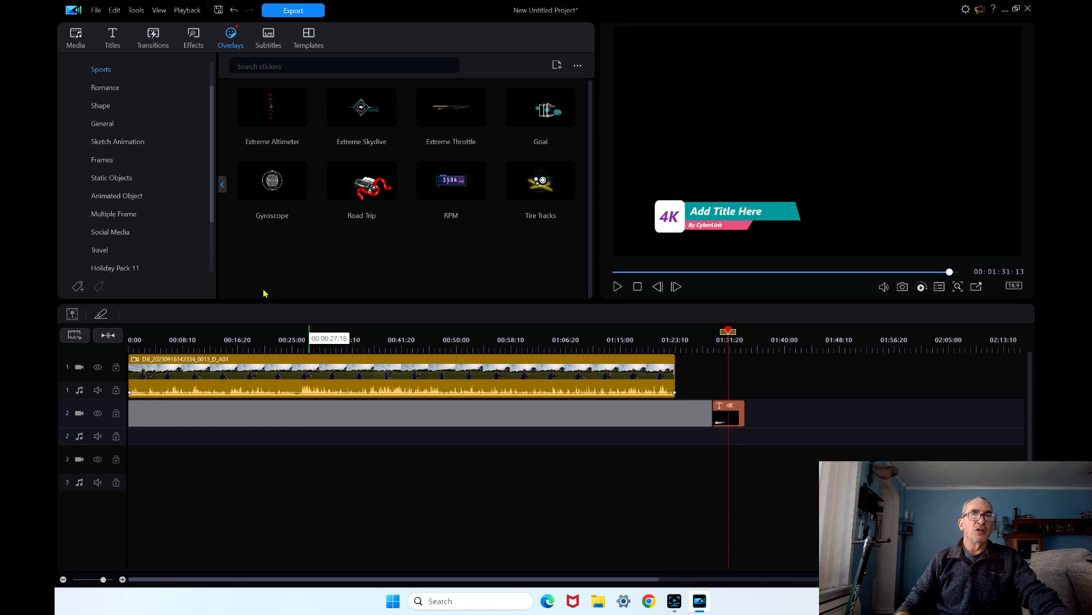
{"action": "left_click", "coordinate": [268, 39]}
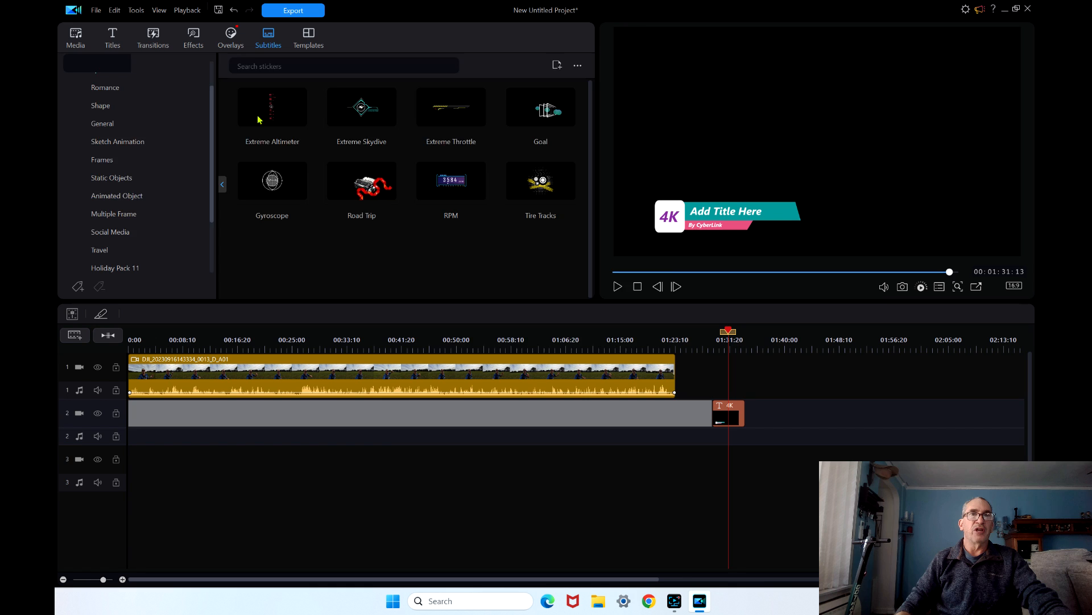
Choose the balloon wedding intro template and confirm editing it in the Video Intro Designer
{"action": "left_click", "coordinate": [267, 37]}
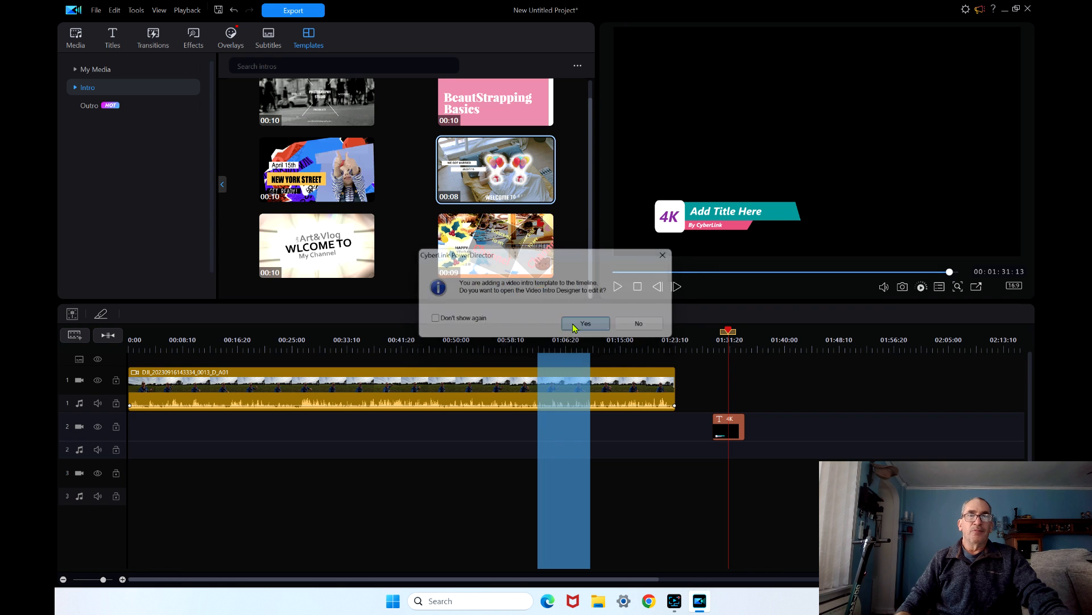
{"action": "left_click", "coordinate": [585, 323]}
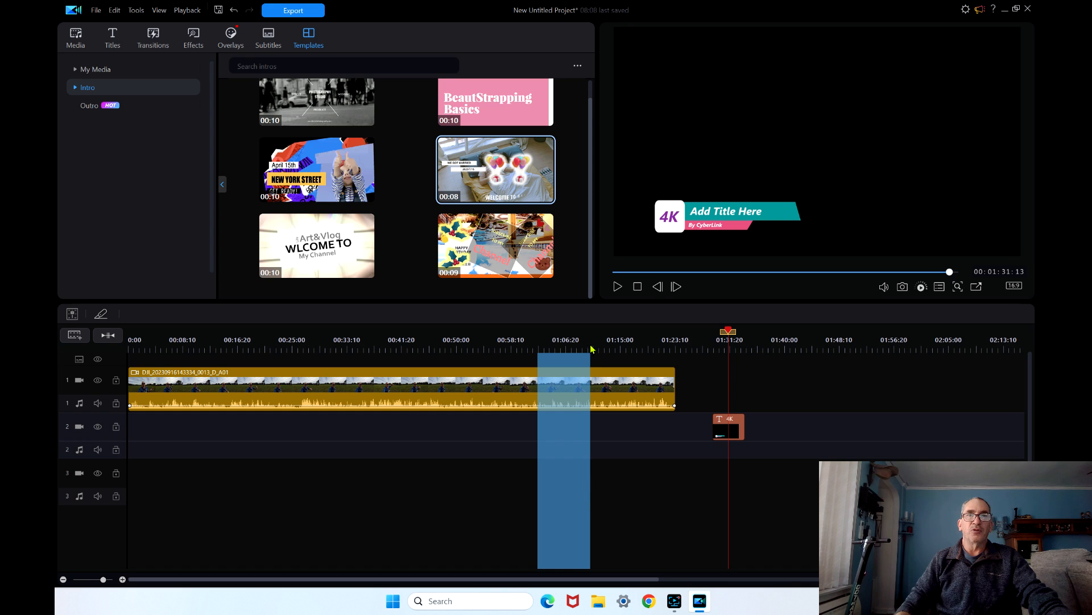
{"action": "mouse_move", "coordinate": [605, 317]}
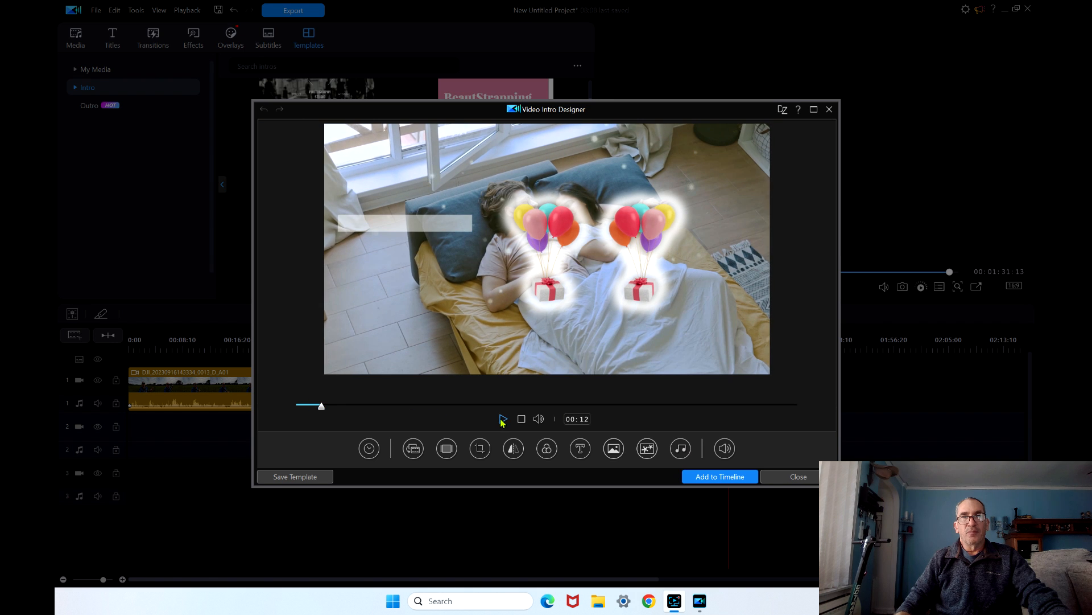
Play the WE GOT MARRIED 2023/7/15 wedding intro, then add it to the timeline
{"action": "left_click", "coordinate": [503, 418]}
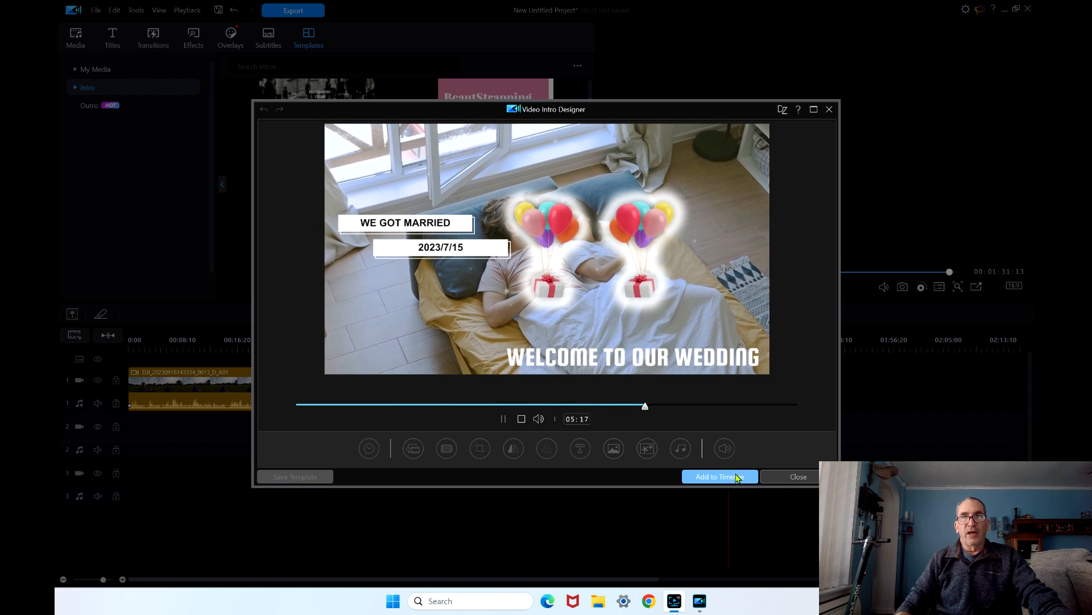
{"action": "left_click", "coordinate": [720, 475]}
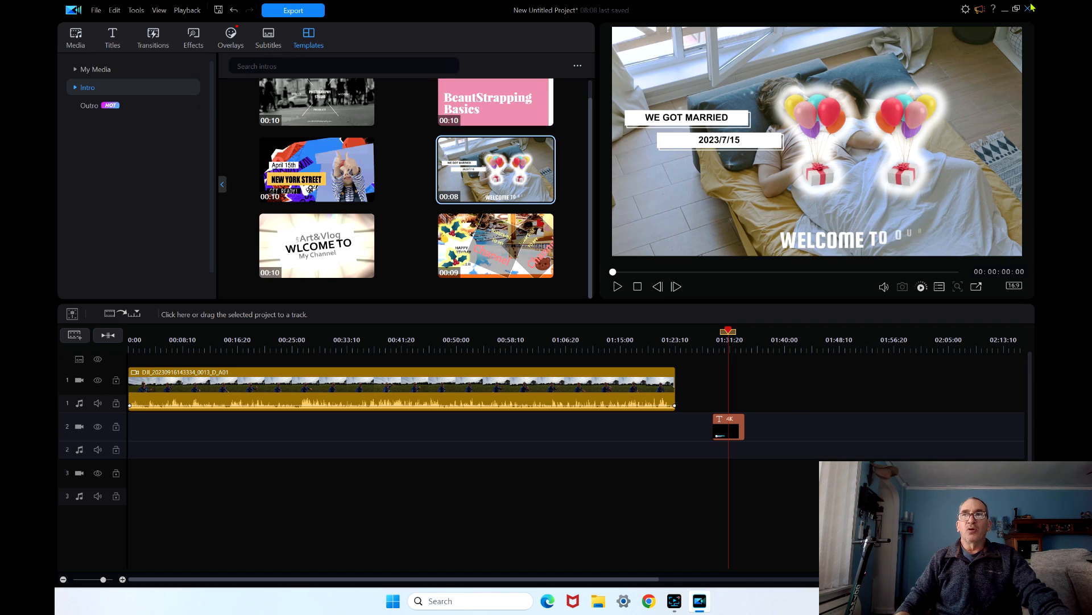
Exit PowerDirector without saving the project and dismiss the launcher, leaving the desktop
{"action": "left_click", "coordinate": [1032, 7]}
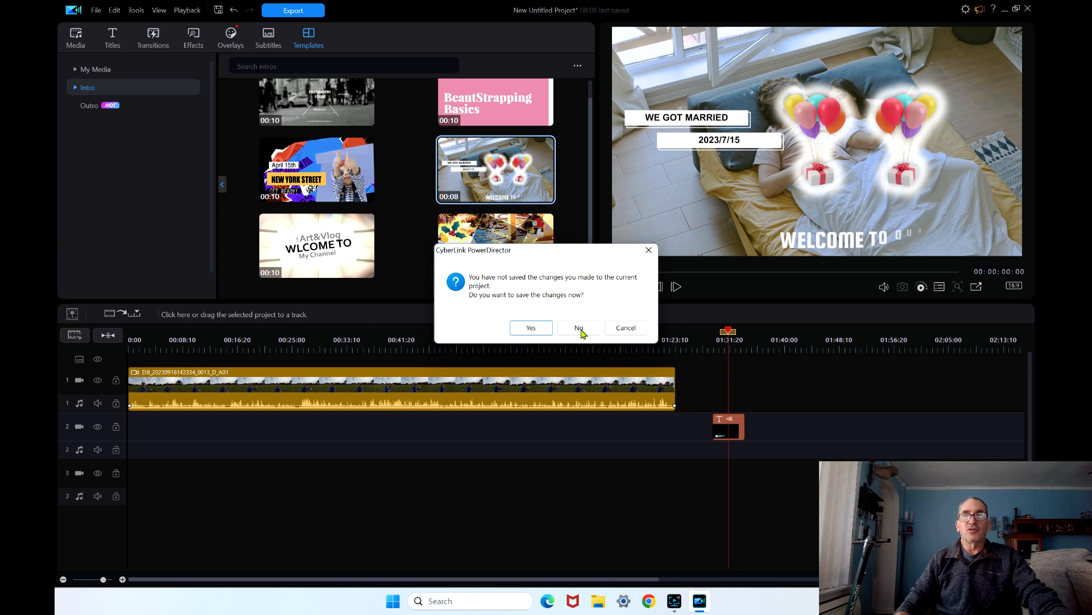
{"action": "left_click", "coordinate": [578, 328]}
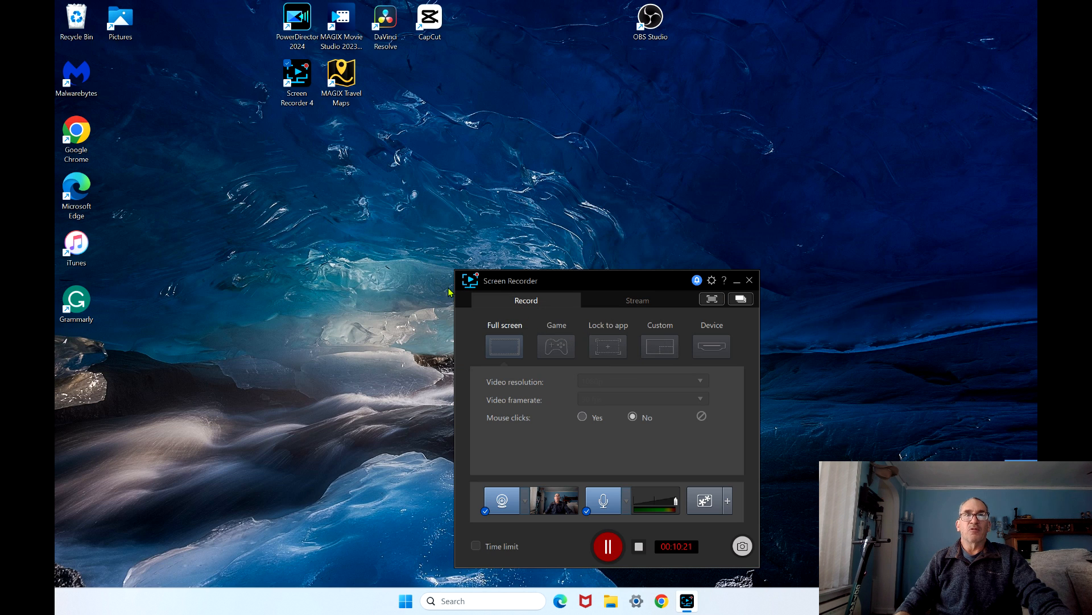
{"action": "left_click", "coordinate": [296, 13]}
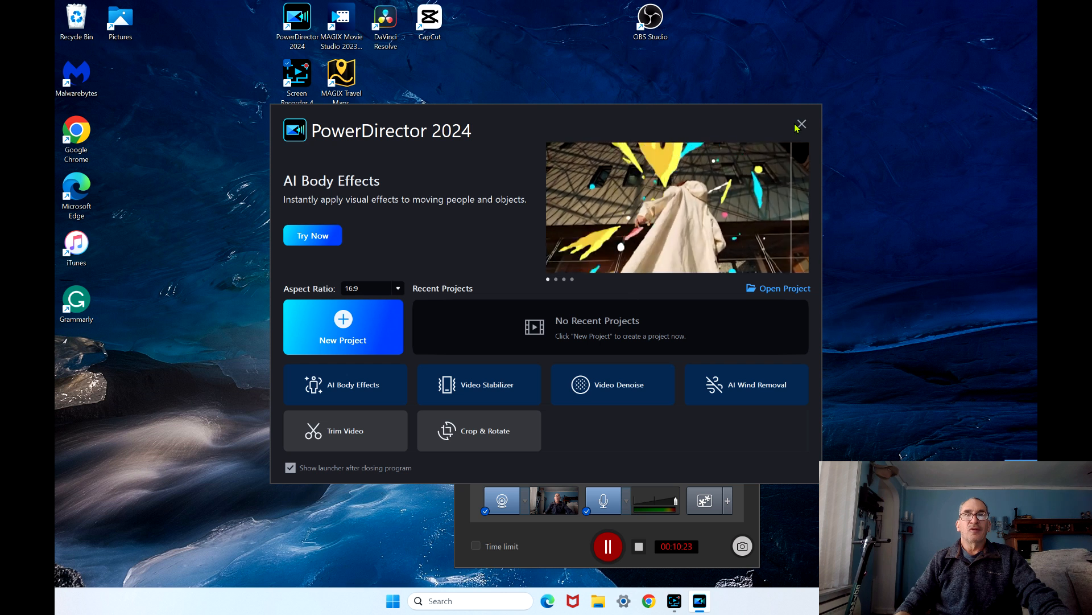
{"action": "left_click", "coordinate": [801, 125]}
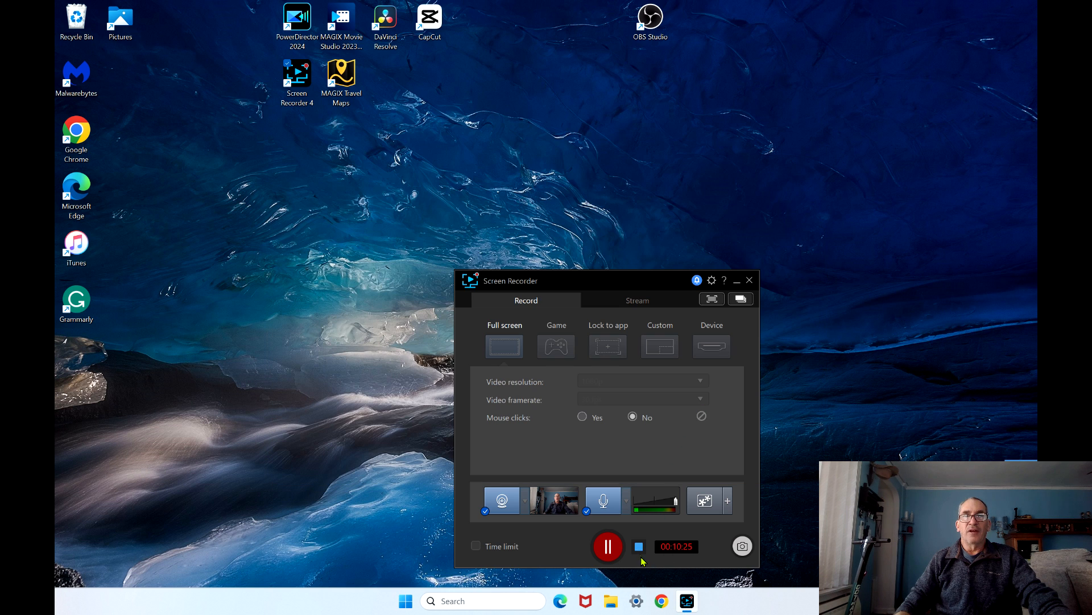